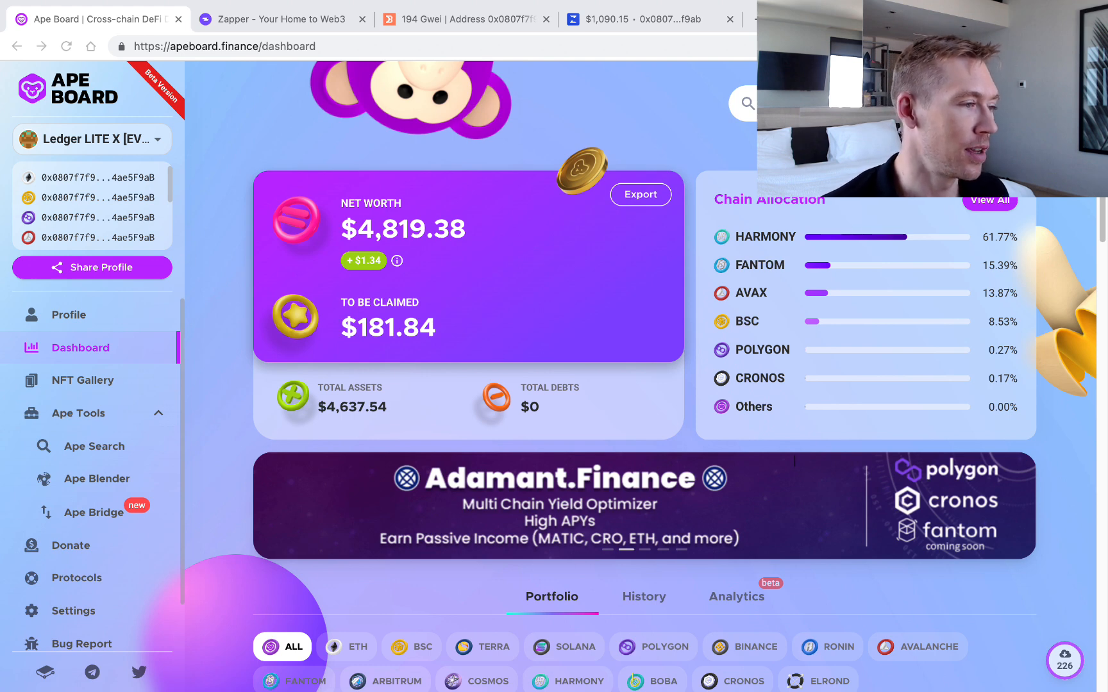
Switch Ape Board to the Ledger LITE X [LUNA] profile and dismiss the unused-protocols popup
left_click(91, 139)
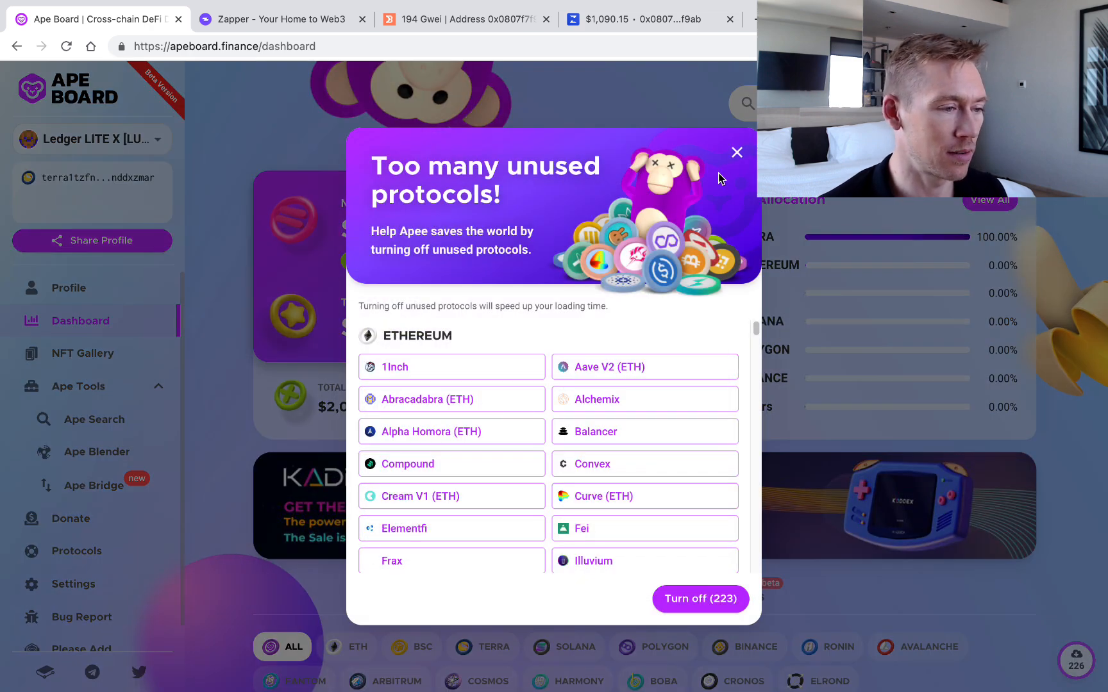
mouse_move(719, 177)
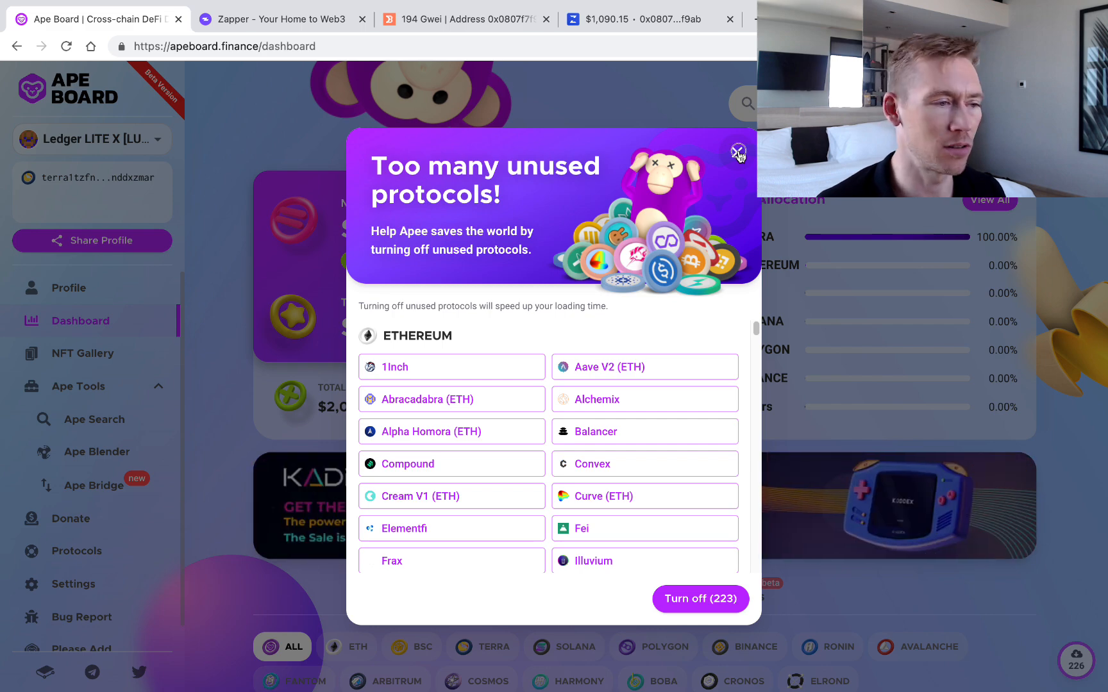
left_click(738, 150)
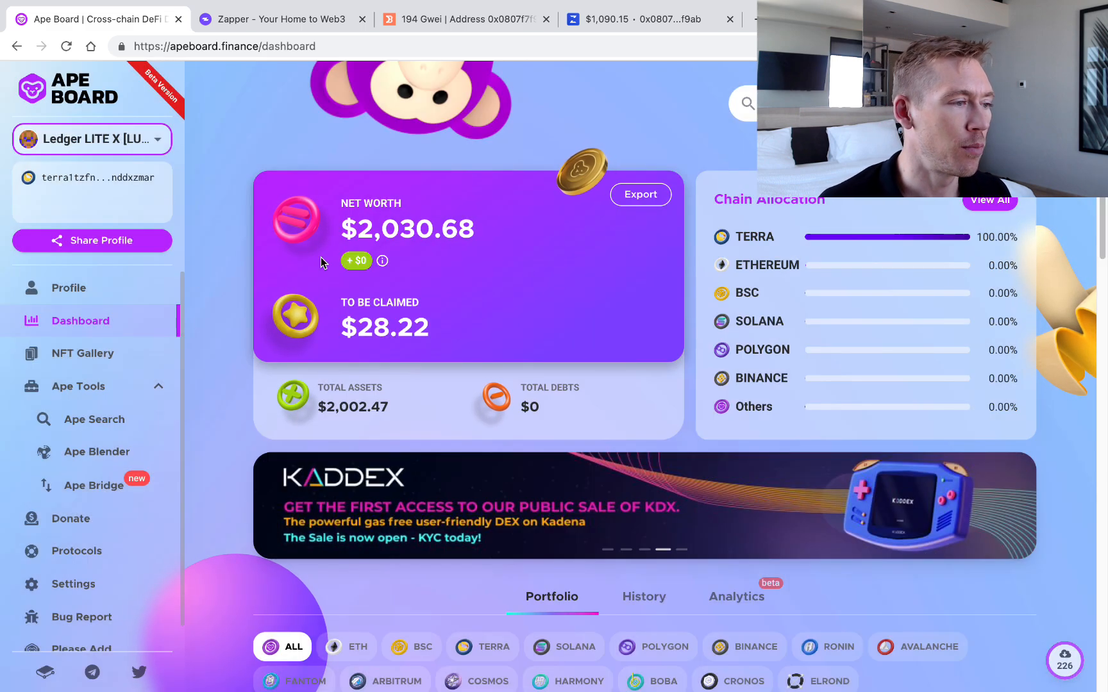
left_click(91, 139)
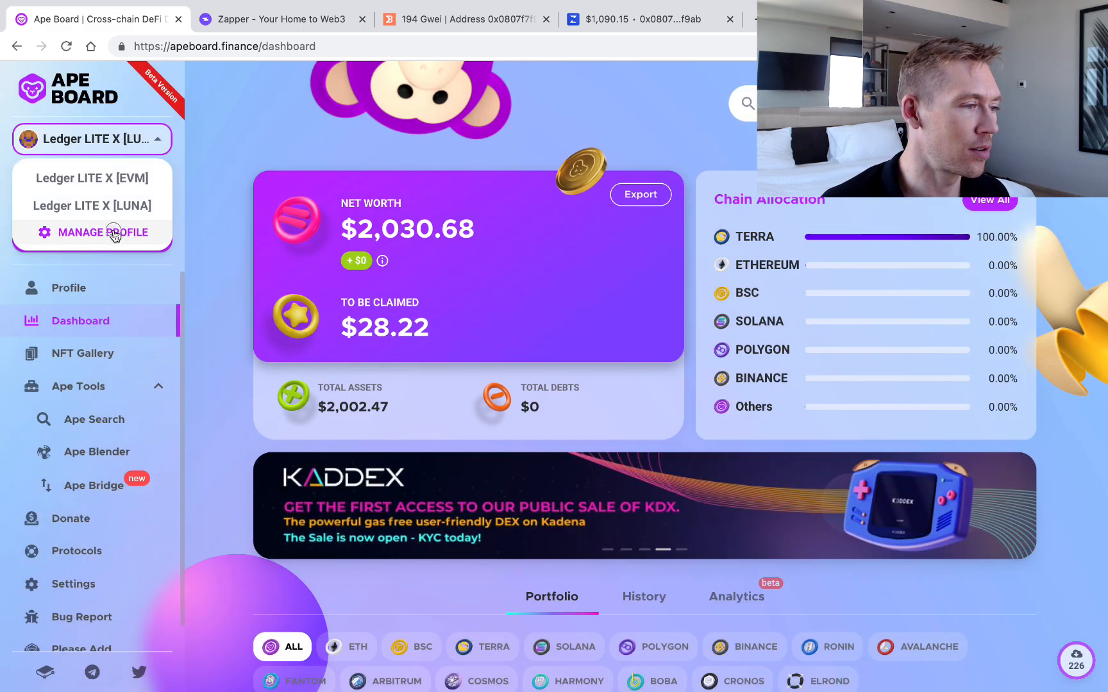
Open the LUNA profile's edit page from Manage Profile via its three-dot menu
left_click(103, 233)
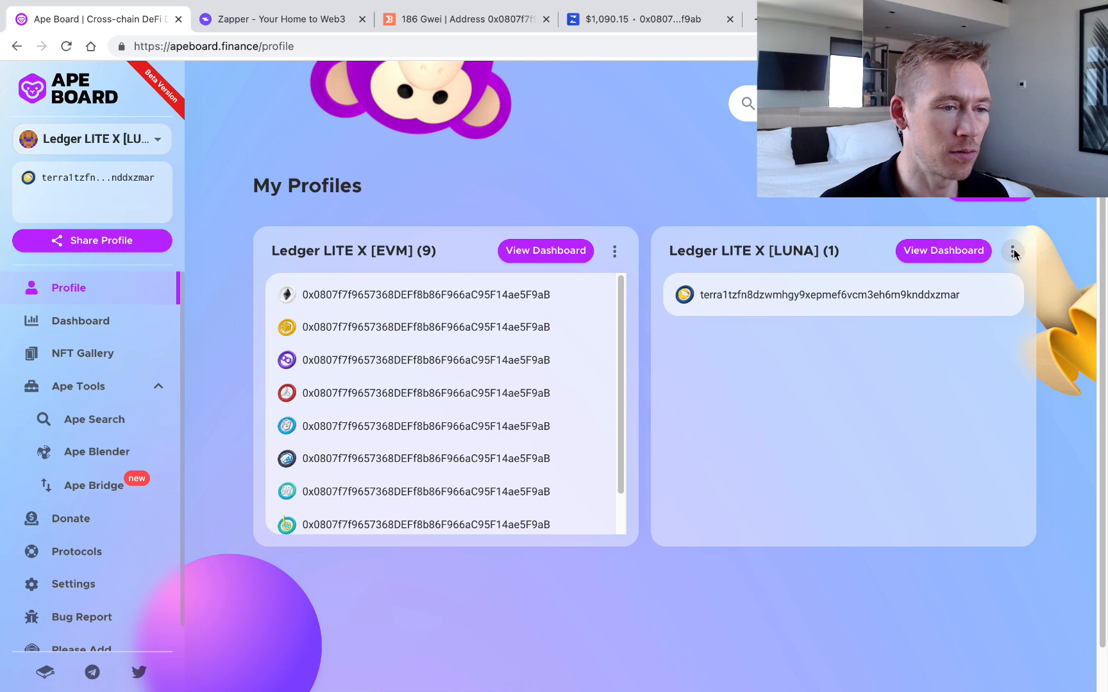
left_click(1013, 252)
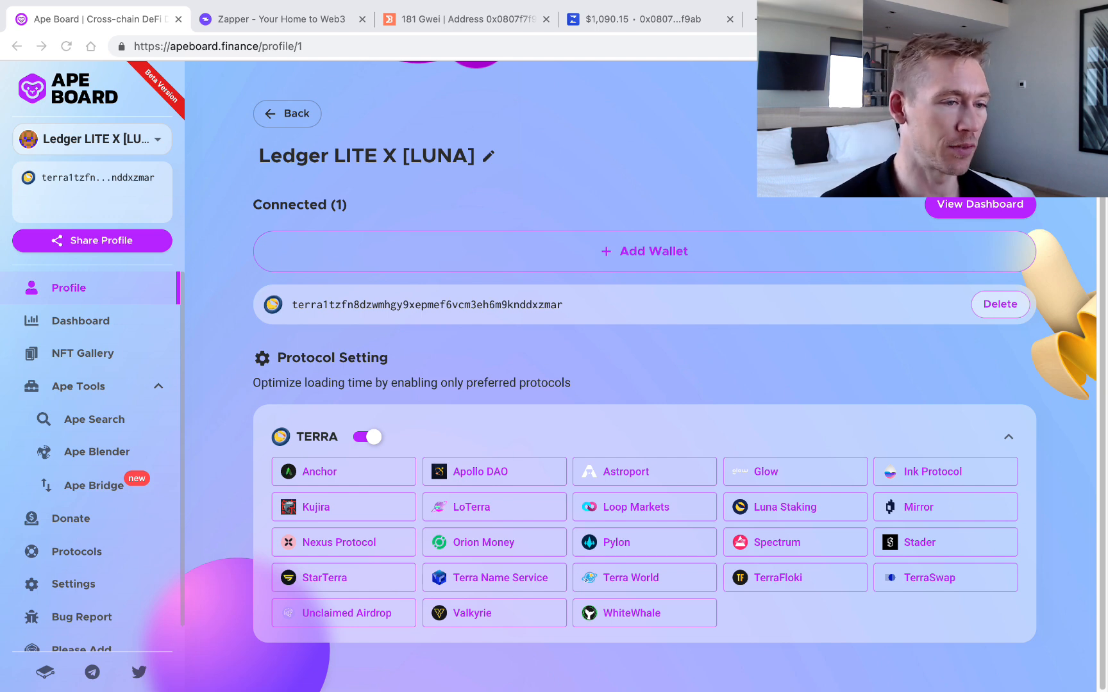
left_click(644, 252)
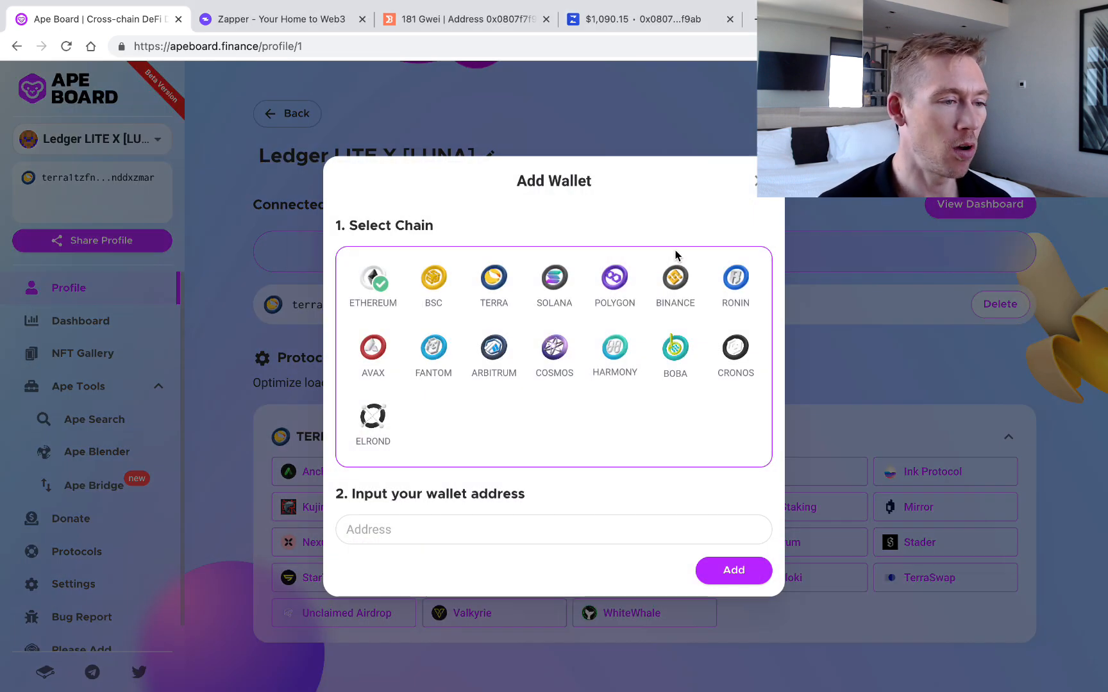
mouse_move(593, 266)
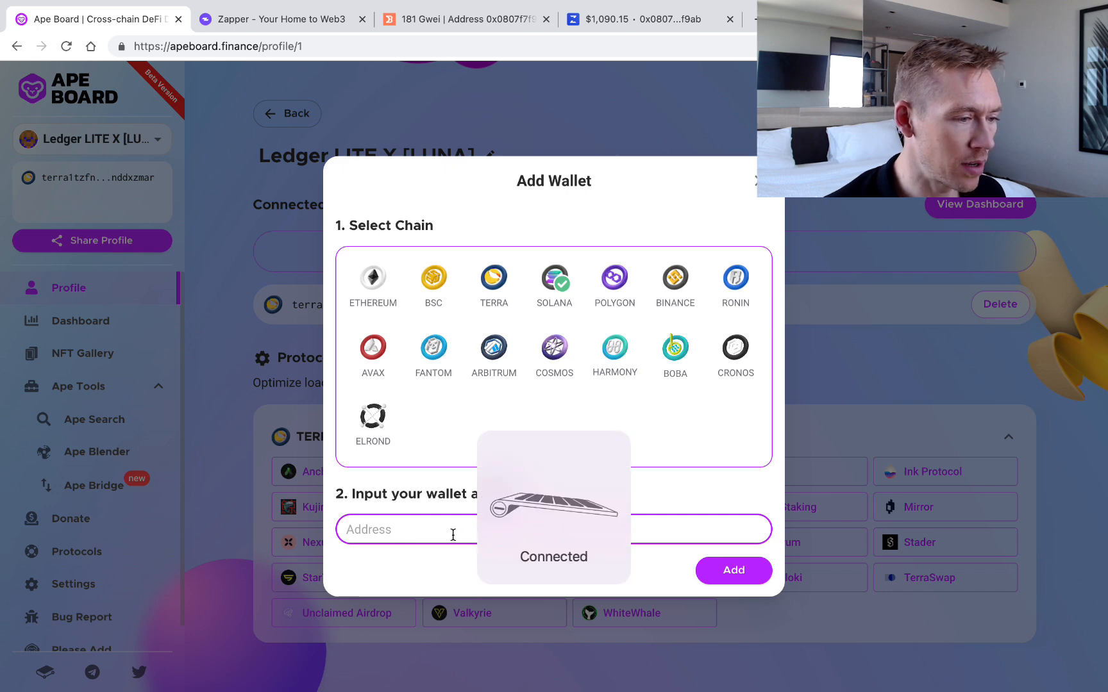
type("4ybC74KTXPprWPDT6iKwmqHKktD6bEJ1oxLgozA1Lkrs")
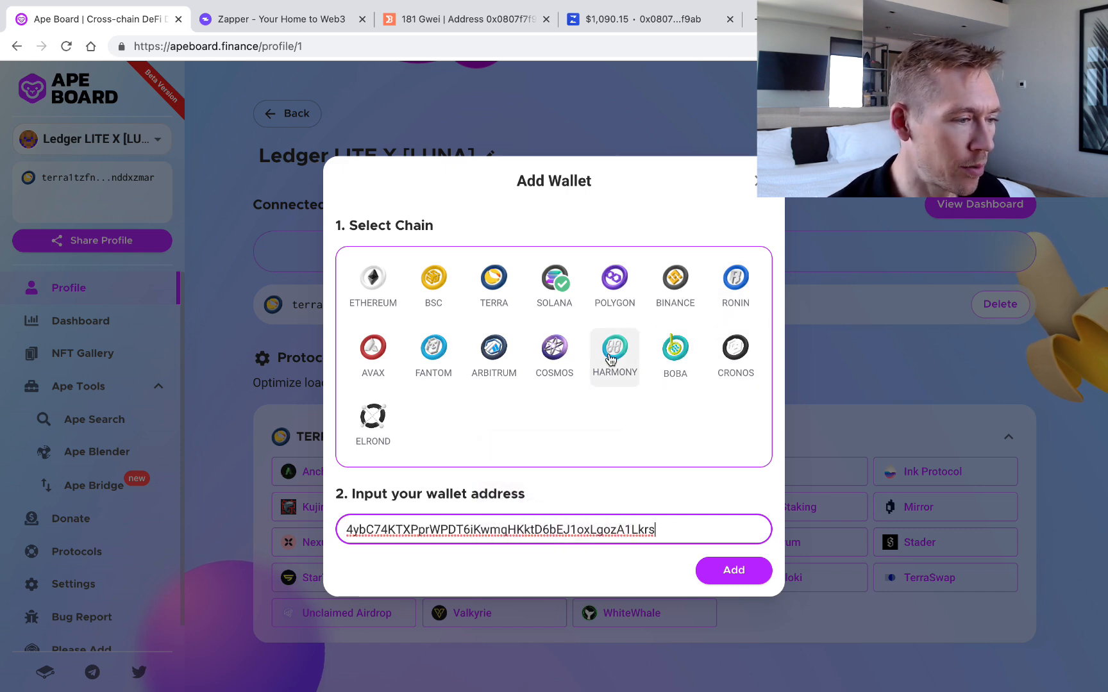
left_click(733, 570)
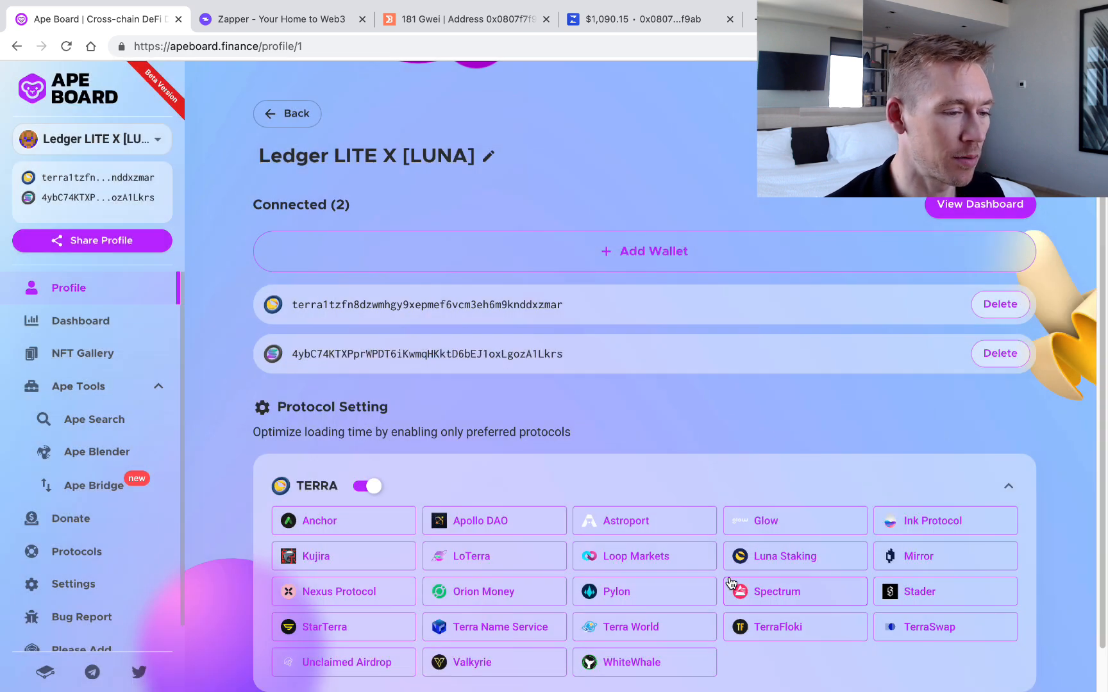
scroll("down", 3)
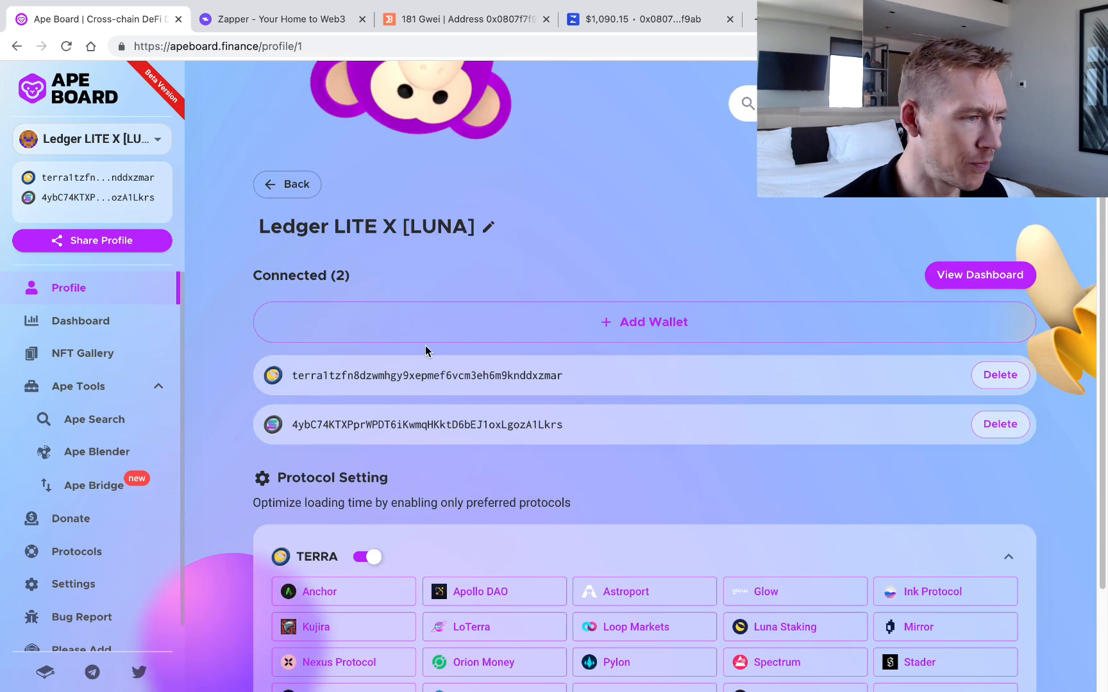
mouse_move(979, 275)
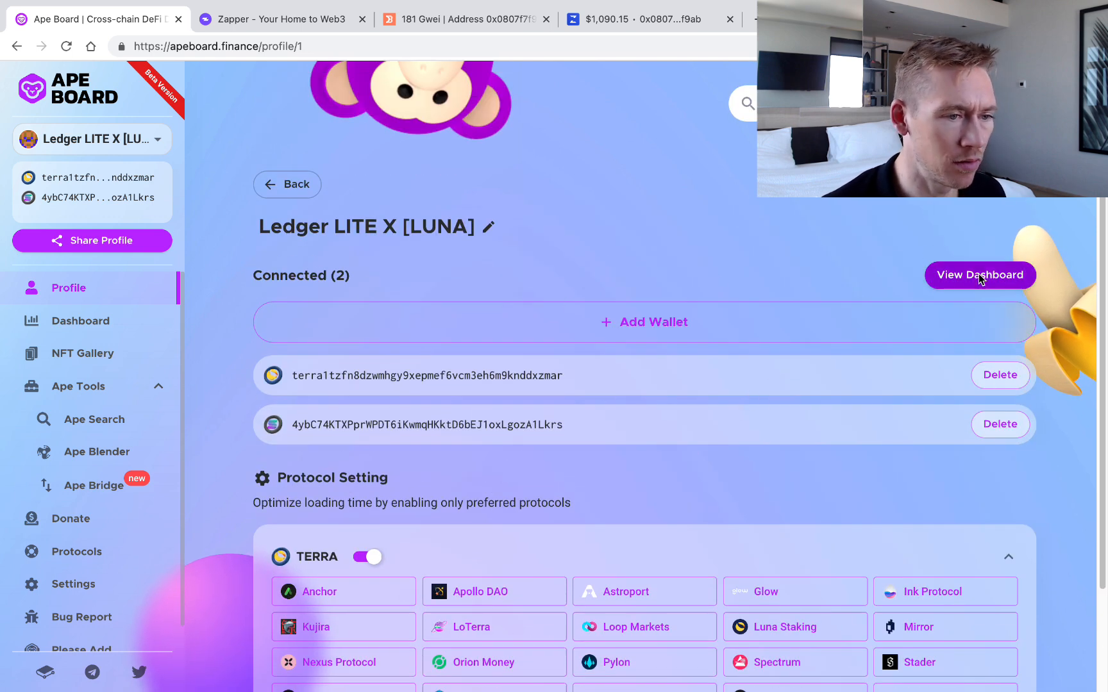
Review the LUNA dashboard's $2,598.74 total across Wallet, Anchor, Loop Markets and Mirror sections
left_click(979, 275)
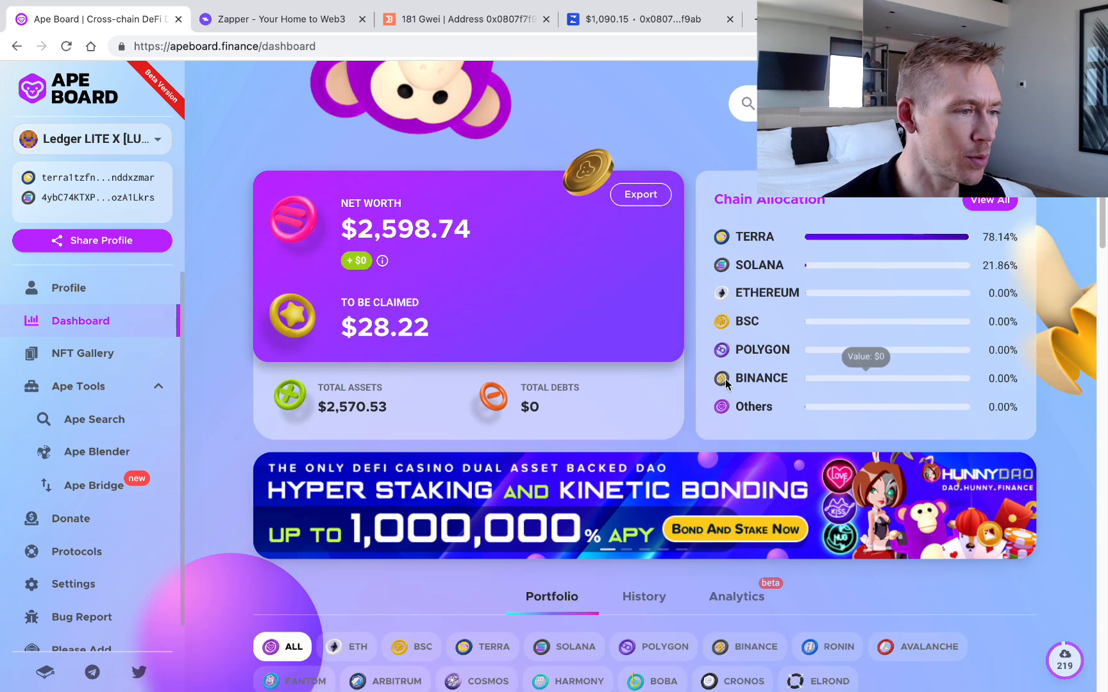
scroll("down", 3)
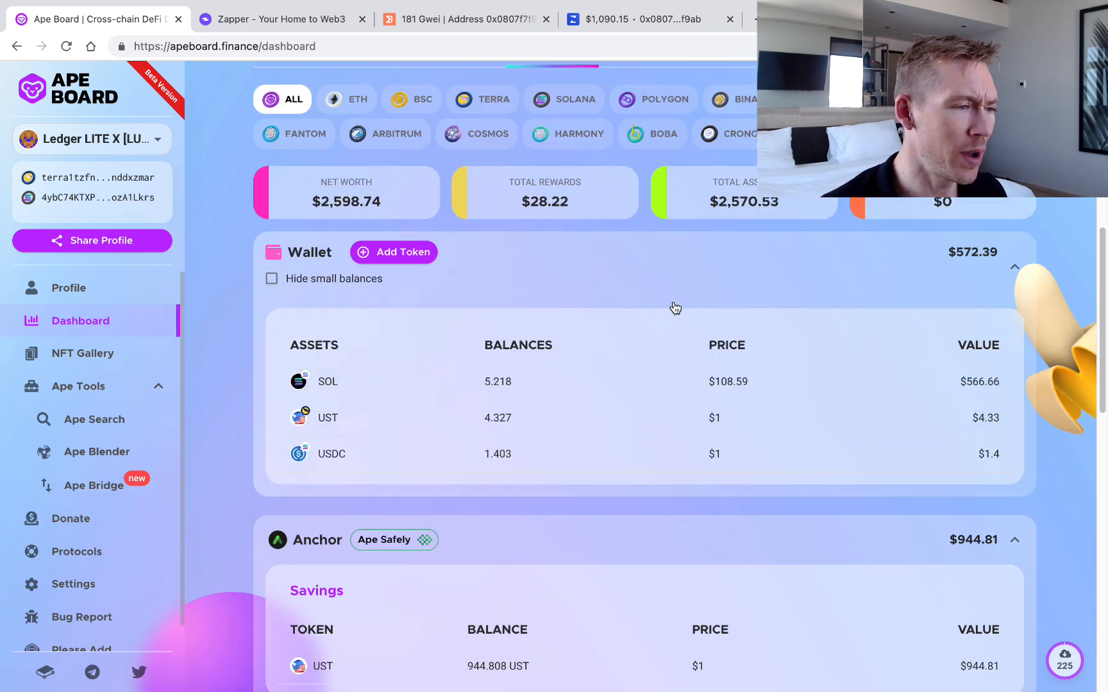
scroll("down", 3)
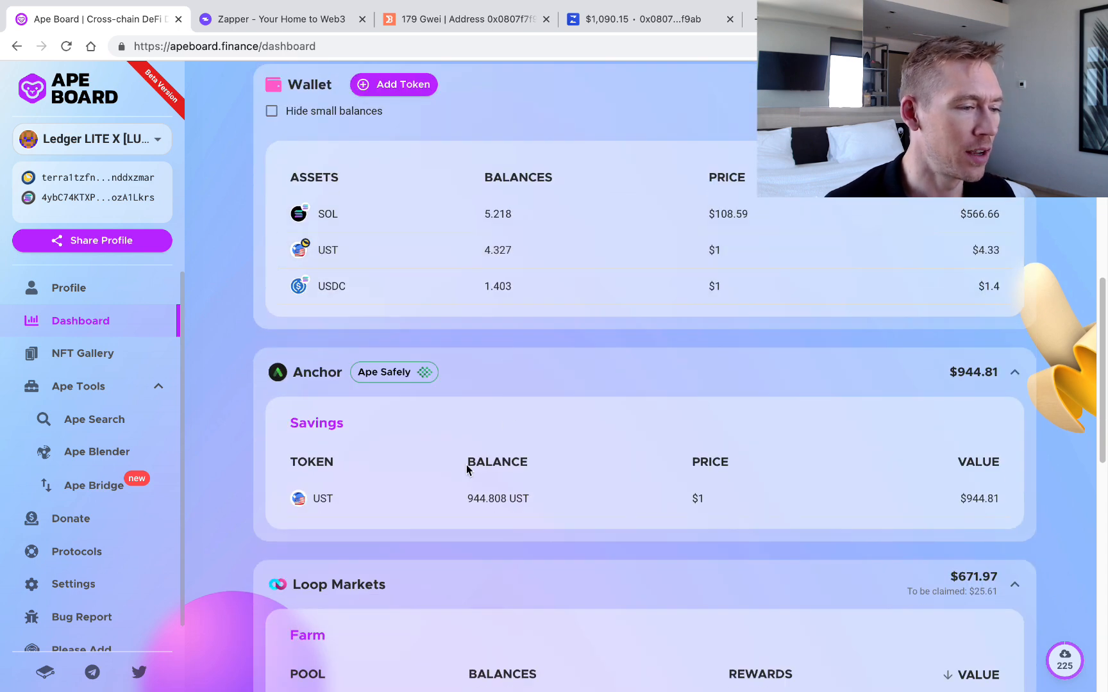
scroll("down", 3)
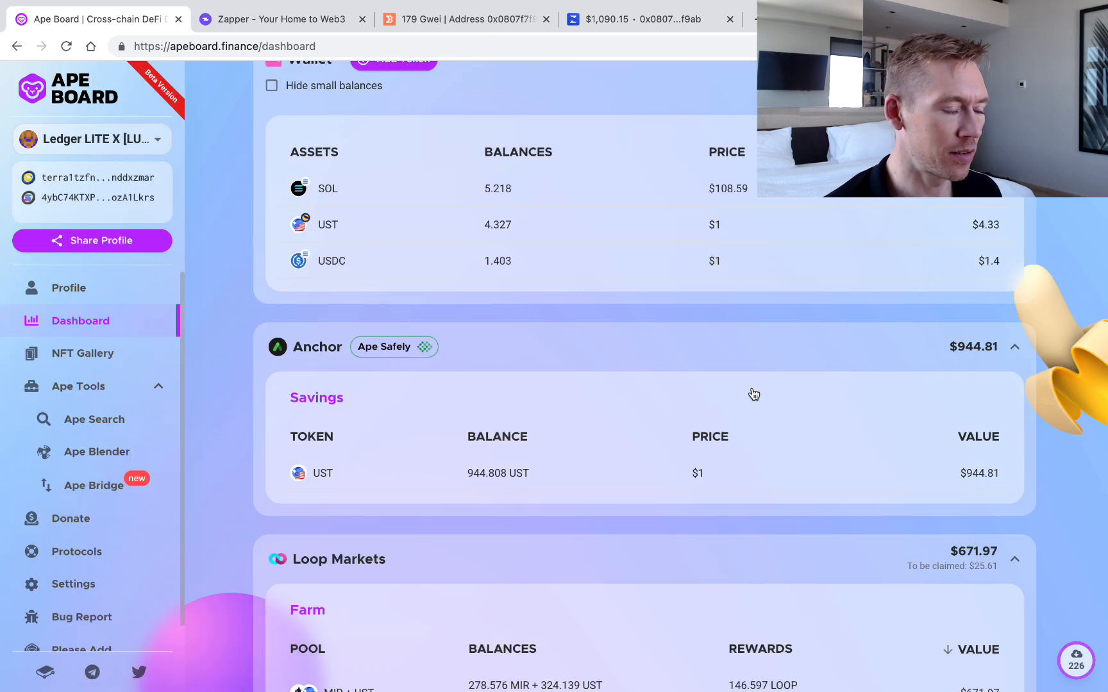
scroll("down", 3)
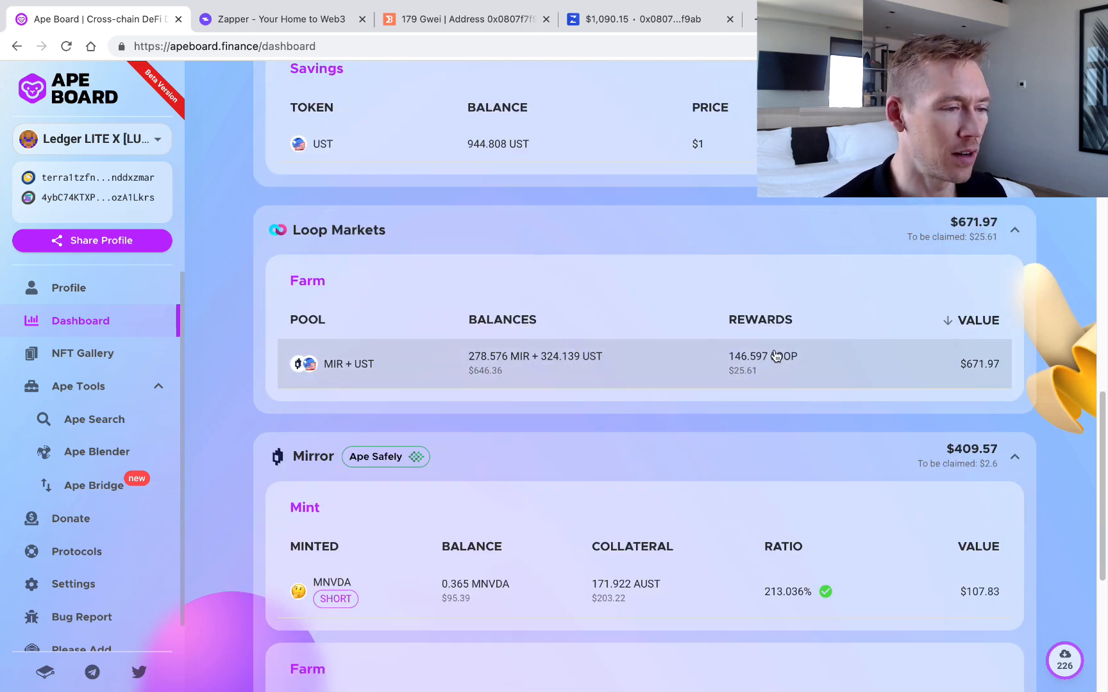
scroll("down", 3)
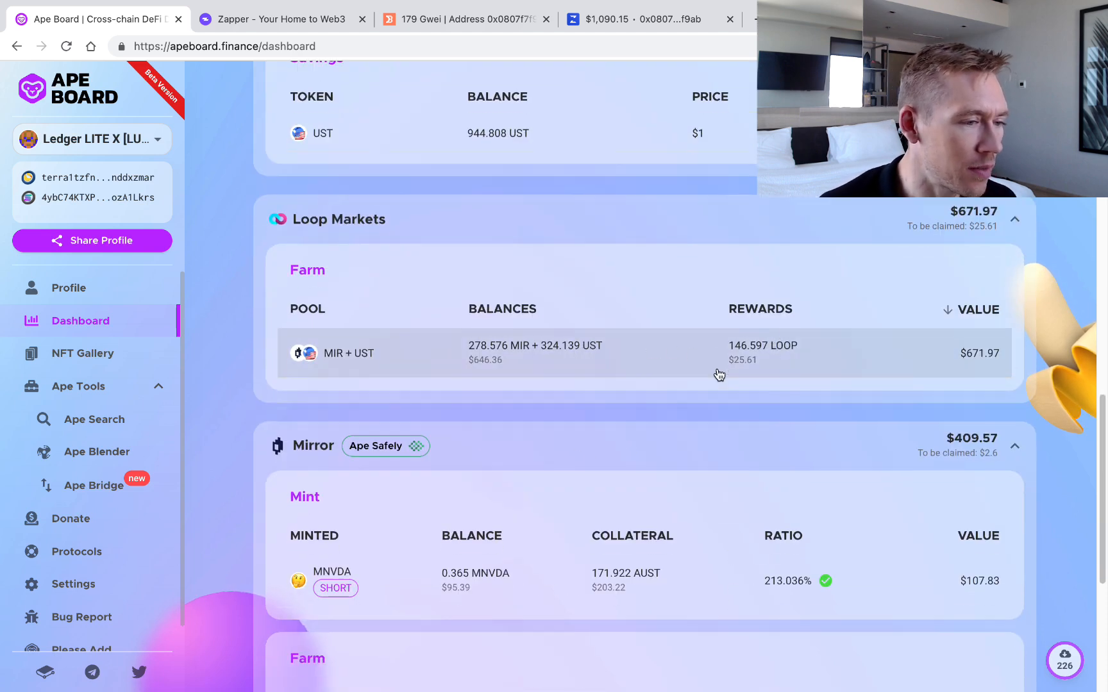
scroll("down", 3)
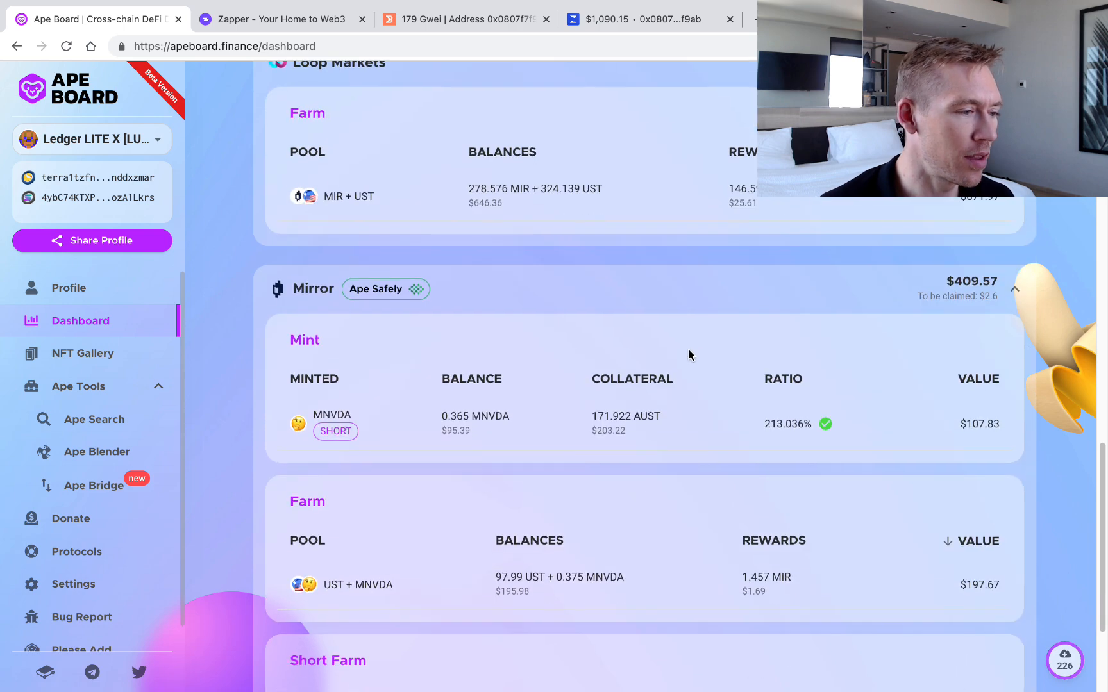
scroll("down", 3)
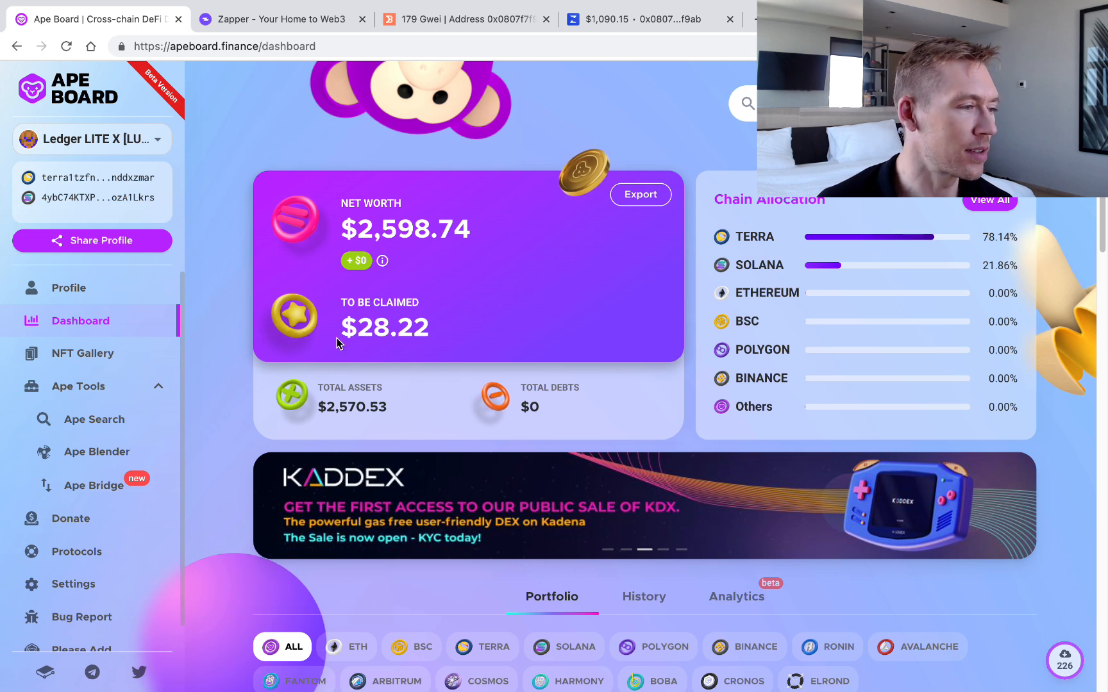
Switch to the Ledger LITE X [EVM] profile and scroll to its wallet assets
left_click(92, 139)
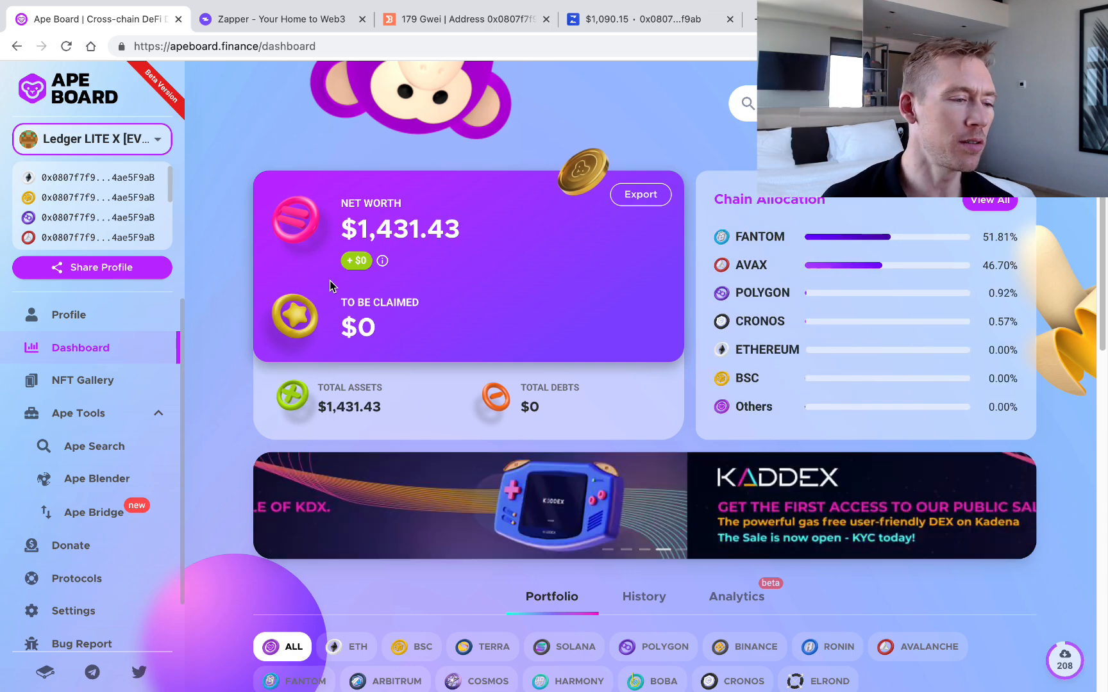
scroll("down", 3)
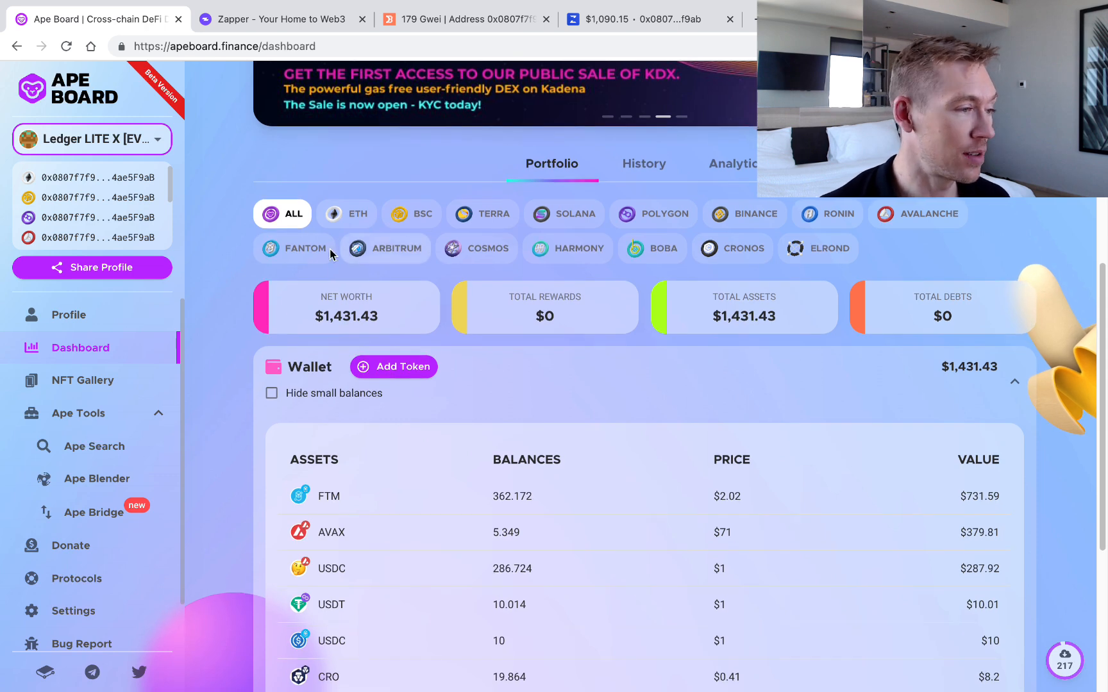
scroll("down", 3)
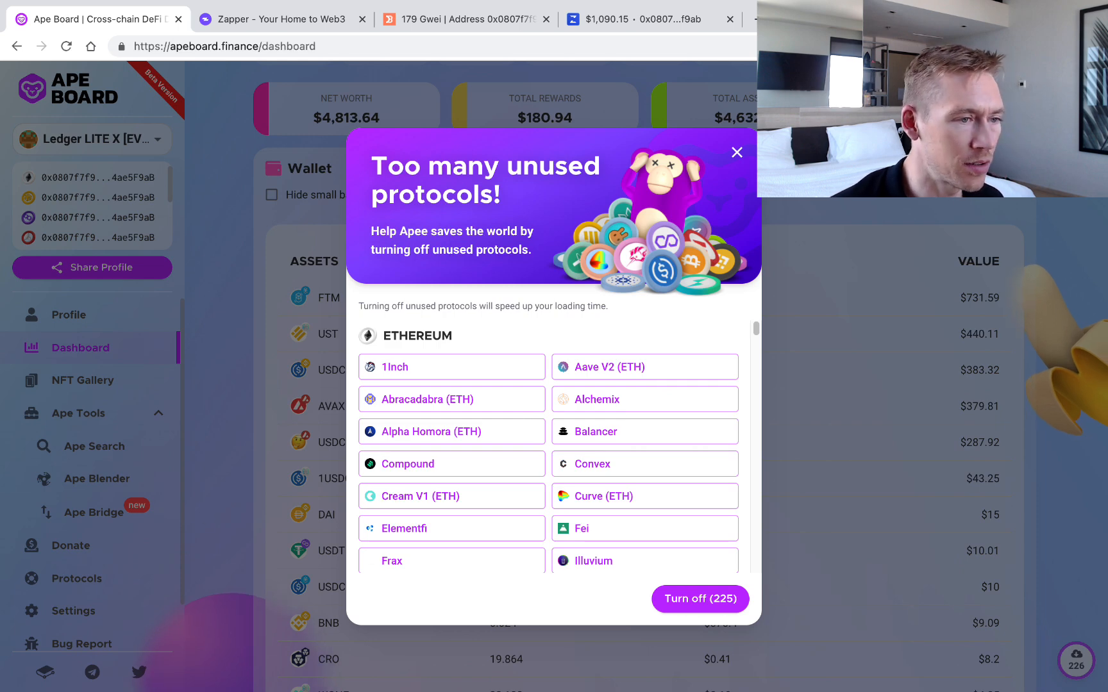
Close the unused-protocols popup and move to Zapper's view of the same EVM address
left_click(735, 152)
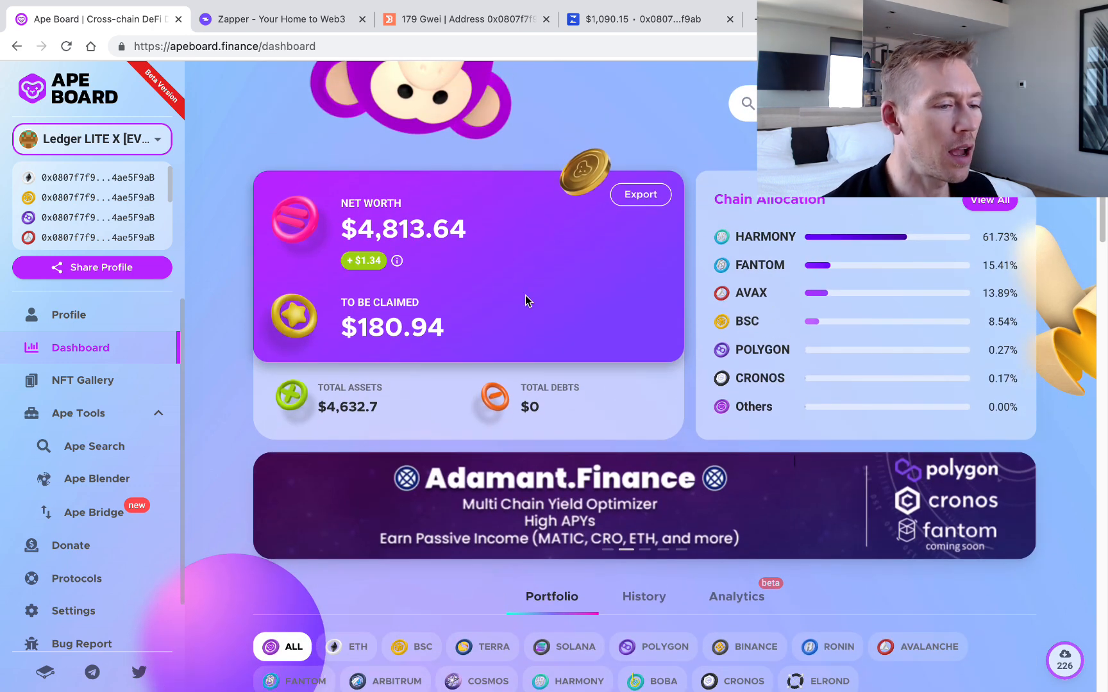
mouse_move(531, 304)
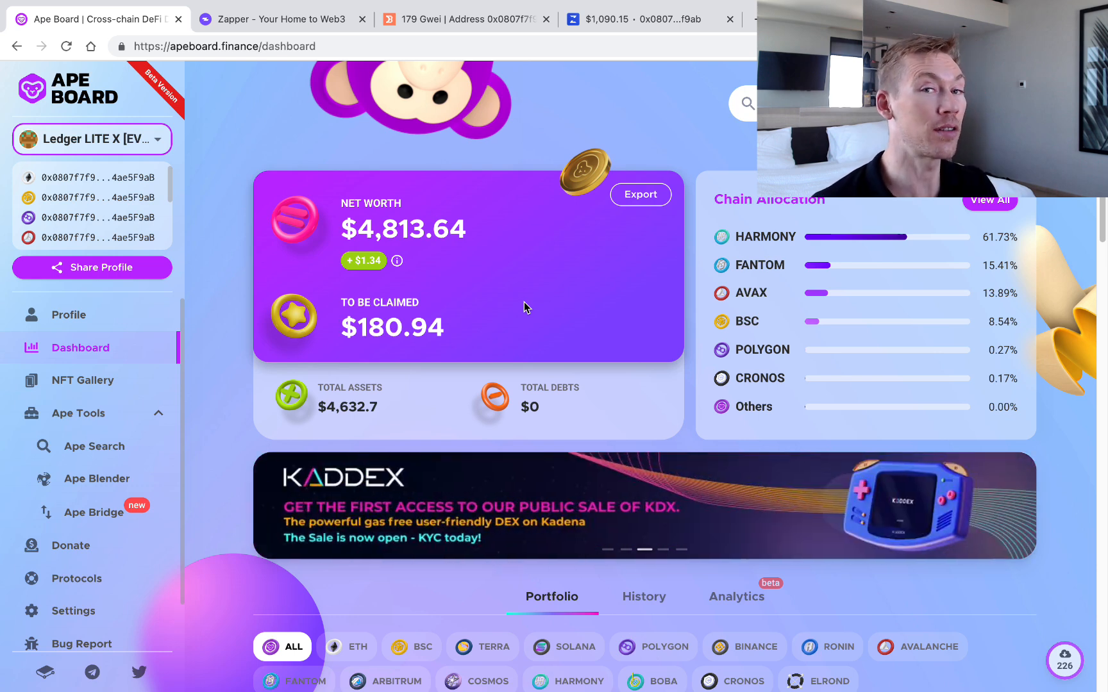
mouse_move(862, 307)
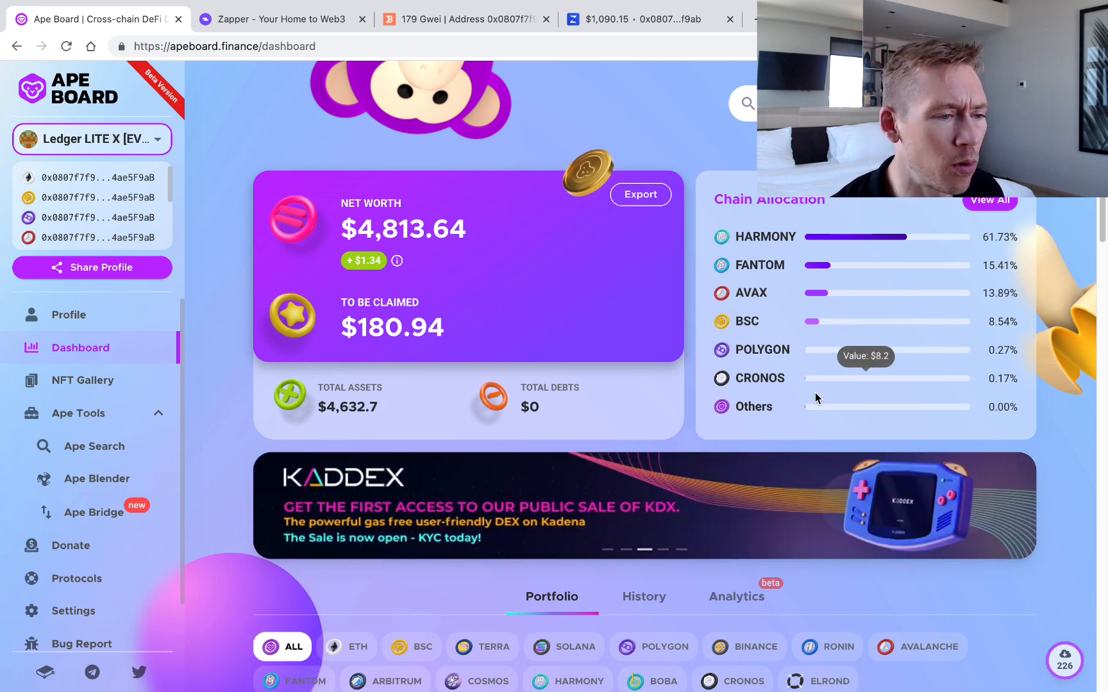
mouse_move(912, 313)
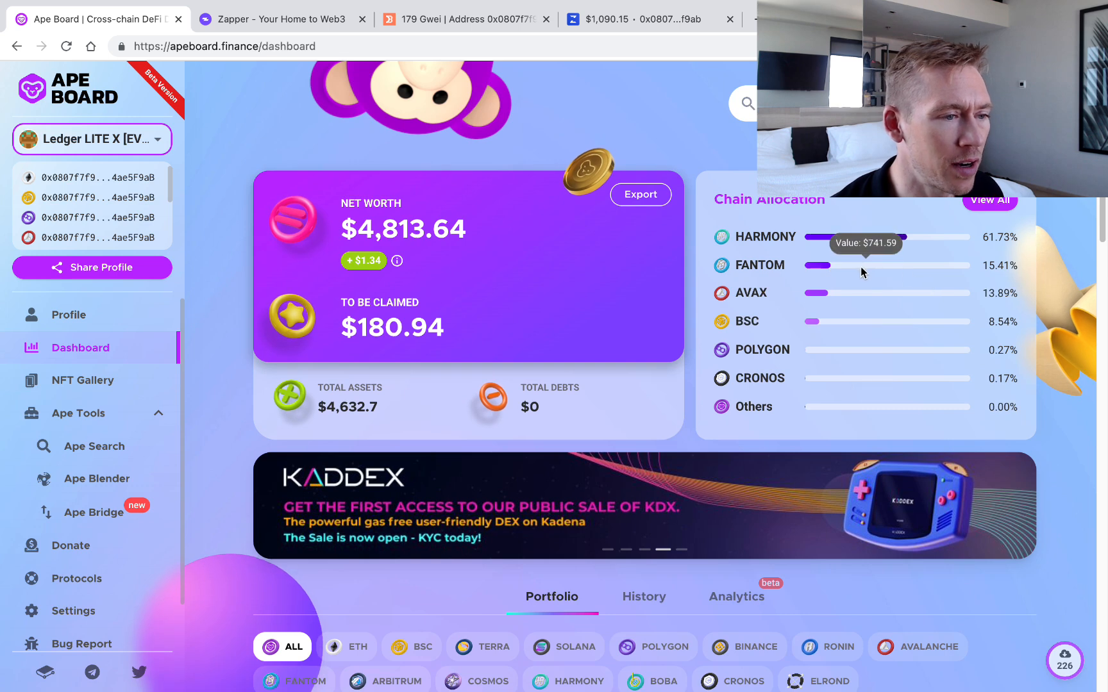
mouse_move(757, 224)
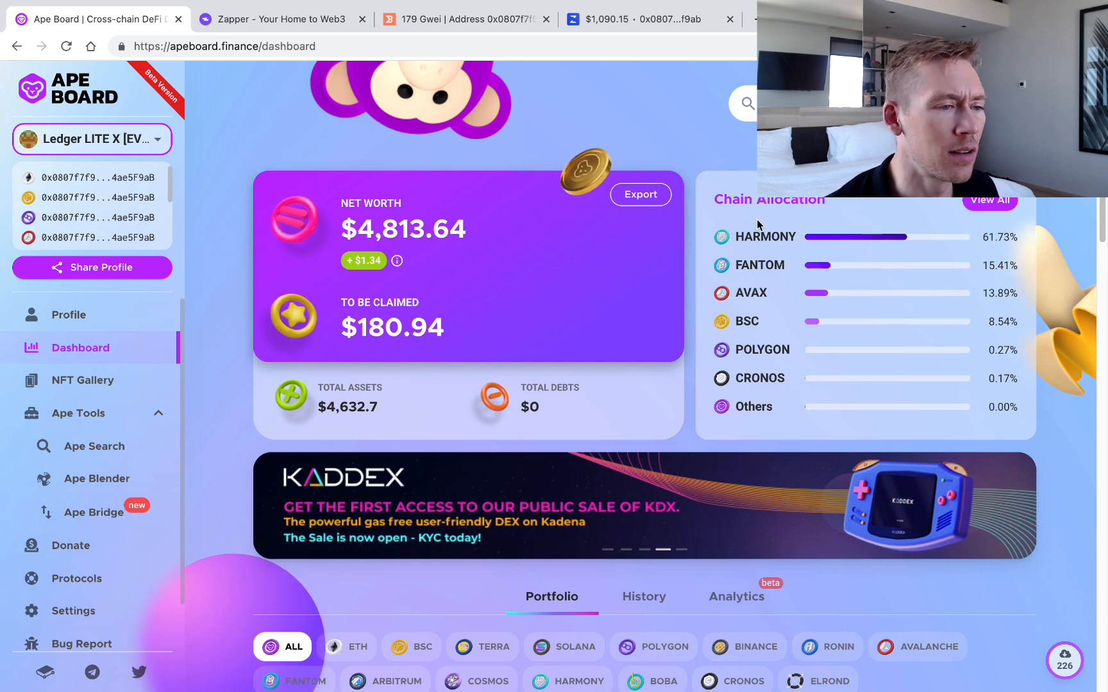
left_click(275, 19)
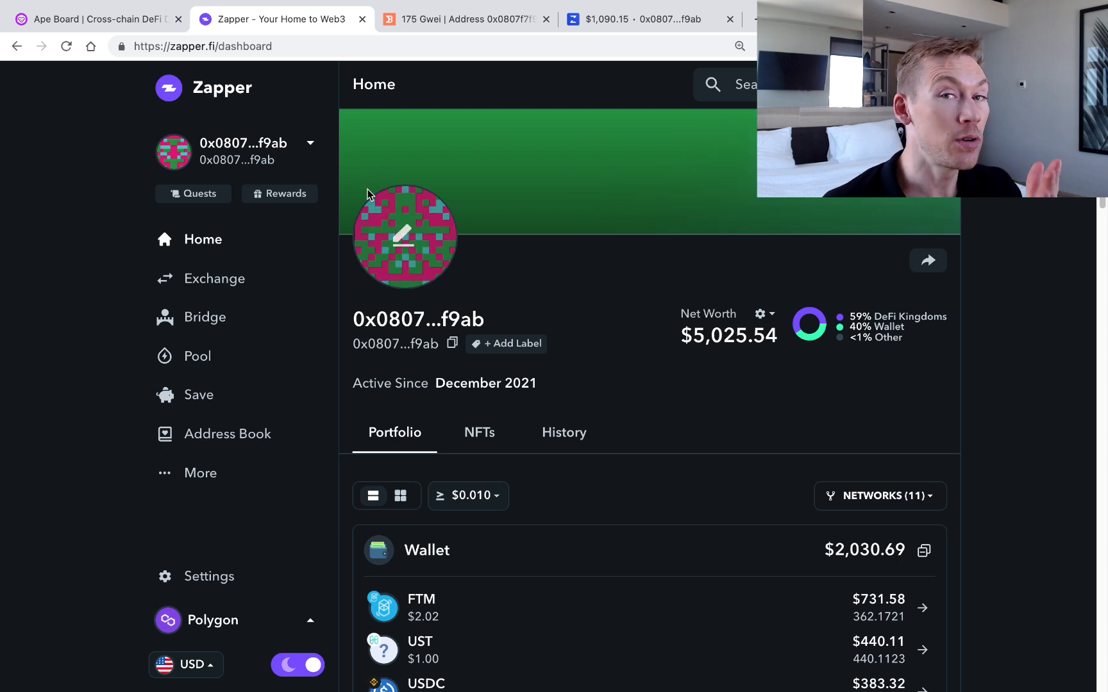
mouse_move(254, 260)
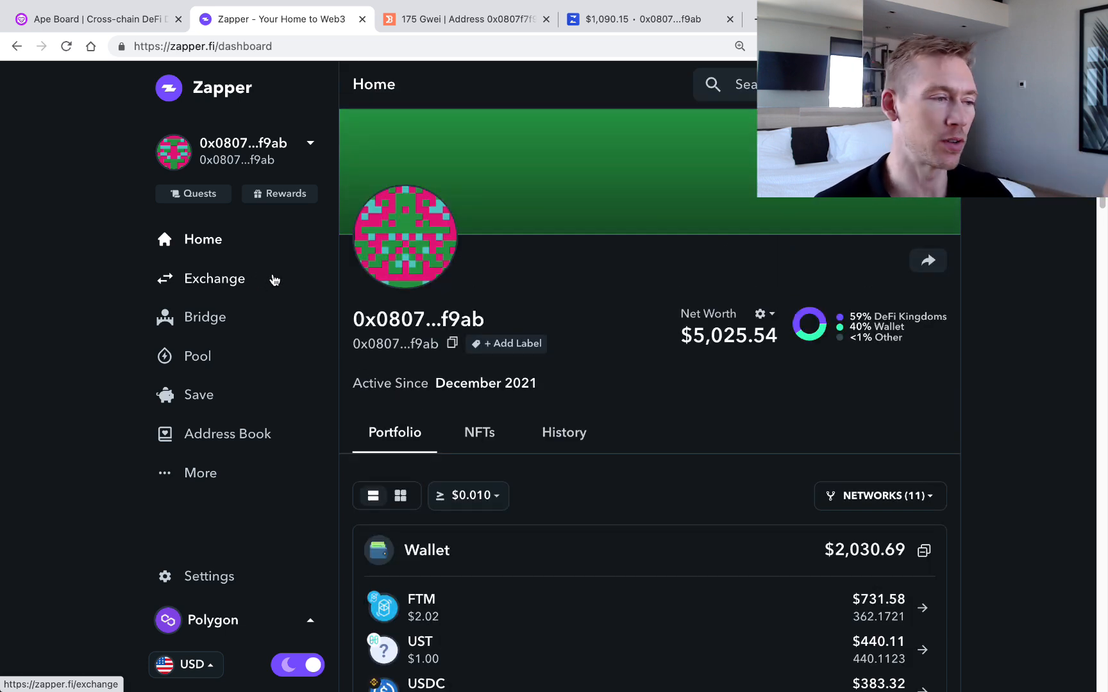
mouse_move(214, 375)
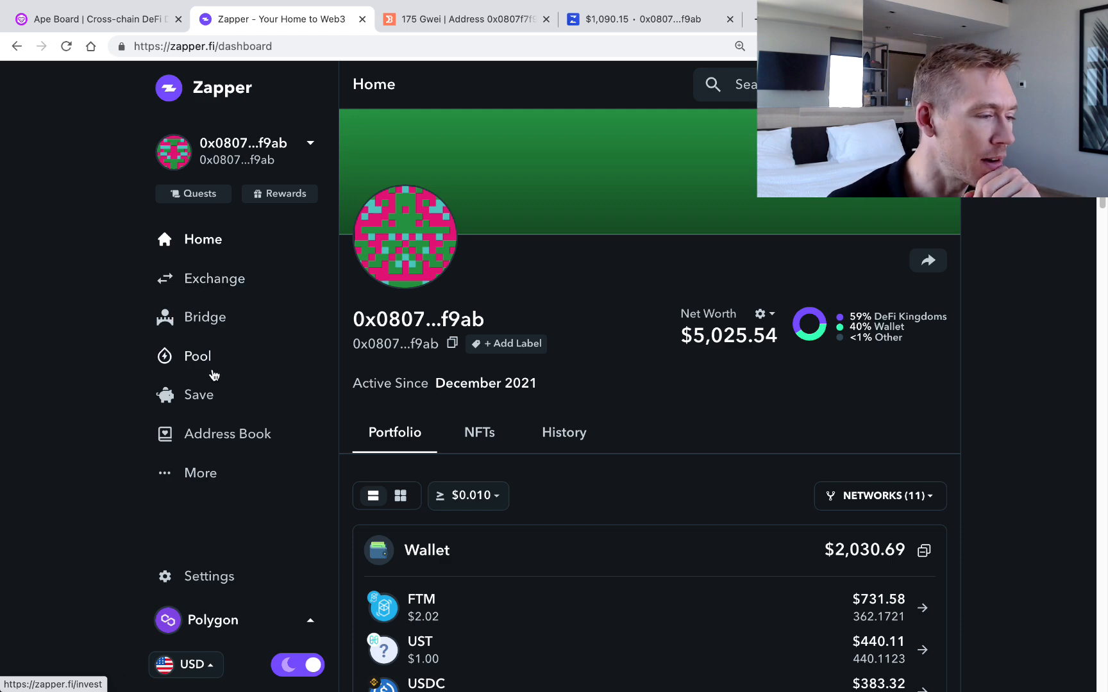
Open Zapper's Exchange page and review its six swap networks, leaving Polygon selected
left_click(213, 278)
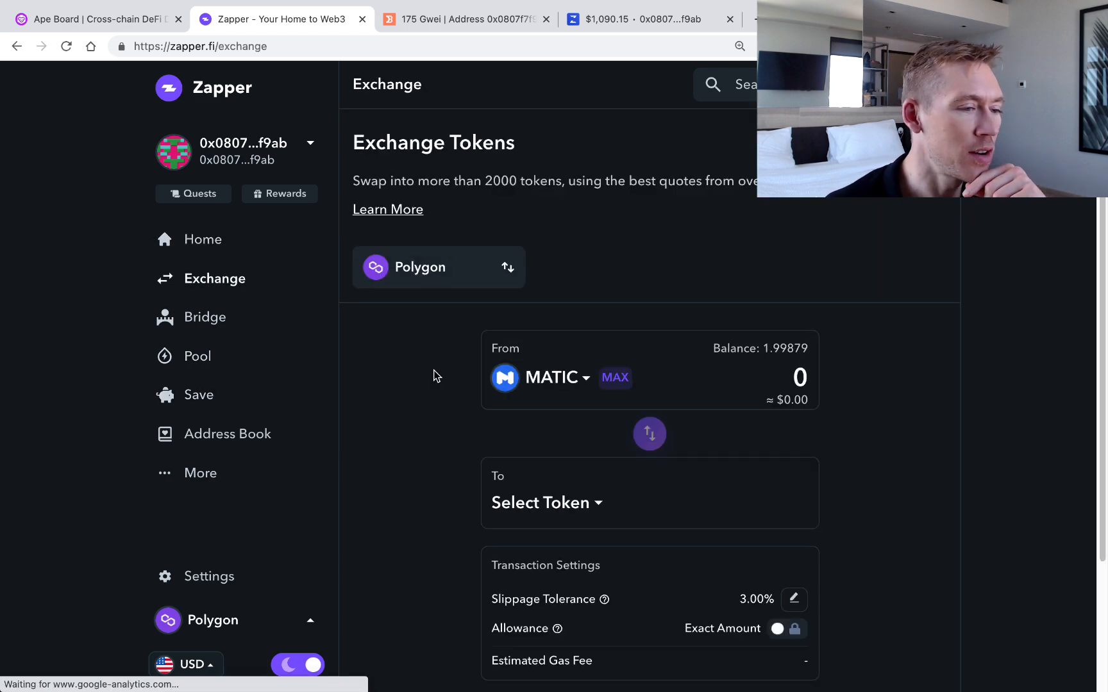
left_click(438, 267)
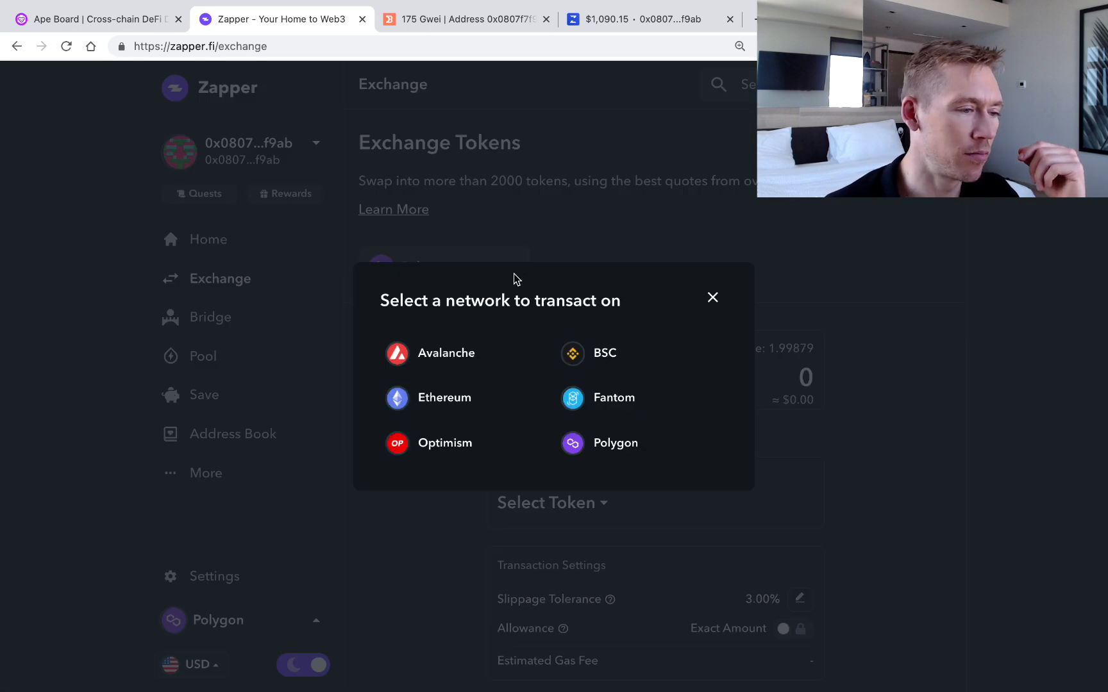
mouse_move(444, 398)
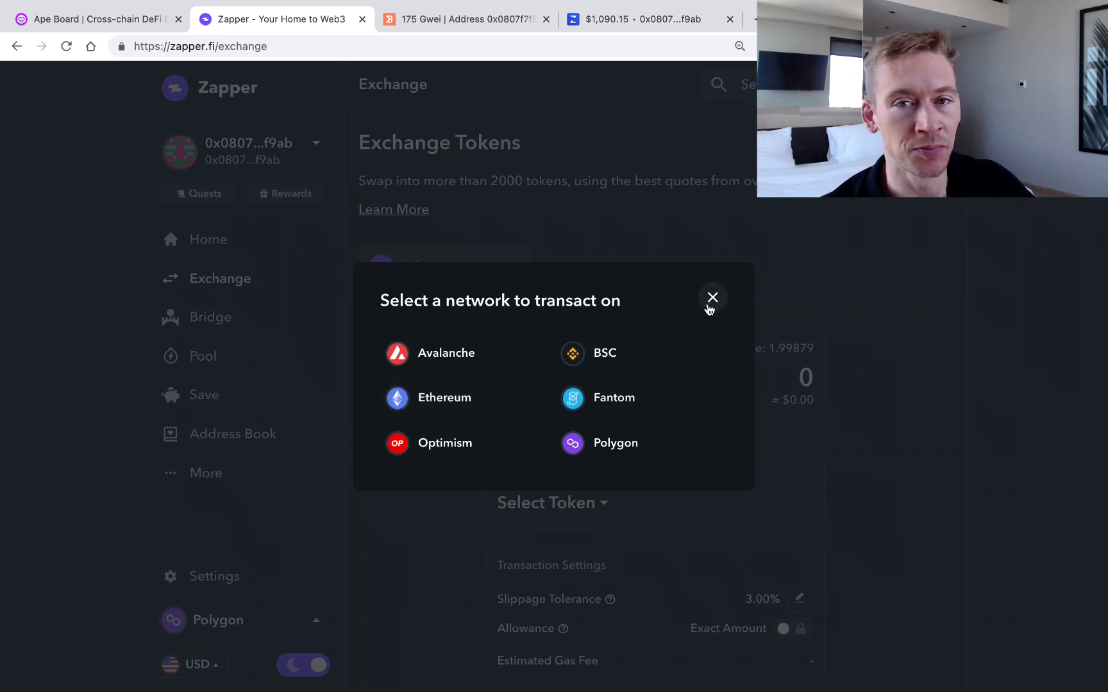
left_click(712, 297)
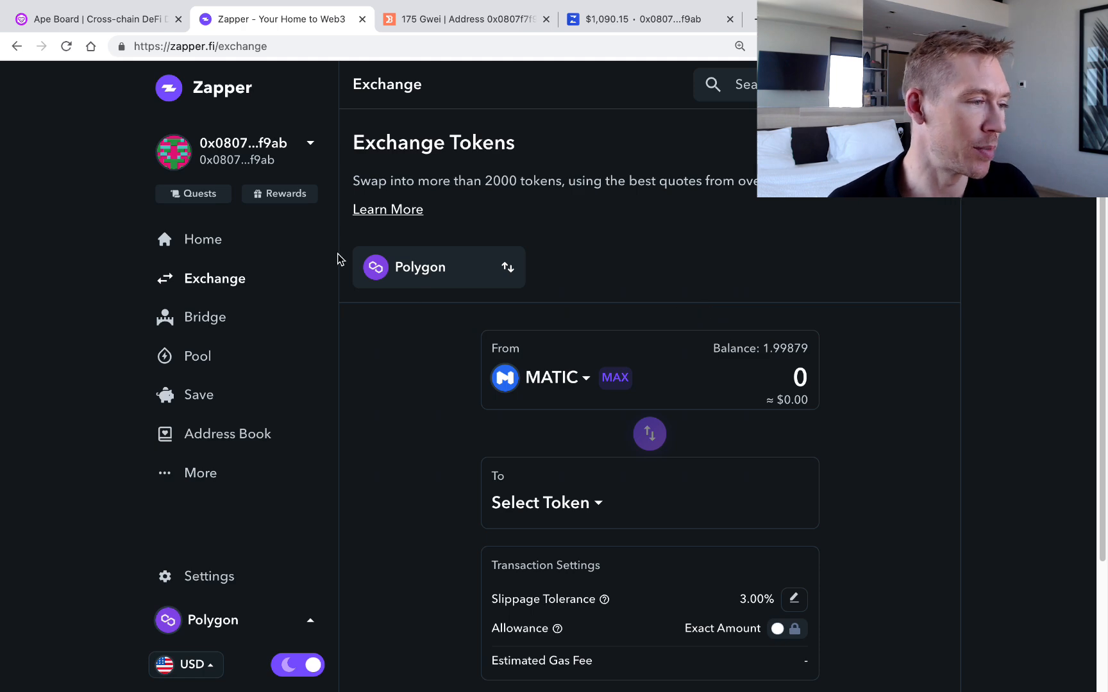
Return to Zapper's home portfolio and scroll its token list, led by FTM at $731.58
left_click(201, 239)
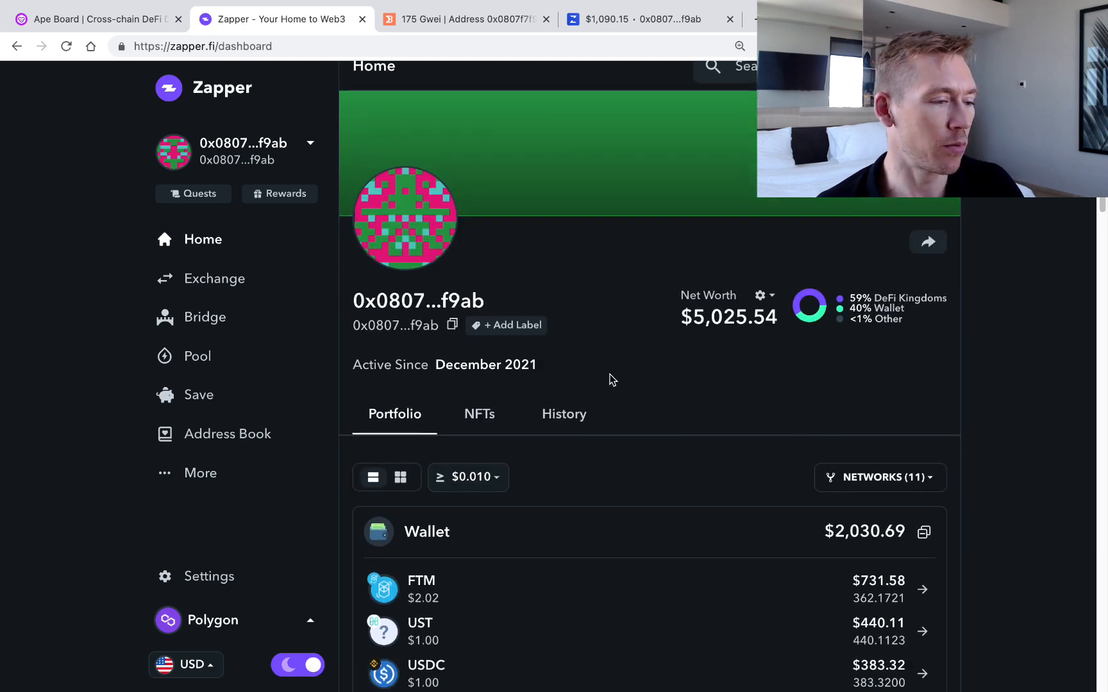
scroll("down", 3)
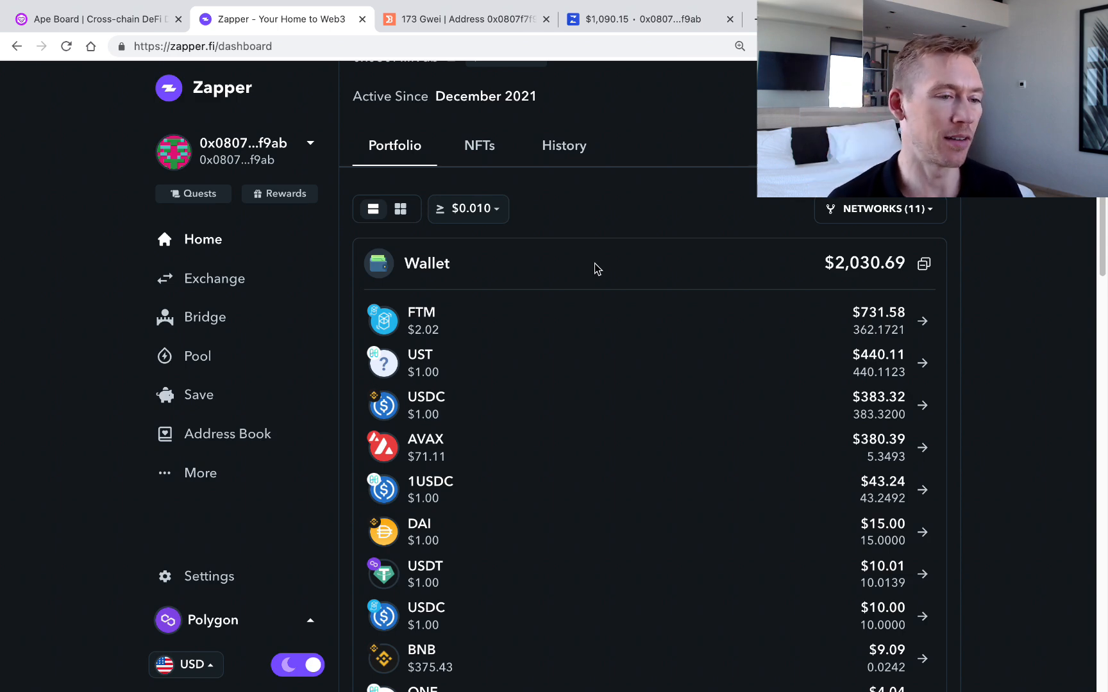
scroll("down", 3)
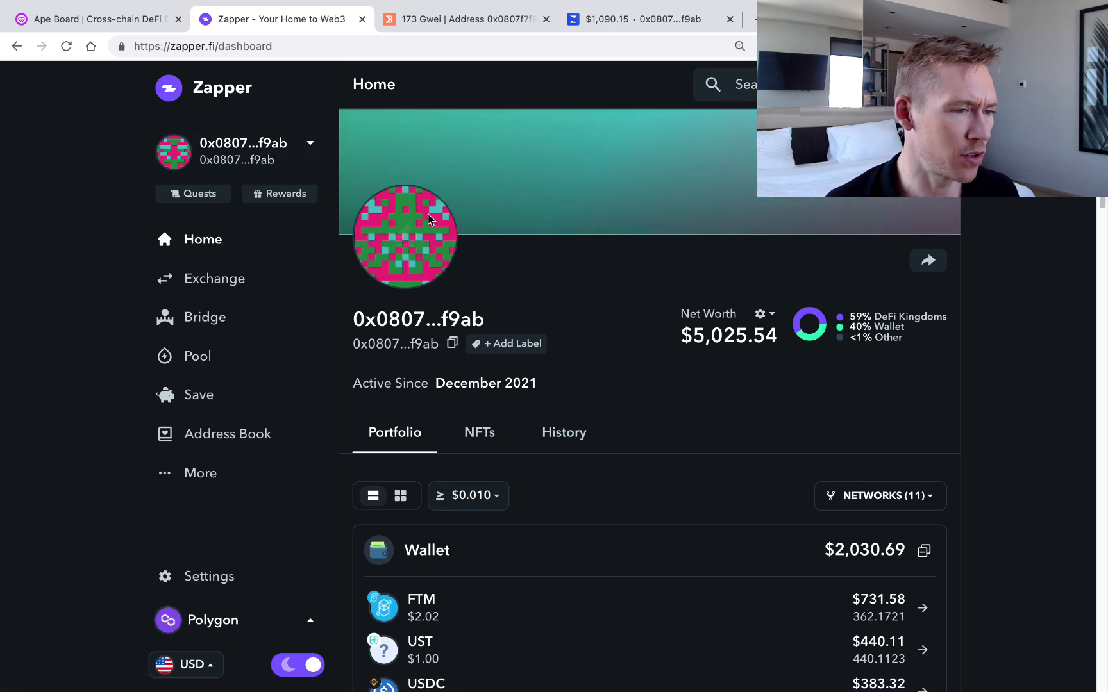
Recheck swap networks, review per-network balances (Harmony One $3,482.25), then reopen Exchange
left_click(214, 278)
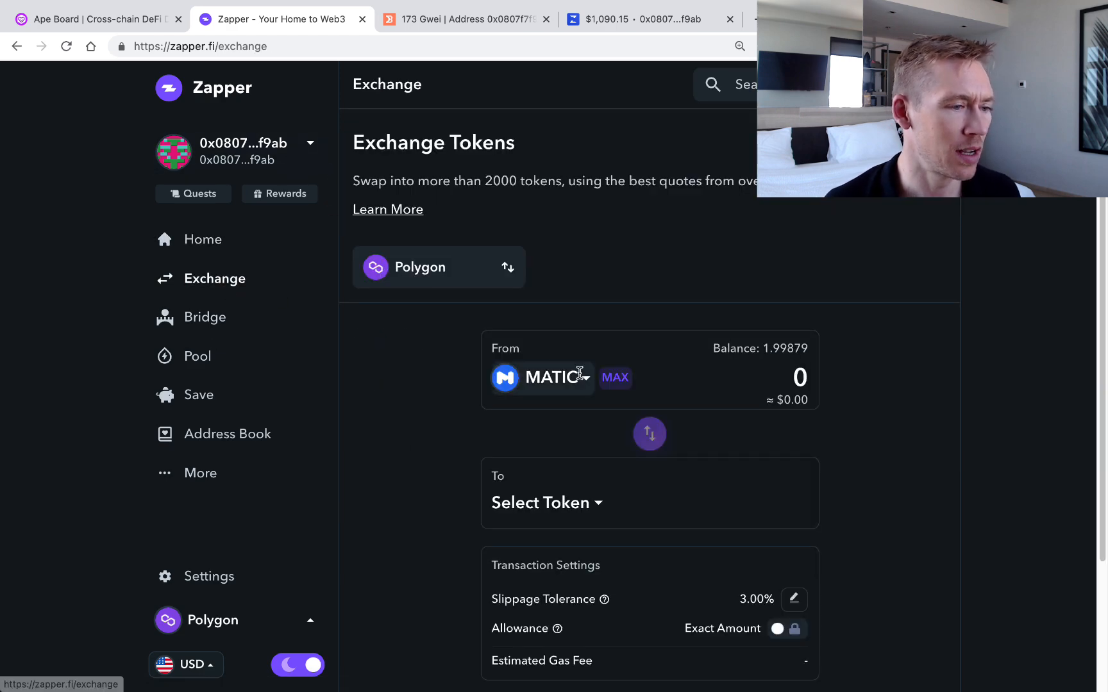
left_click(420, 267)
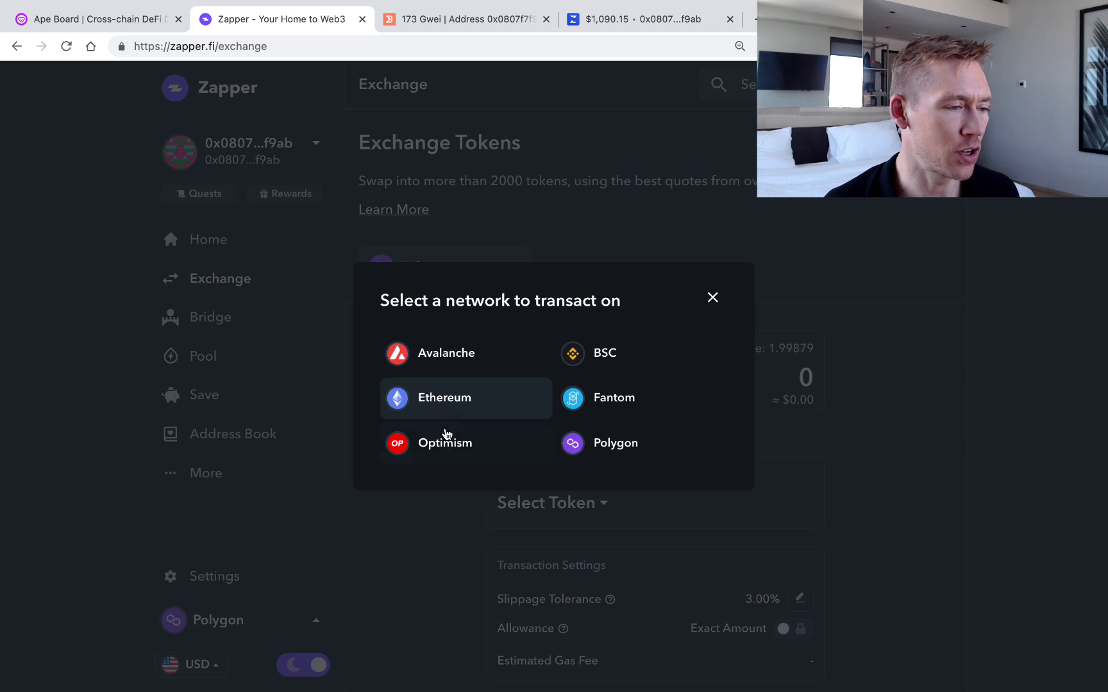
mouse_move(729, 316)
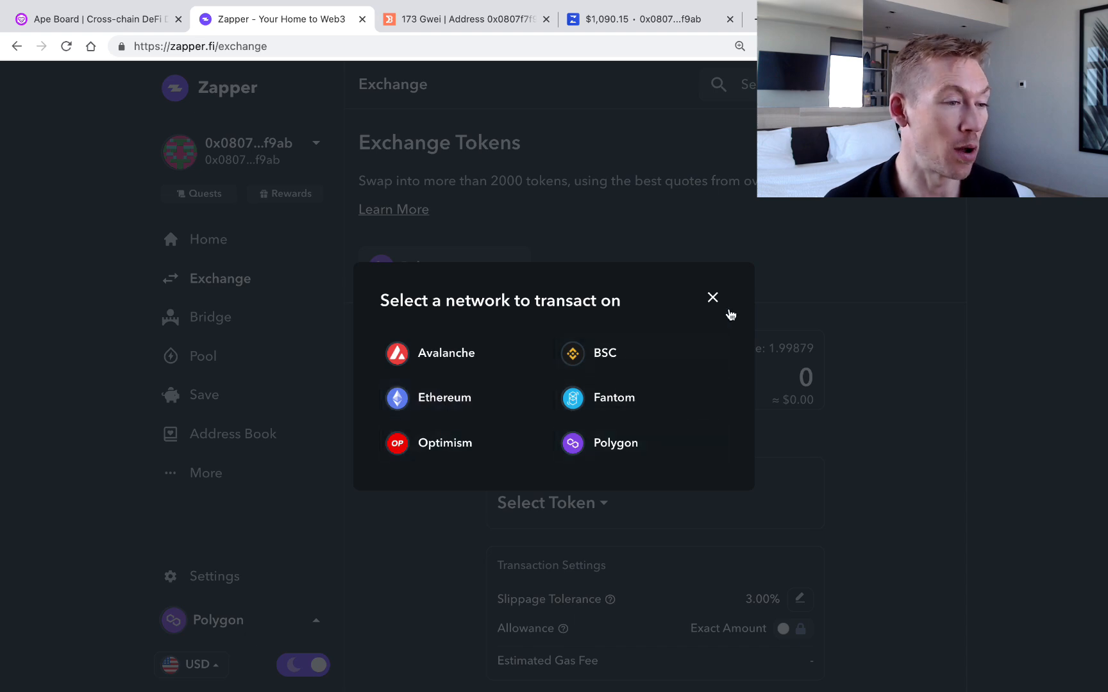
left_click(712, 297)
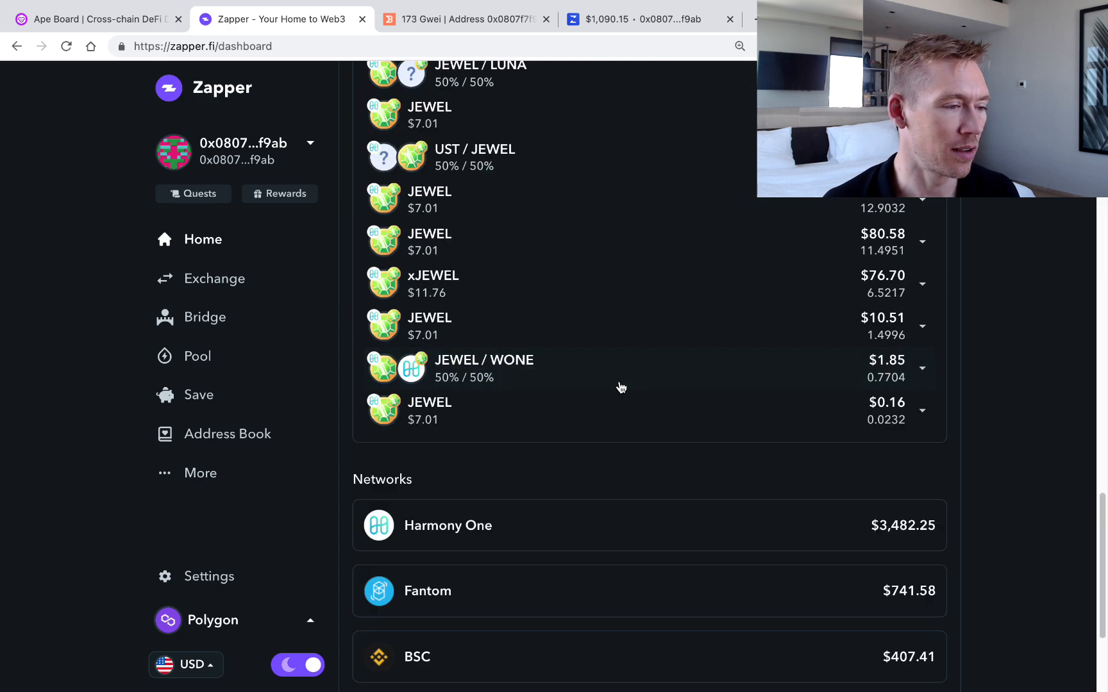
scroll("down", 3)
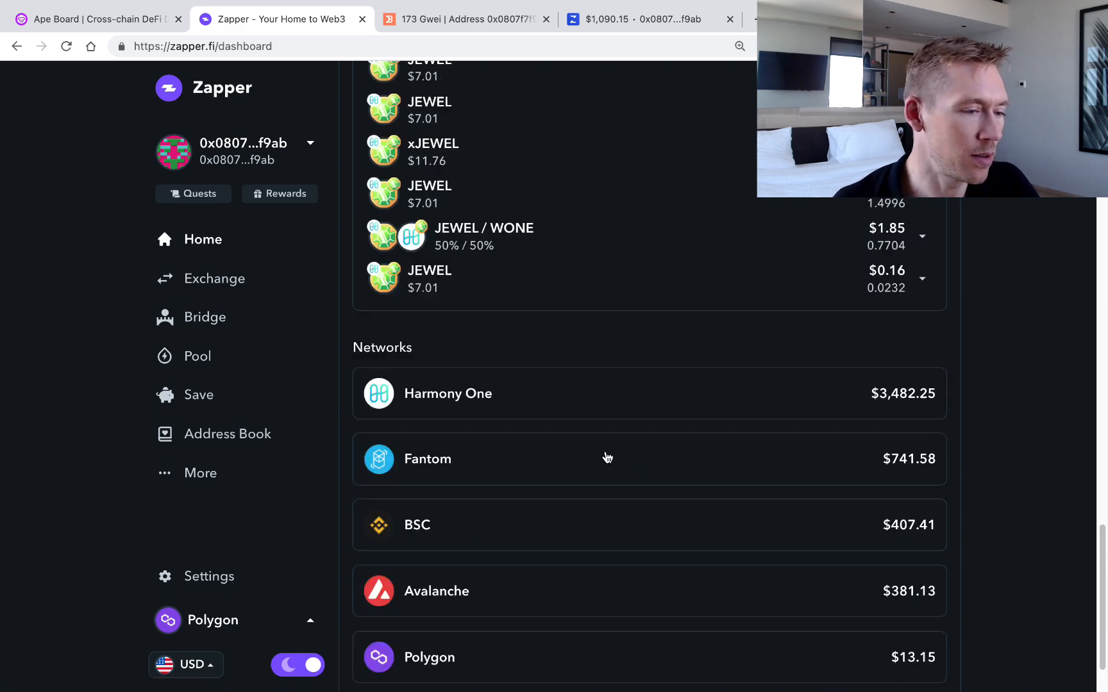
left_click(214, 277)
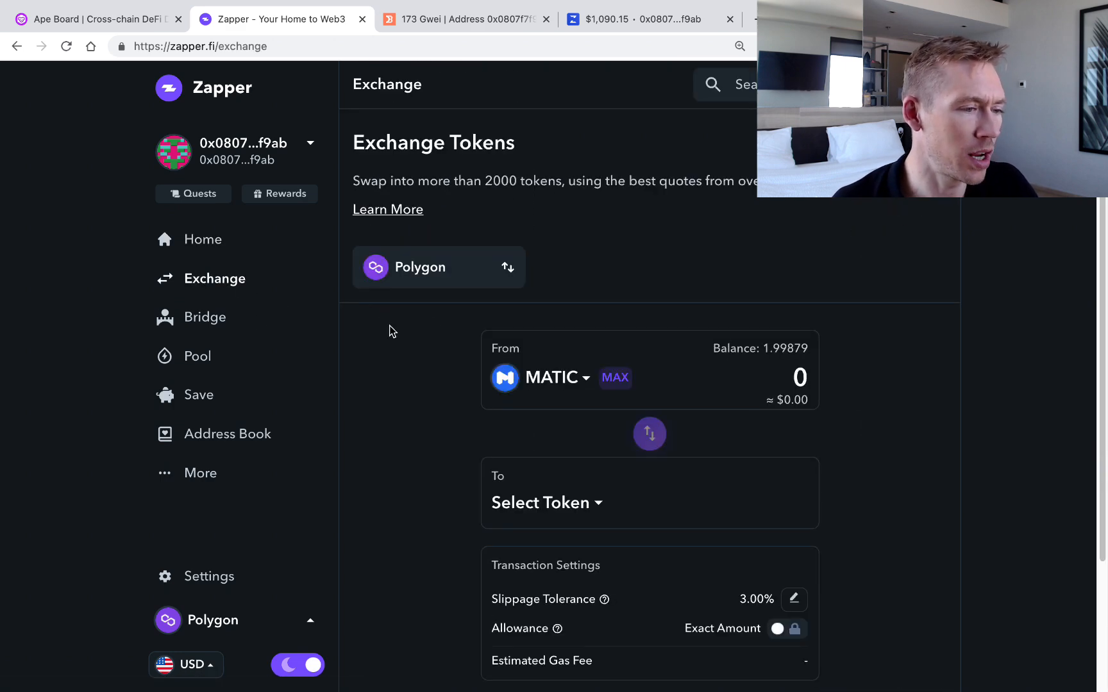
Open Zapper's Bridge page, set to transfer tokens from Polygon to Fantom
left_click(210, 316)
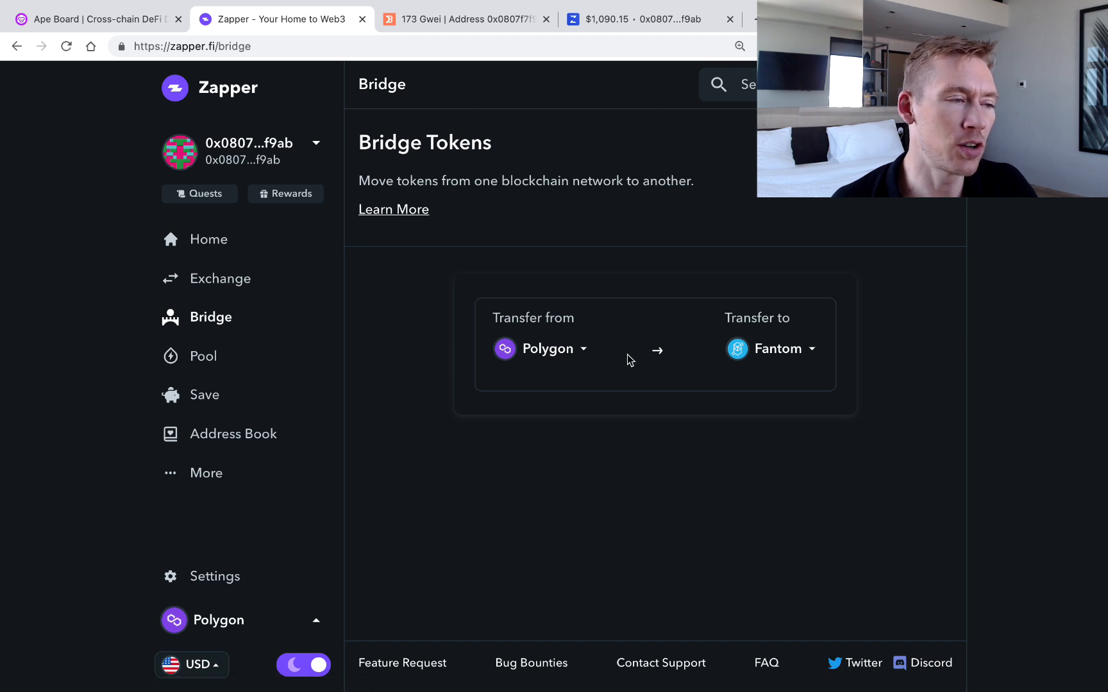
mouse_move(649, 361)
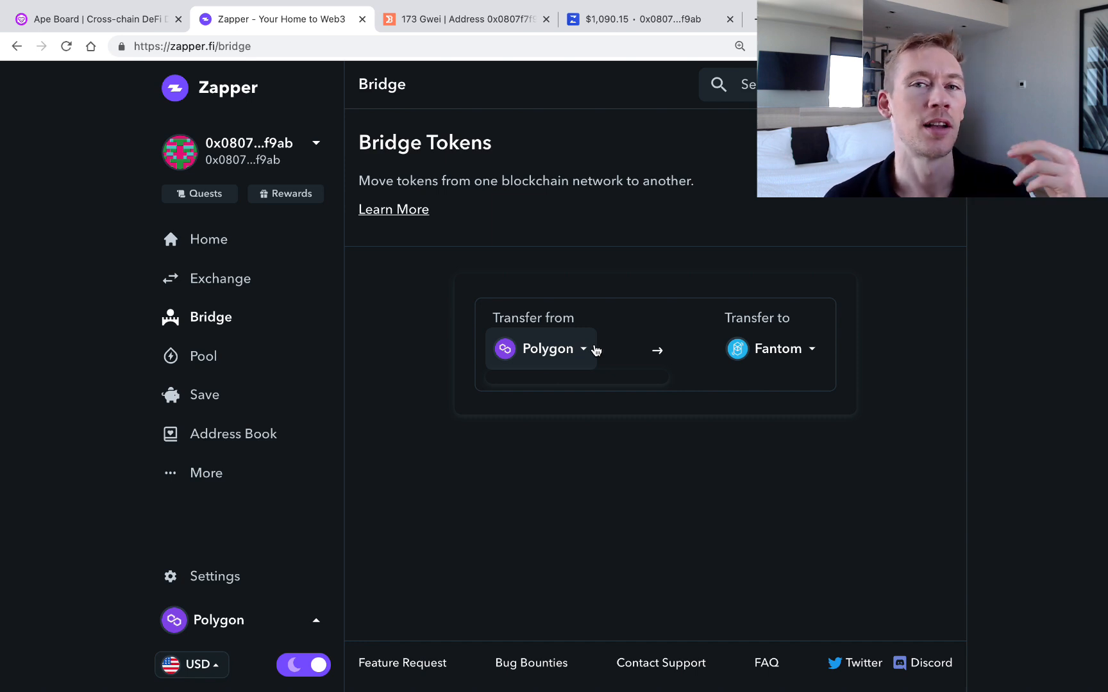
Open OpenOcean in a new tab and enter its classic DAI-to-USDT swap page
left_click(755, 19)
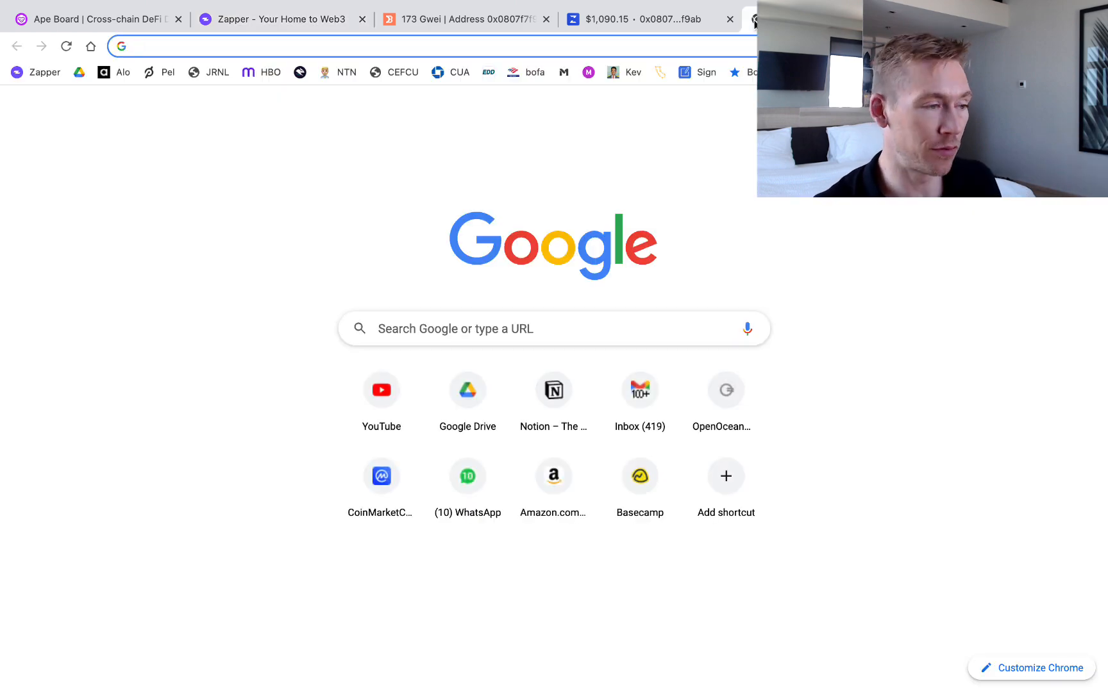
left_click(725, 389)
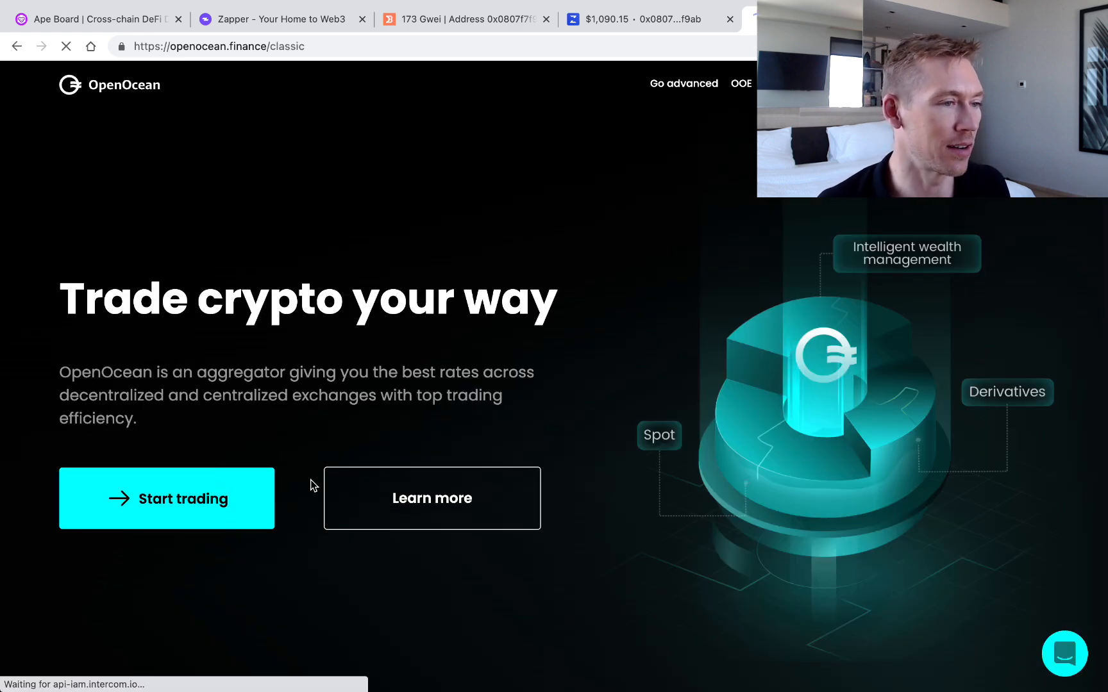
left_click(166, 499)
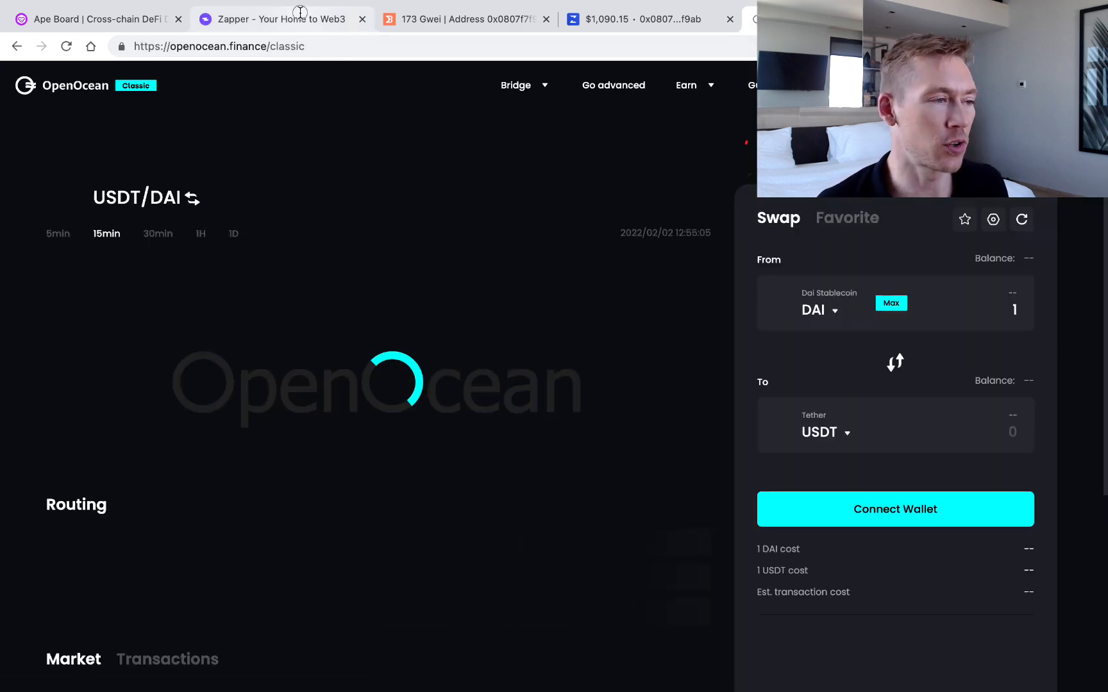
Show Zapper's Polygon liquidity pools and scroll the list led by WMATIC/SAND
left_click(276, 19)
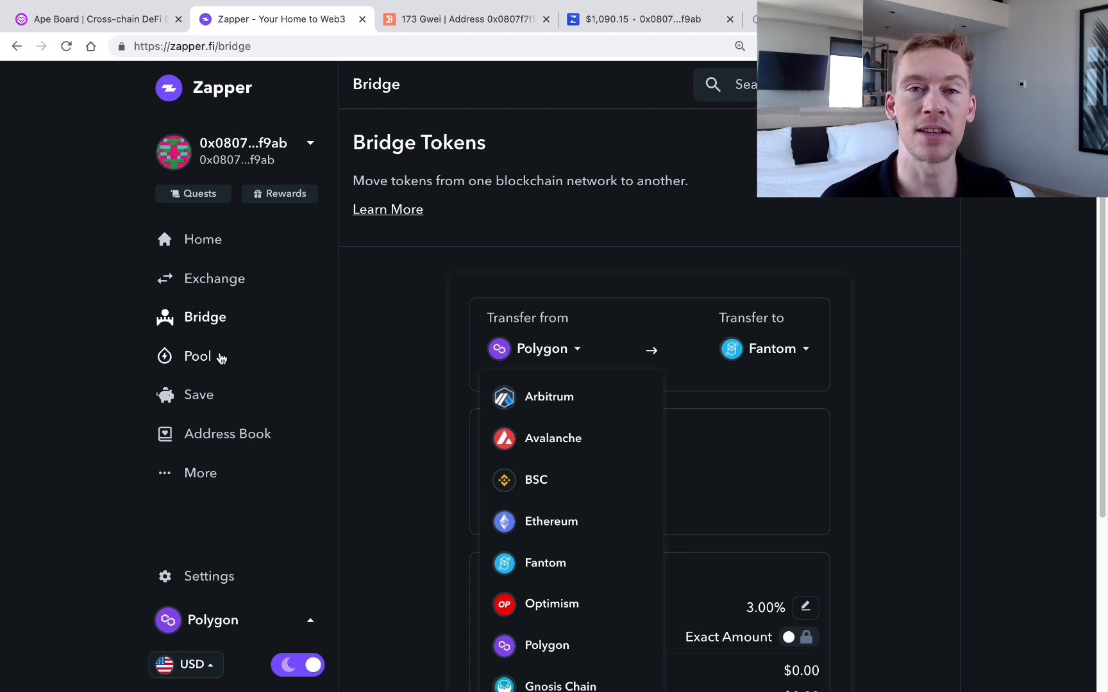
mouse_move(226, 361)
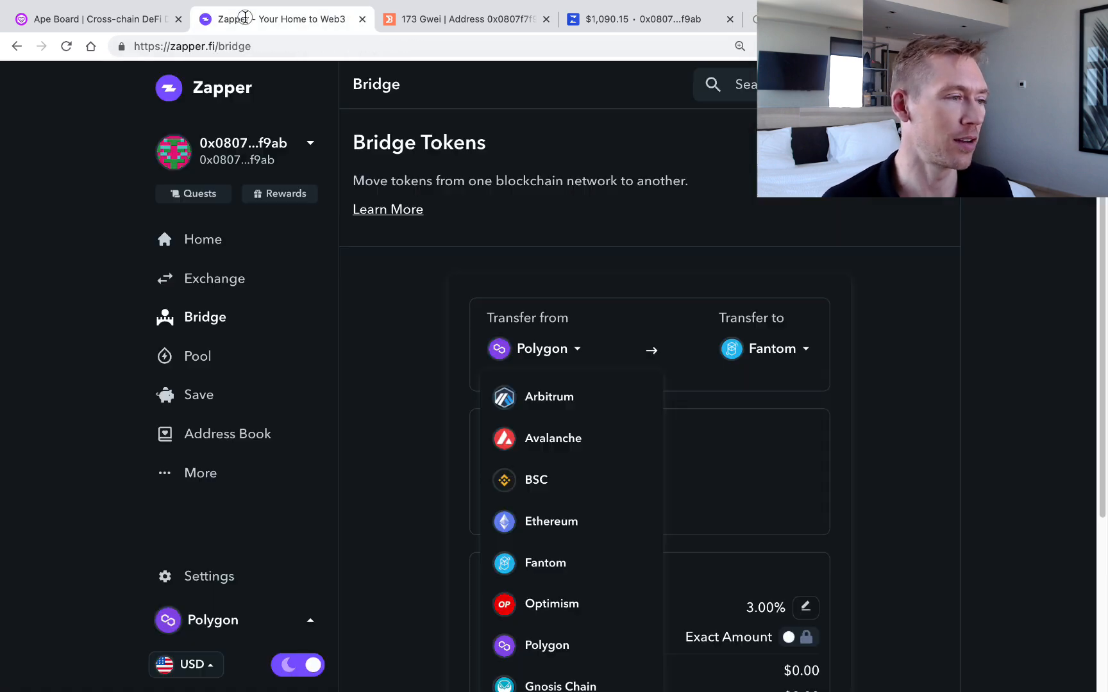
mouse_move(207, 355)
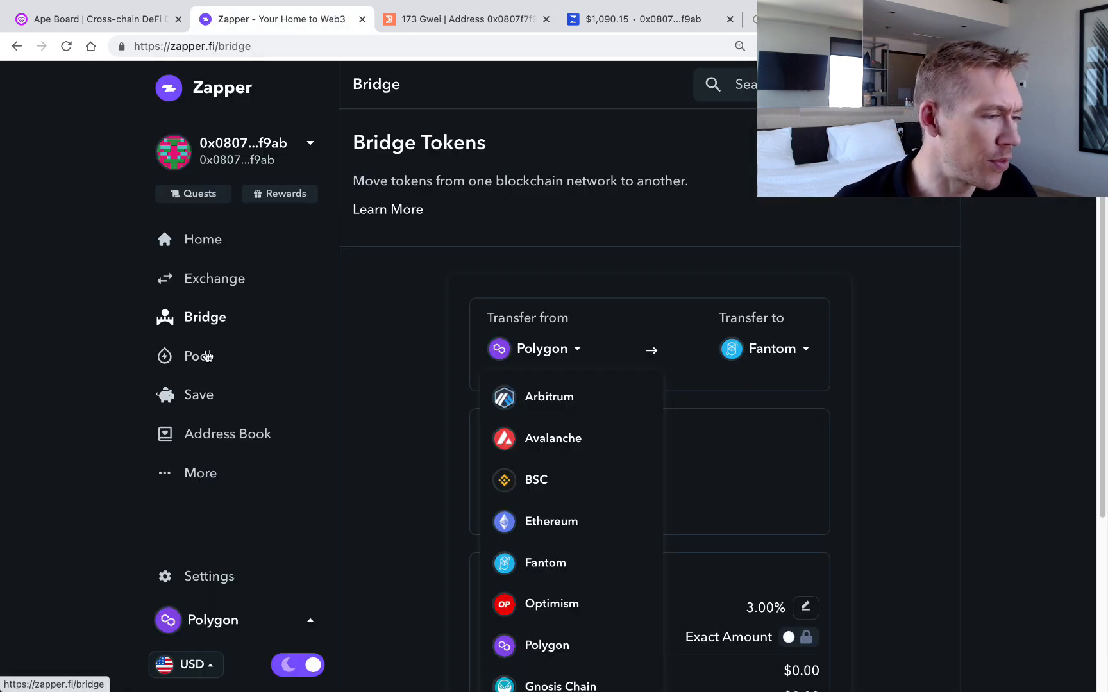
left_click(200, 355)
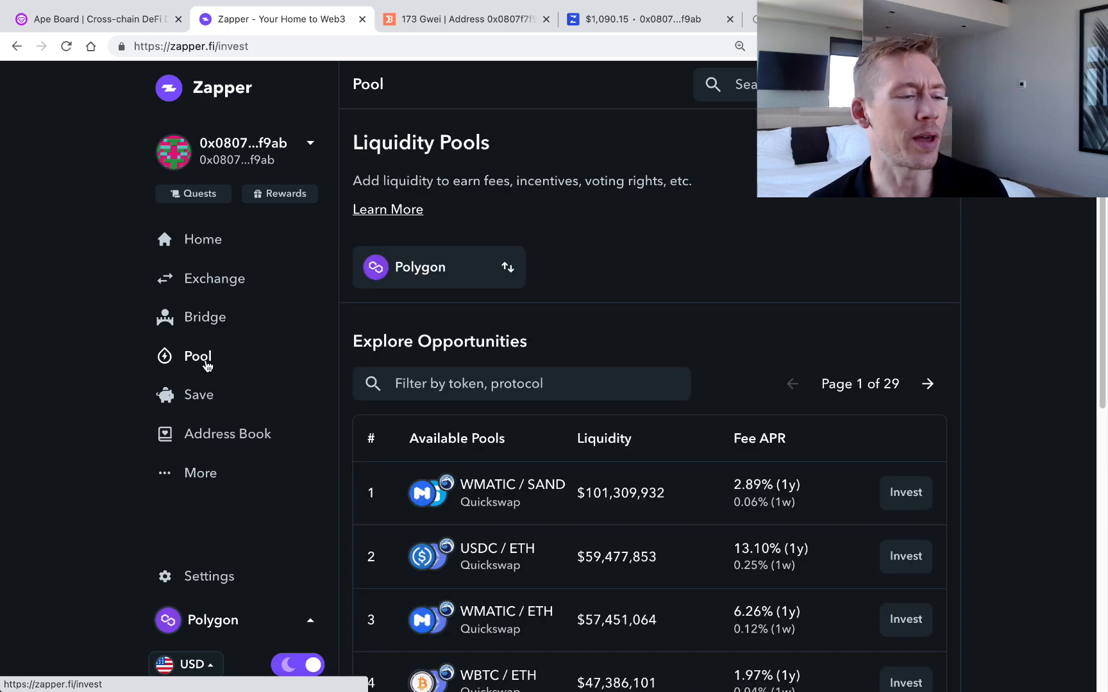
left_click(438, 267)
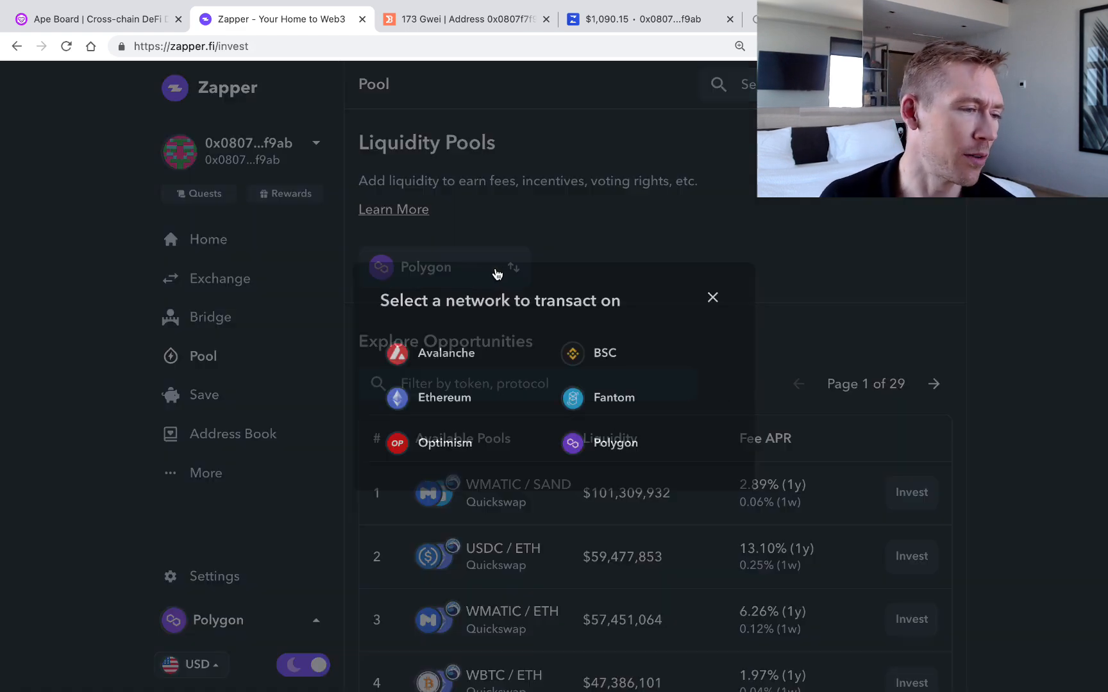
left_click(712, 297)
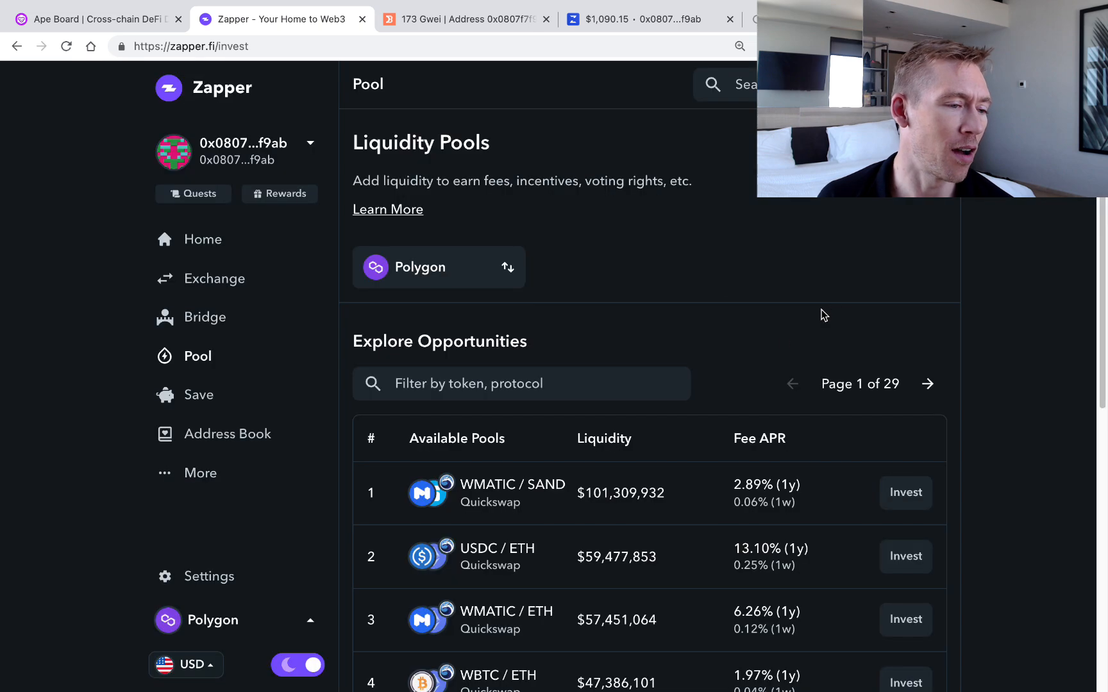
scroll("down", 3)
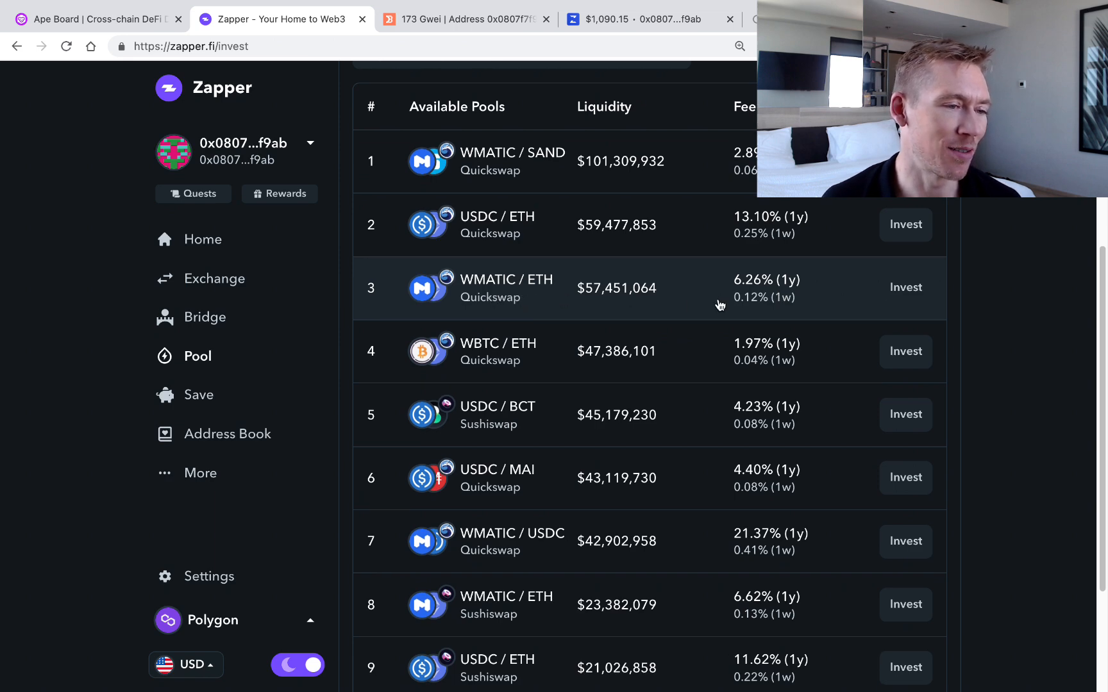
scroll("down", 3)
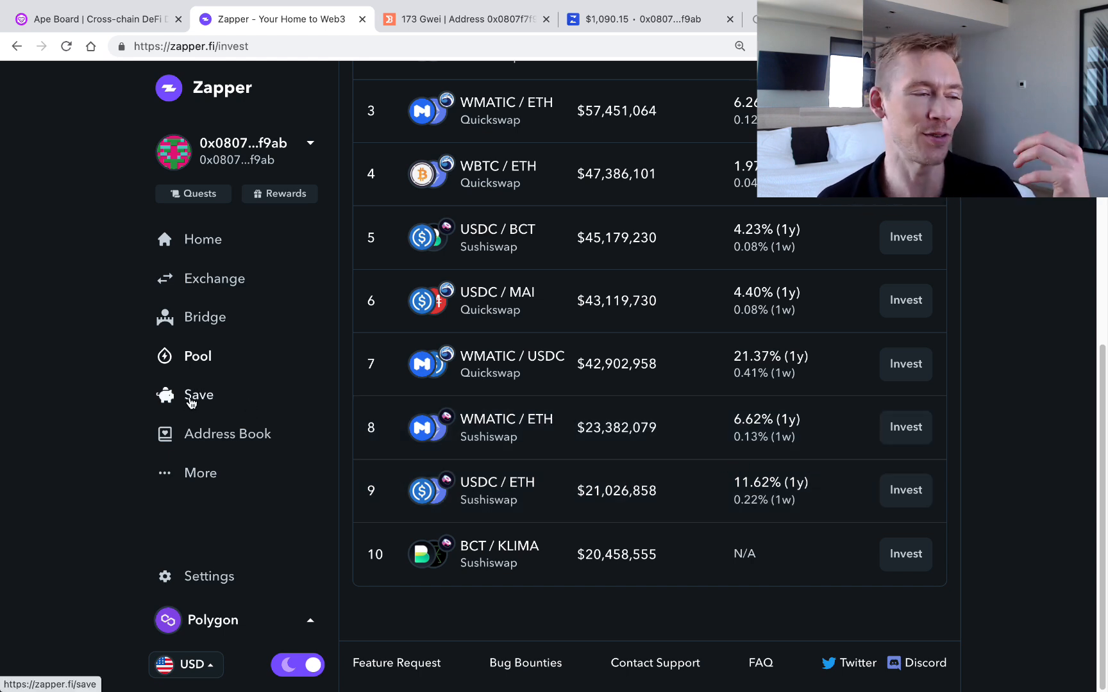
mouse_move(215, 472)
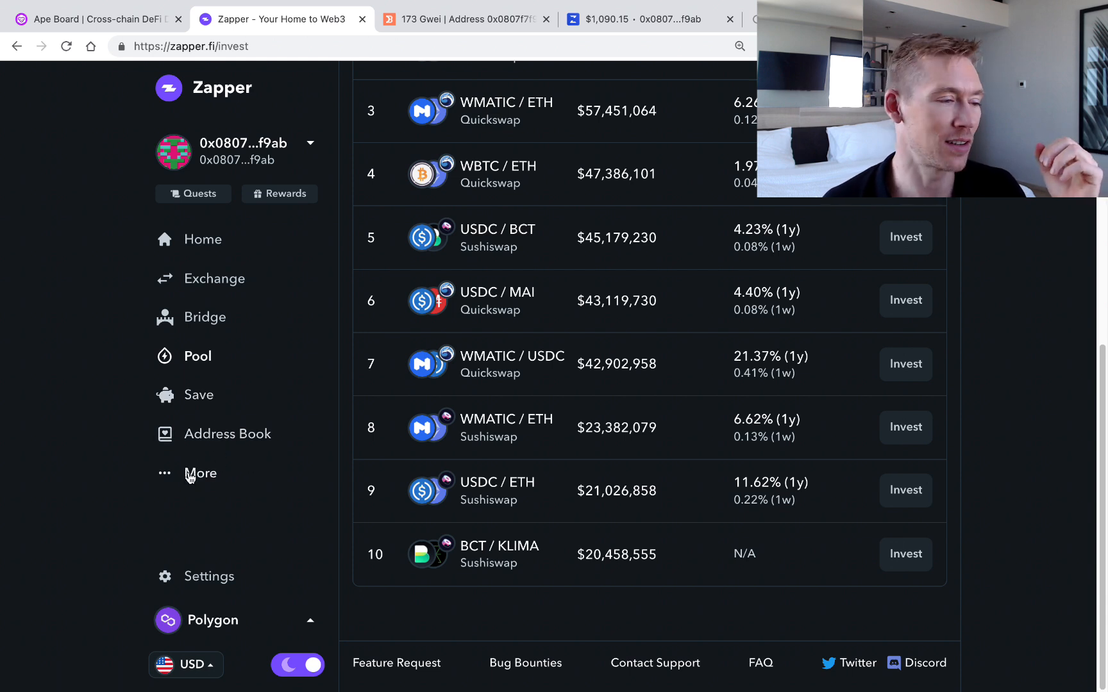
Expand Zapper's extra sections and scroll to the Polygon farming opportunities
left_click(200, 472)
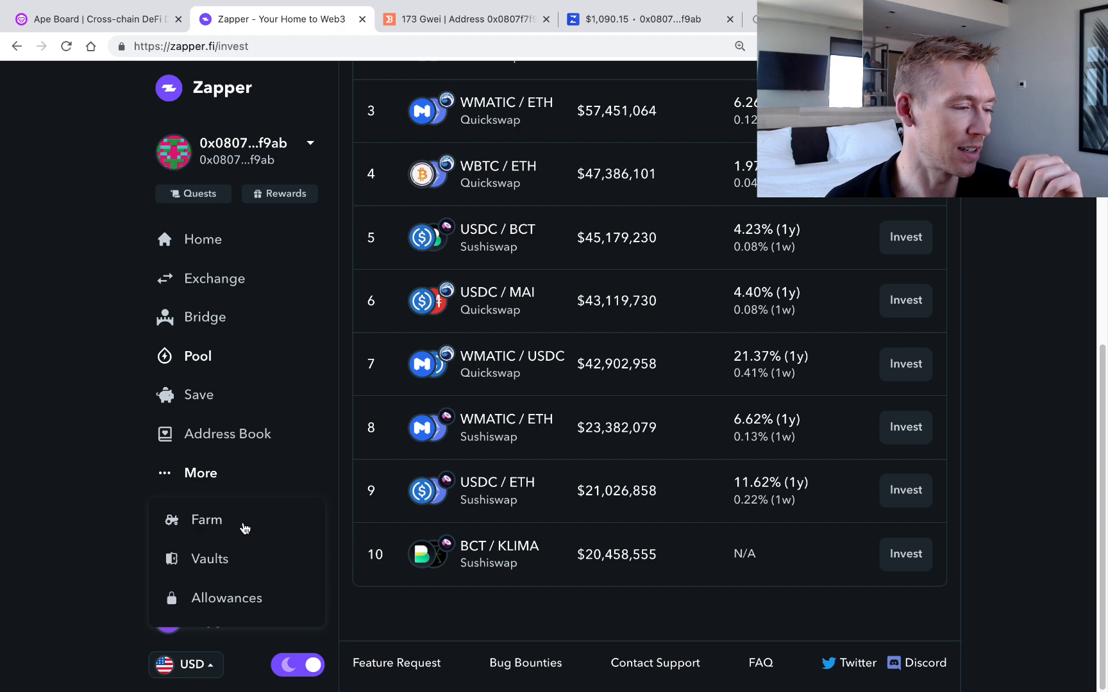
left_click(206, 520)
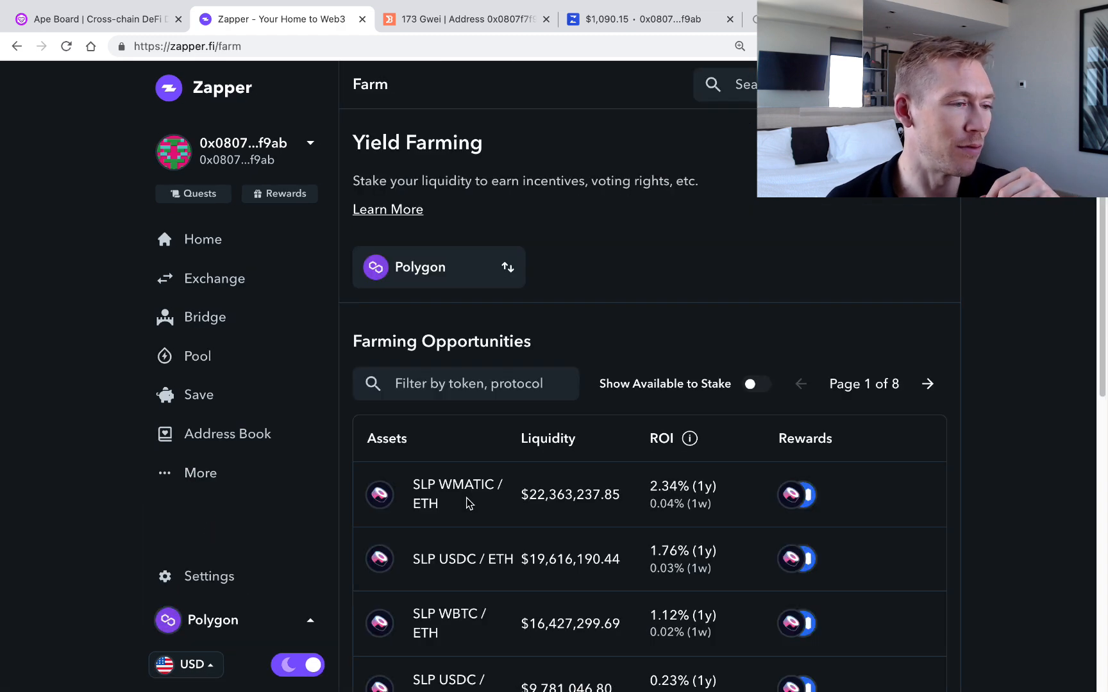
scroll("down", 3)
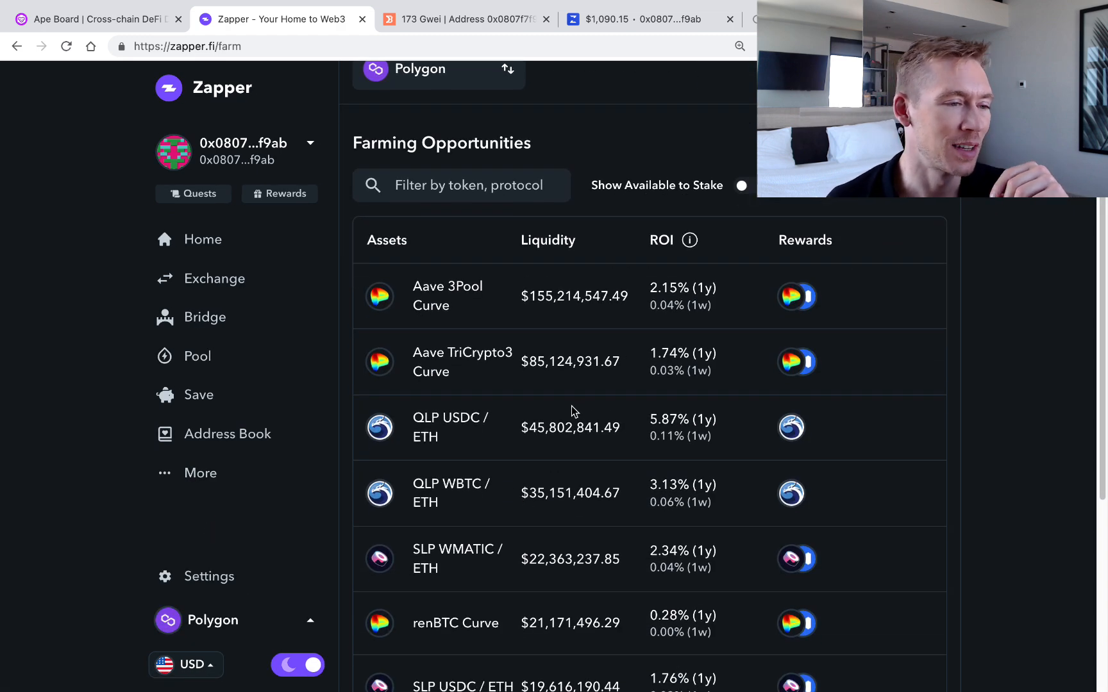
scroll("down", 3)
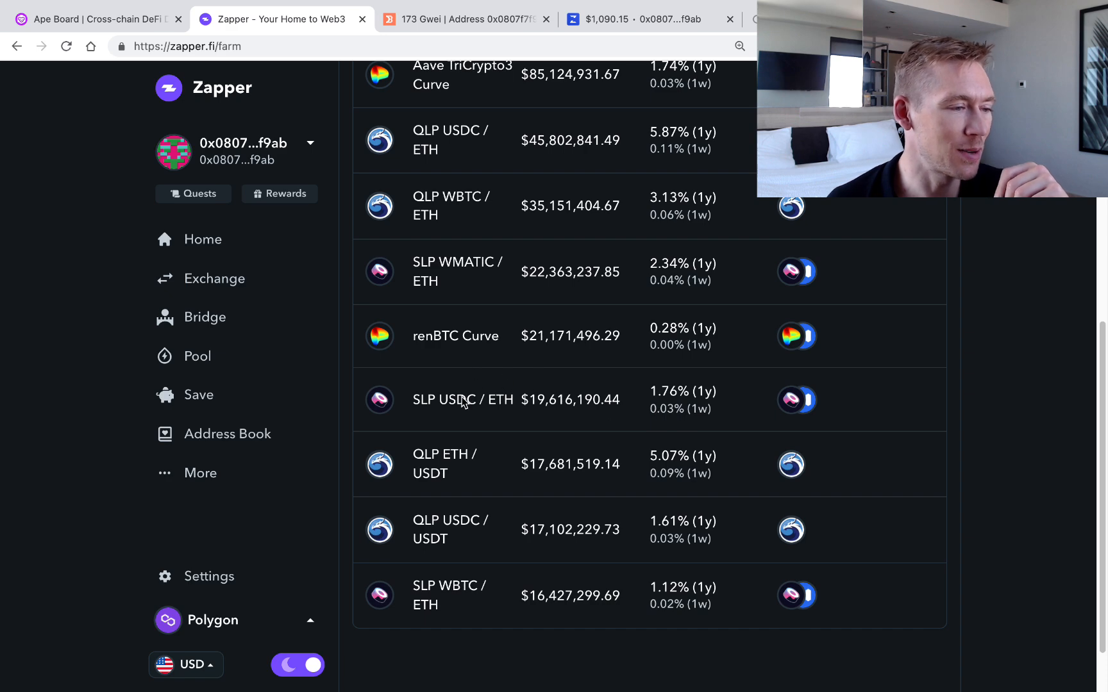
scroll("up", 3)
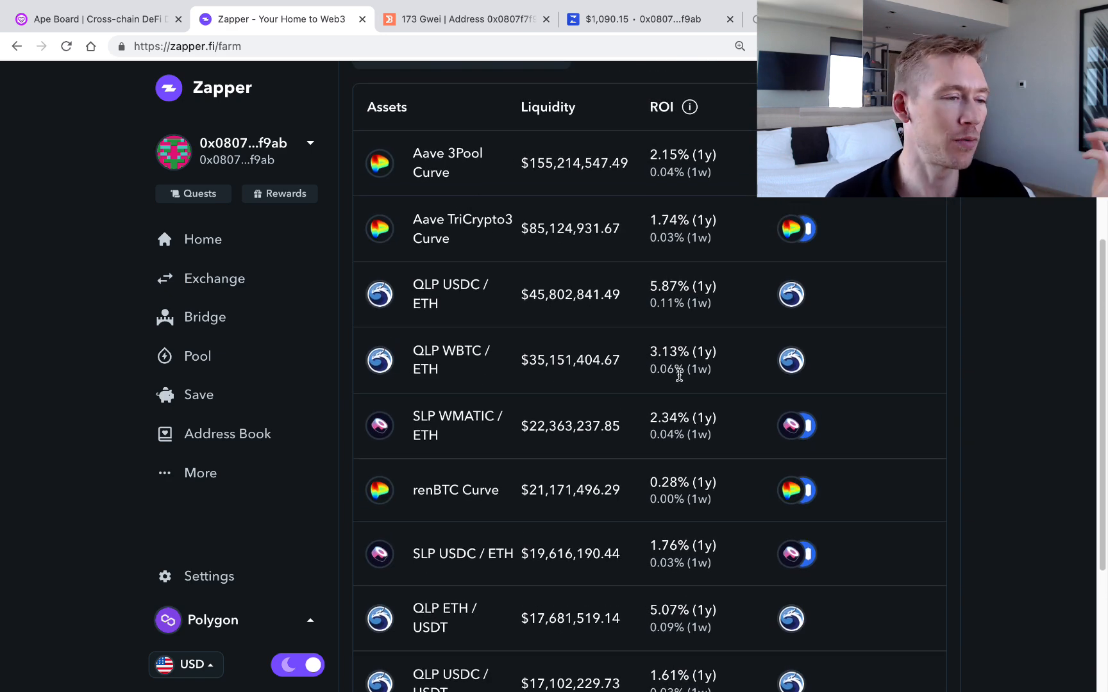
scroll("down", 3)
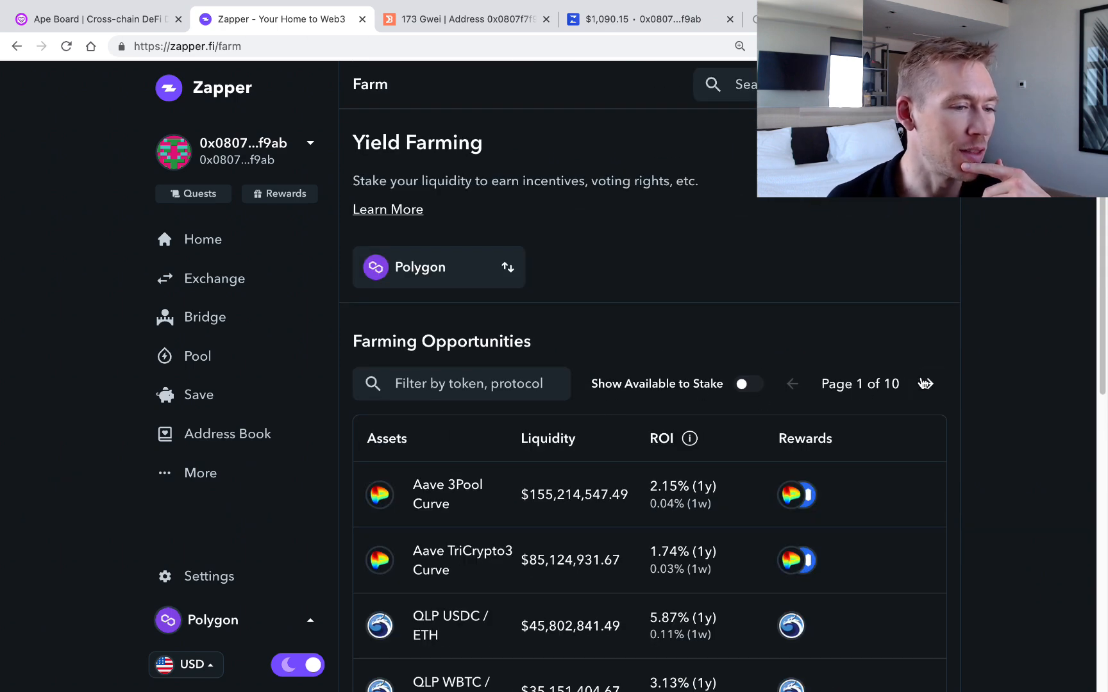
Page farming opportunities to page 3, show connected wallets, and switch to DeBank
left_click(924, 383)
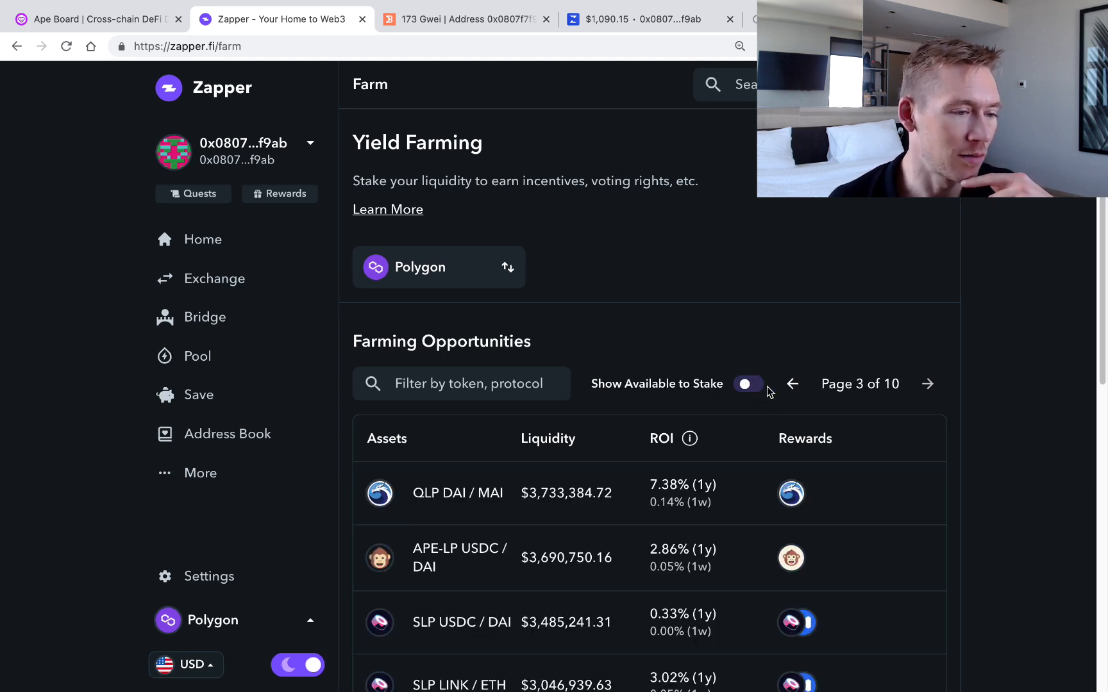
left_click(748, 384)
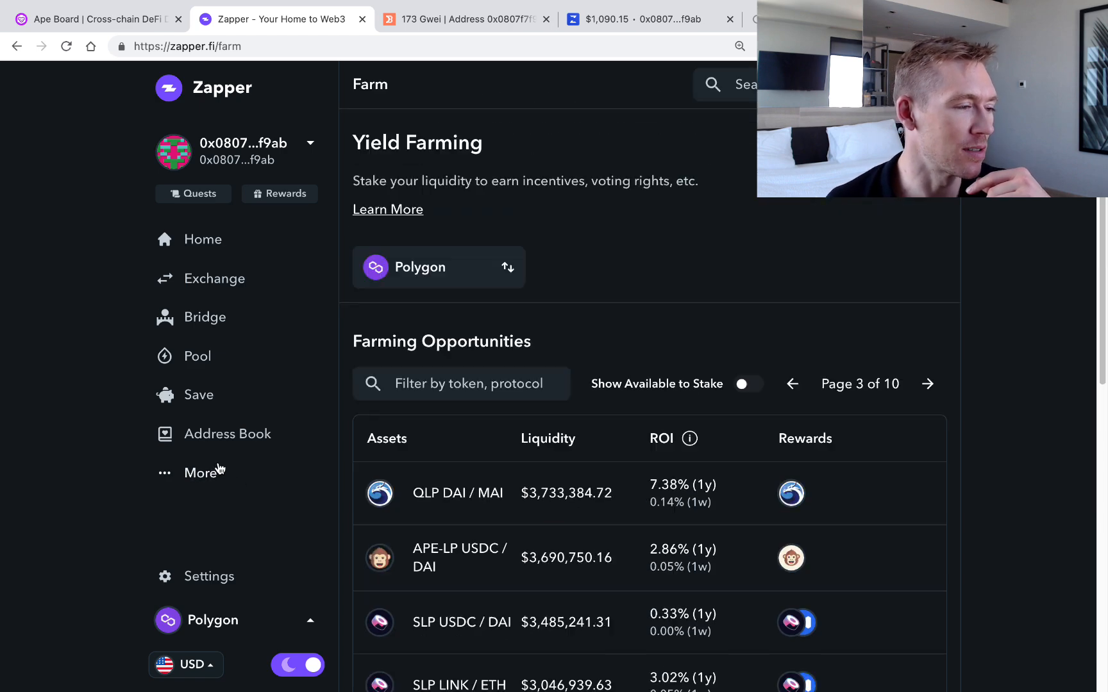
left_click(307, 145)
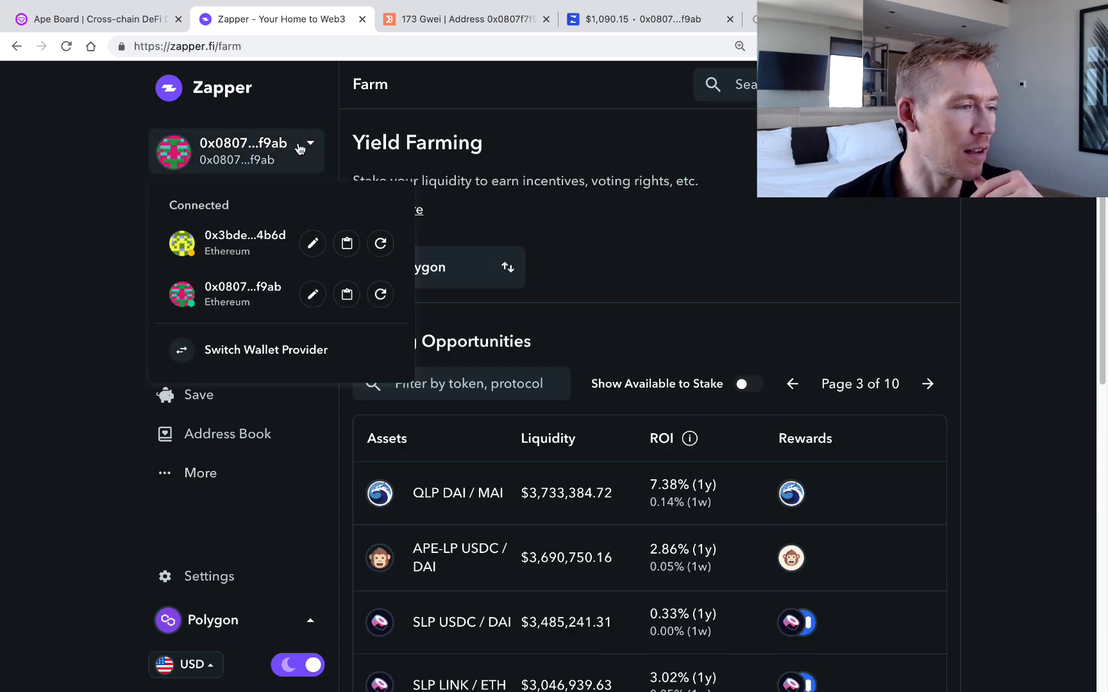
left_click(462, 20)
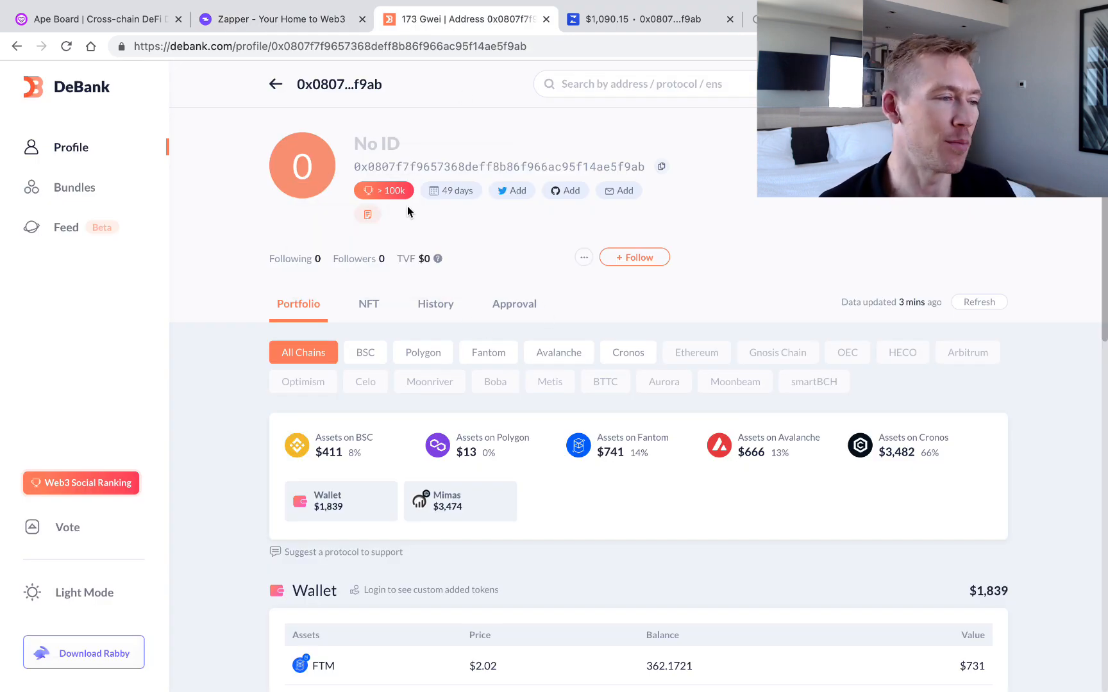
mouse_move(455, 276)
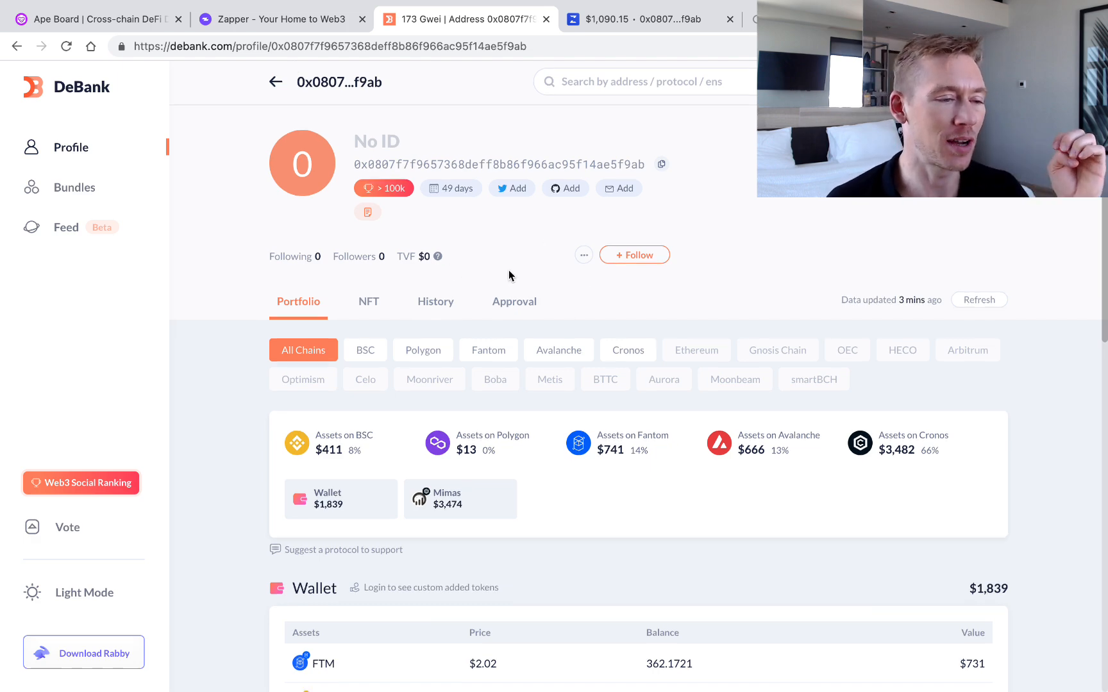
scroll("down", 3)
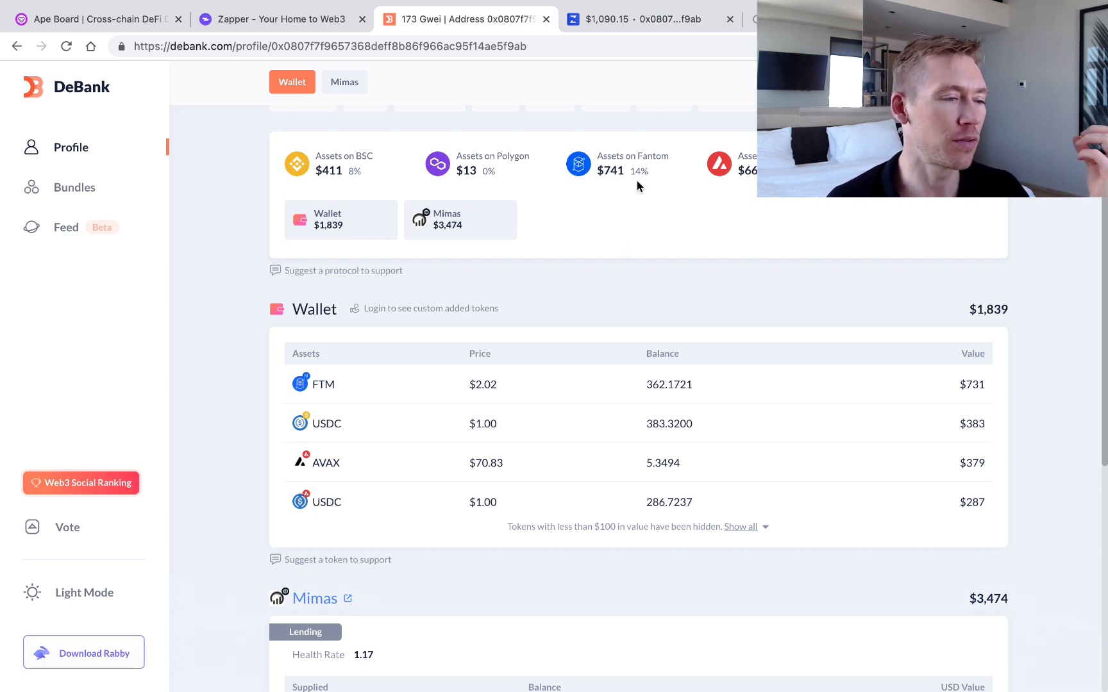
scroll("down", 3)
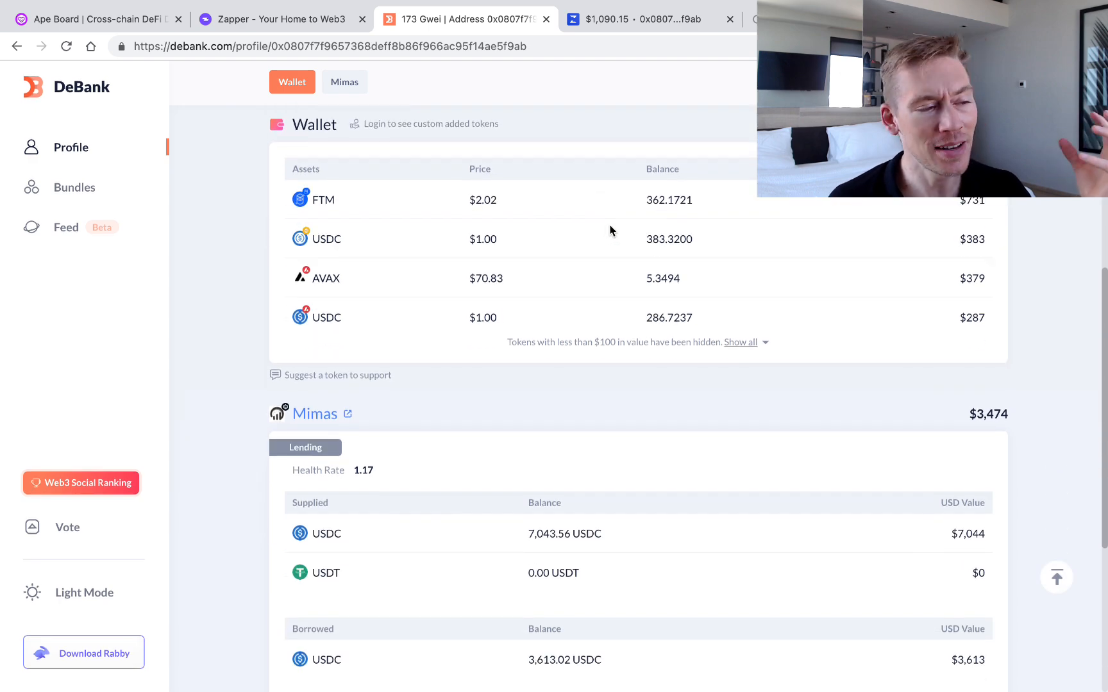
scroll("down", 3)
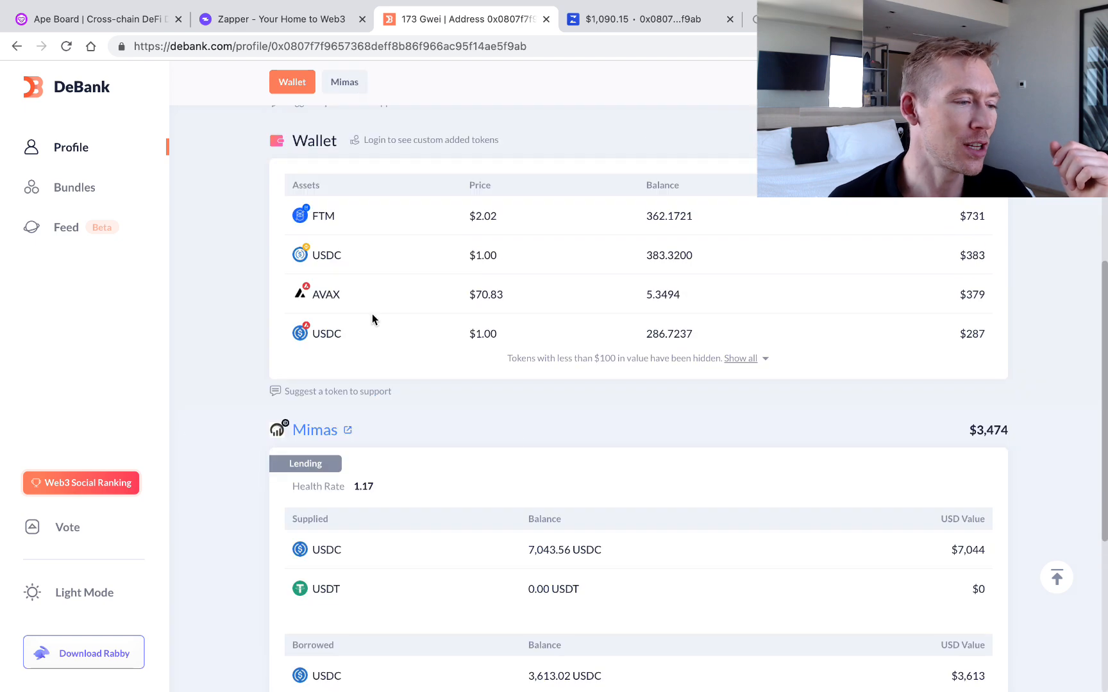
left_click(344, 82)
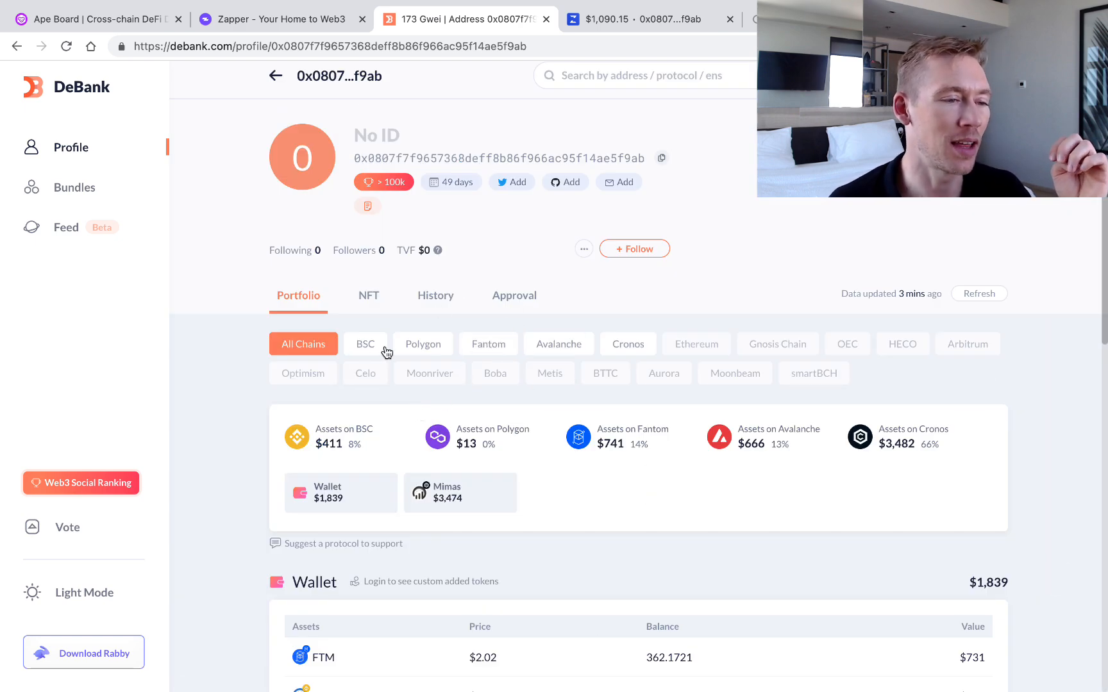
mouse_move(695, 344)
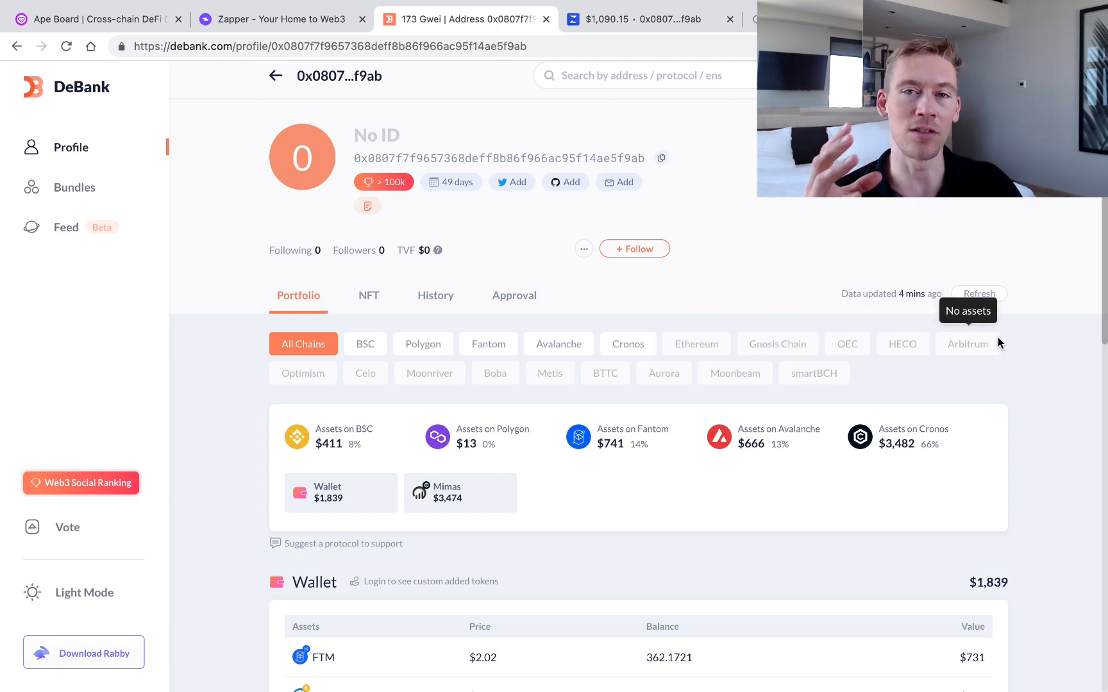
mouse_move(583, 276)
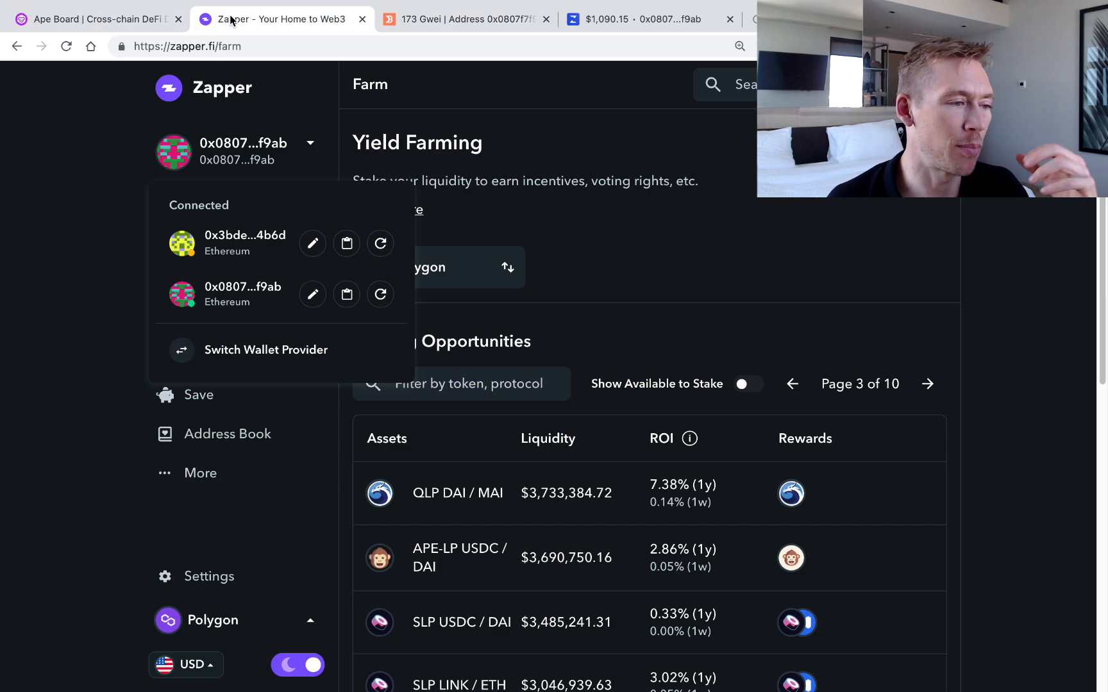
left_click(459, 20)
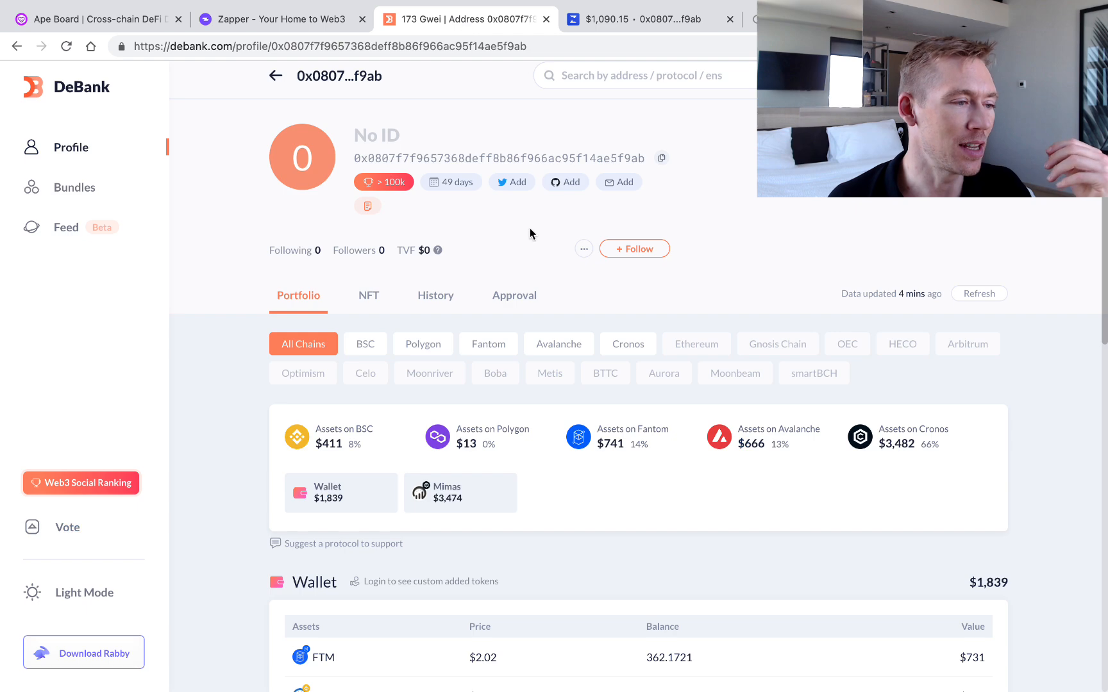
scroll("down", 3)
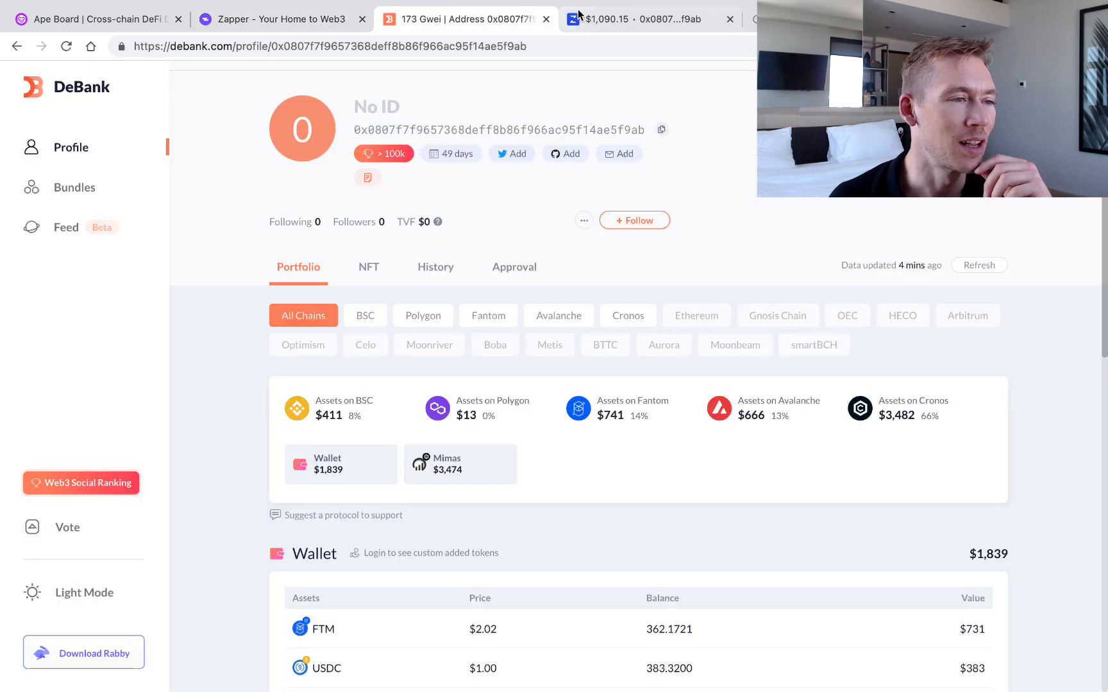
mouse_move(646, 19)
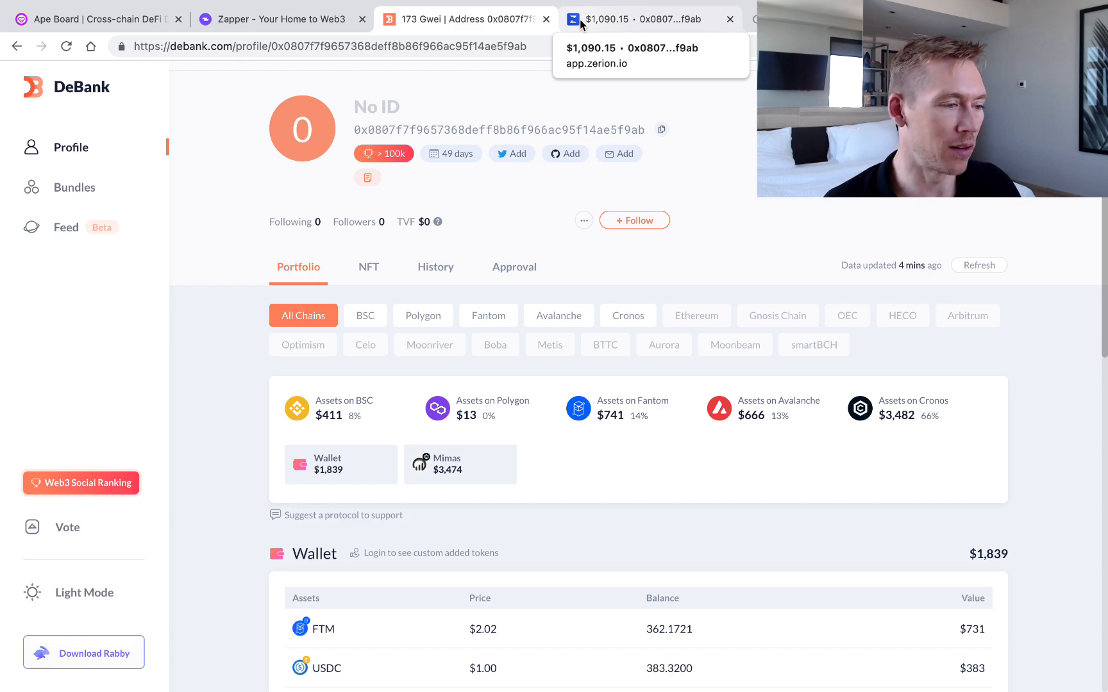
scroll("down", 3)
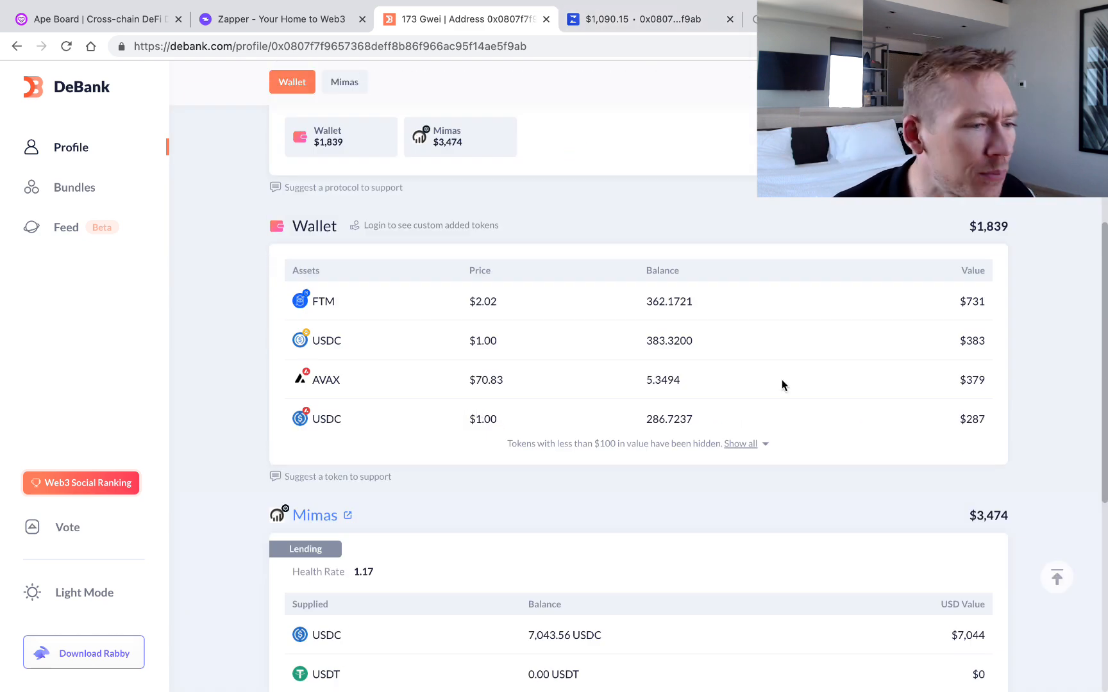
scroll("down", 3)
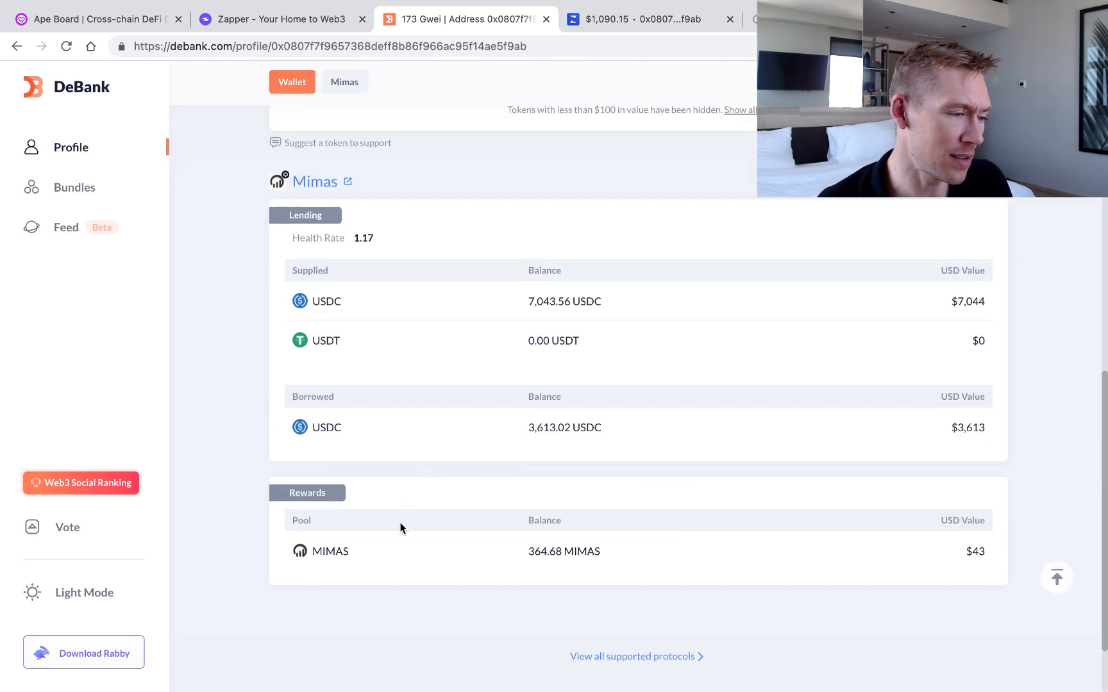
scroll("down", 3)
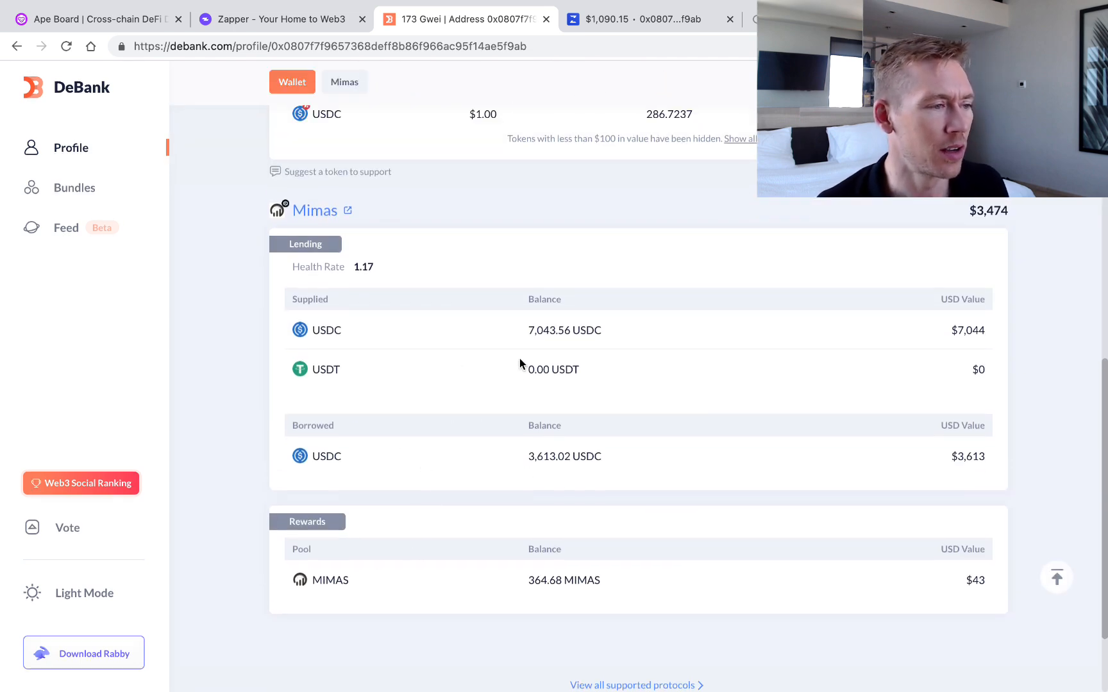
scroll("up", 3)
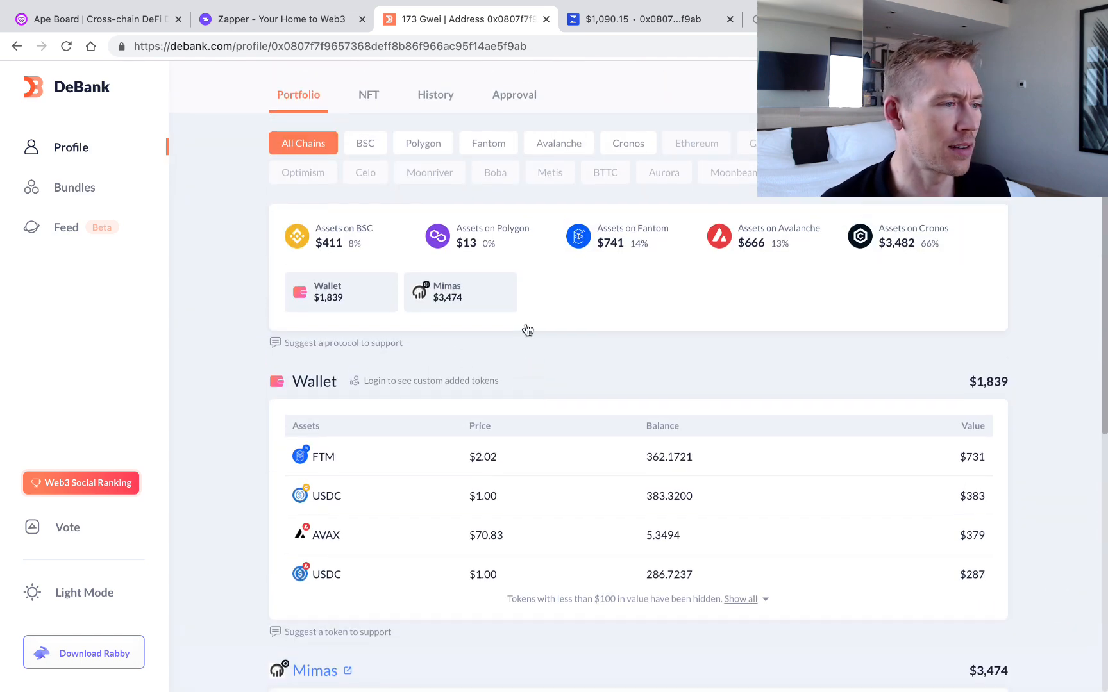
scroll("down", 3)
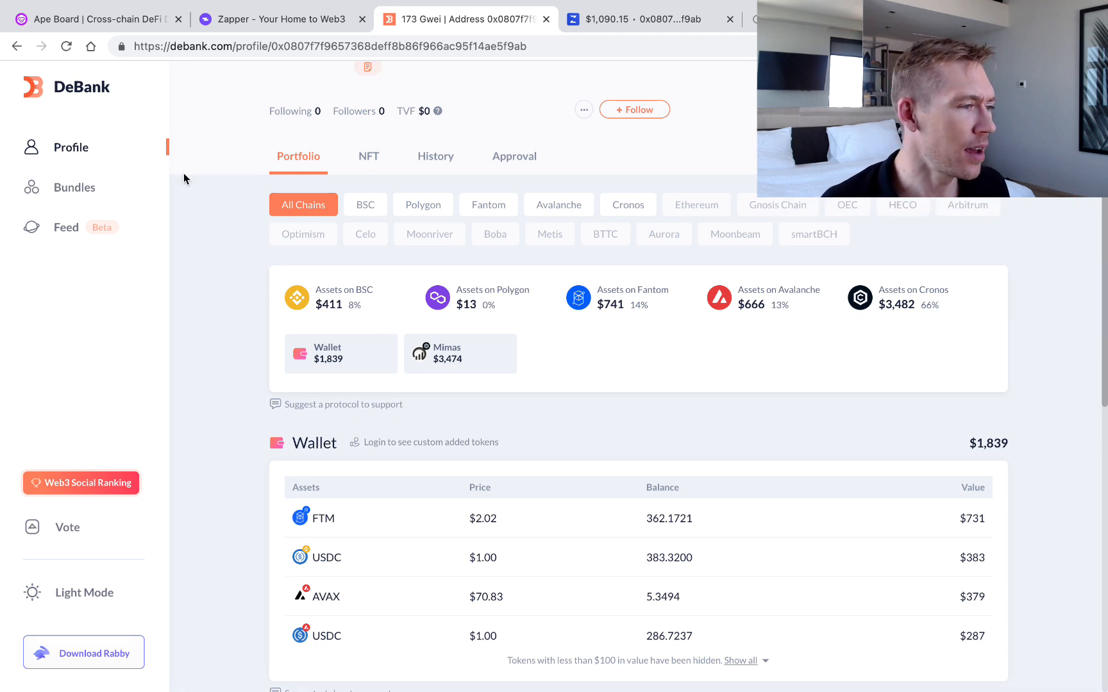
left_click(74, 187)
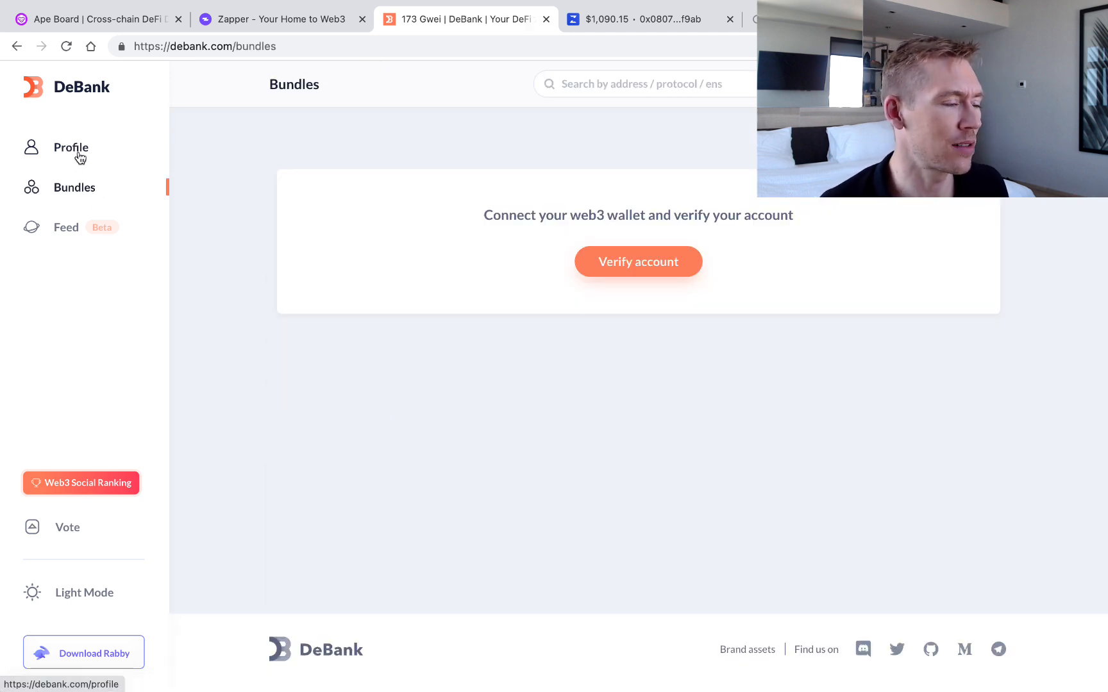
left_click(71, 147)
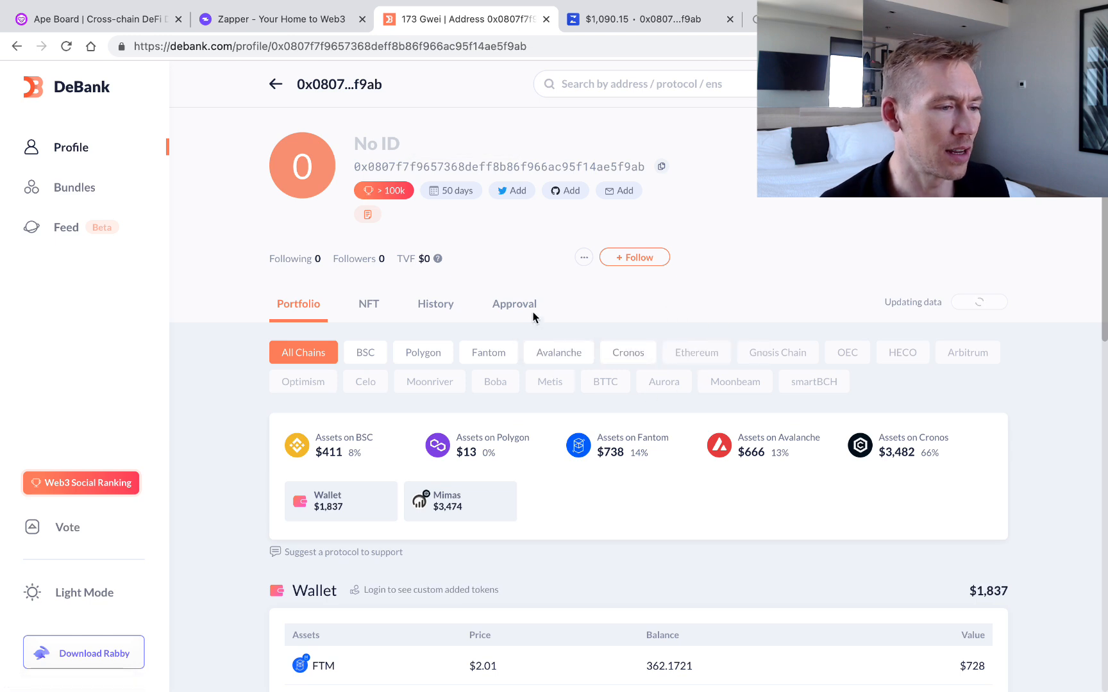
Show the wallet's BSC token approvals and highlight the infinite USDC approval
left_click(514, 304)
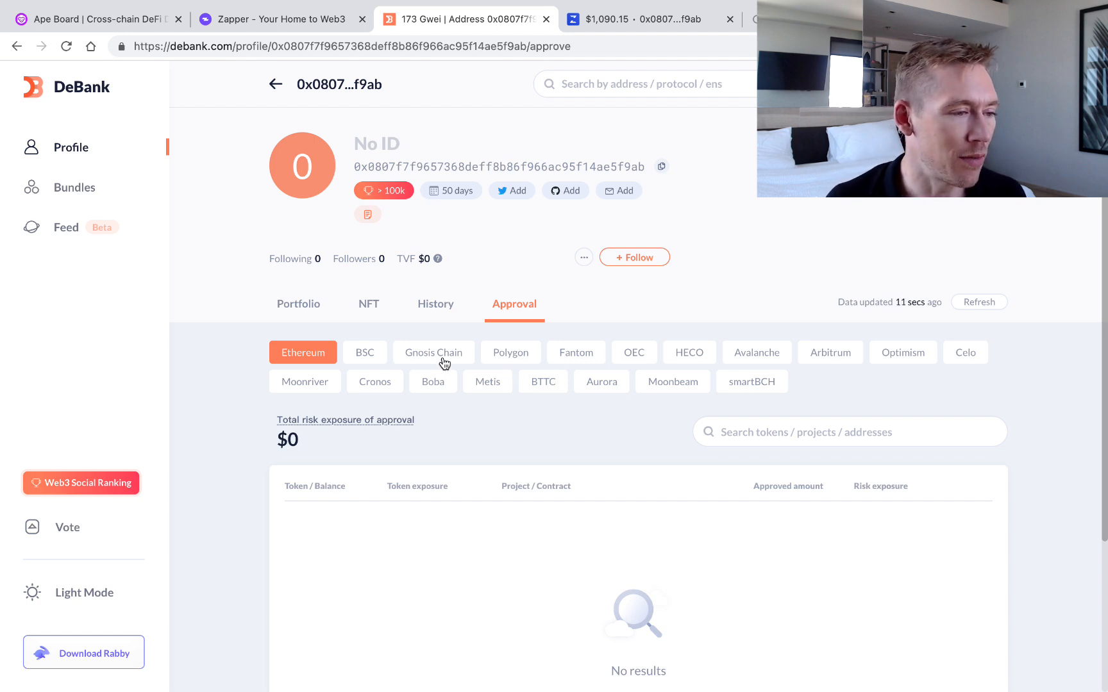
left_click(365, 352)
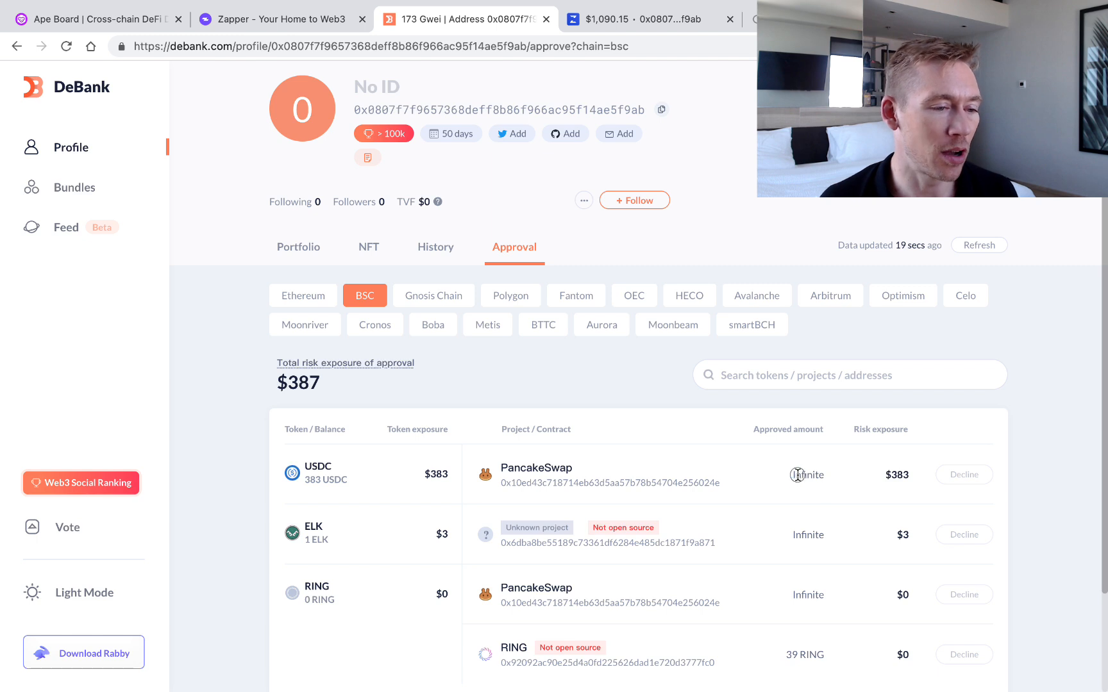
double_click(807, 475)
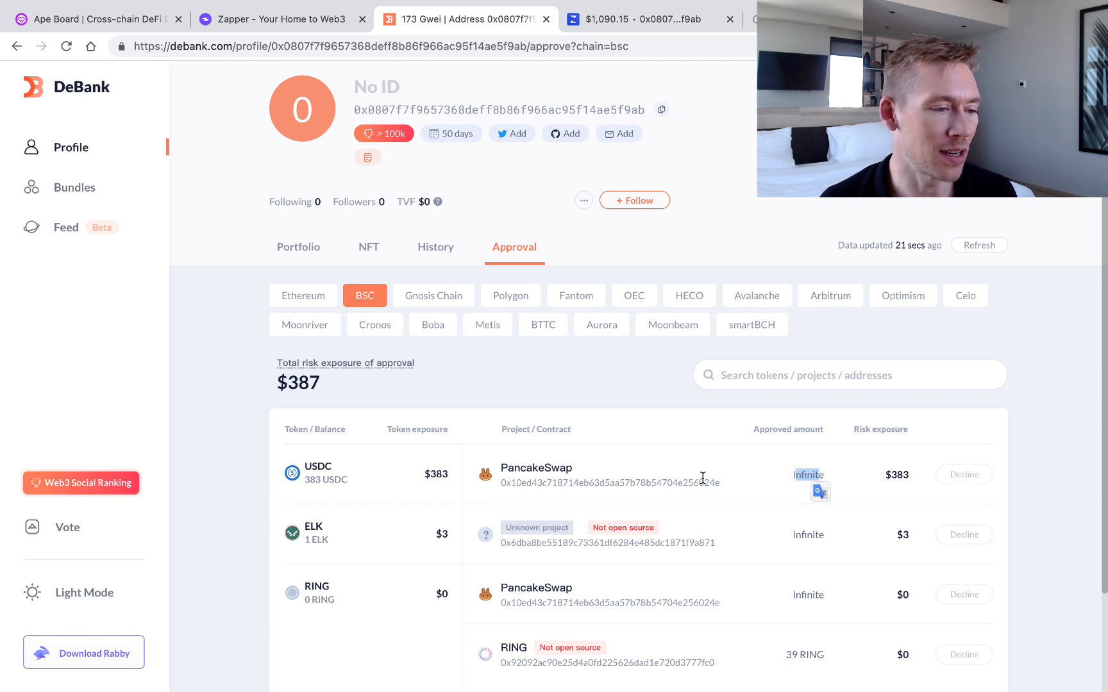
mouse_move(699, 478)
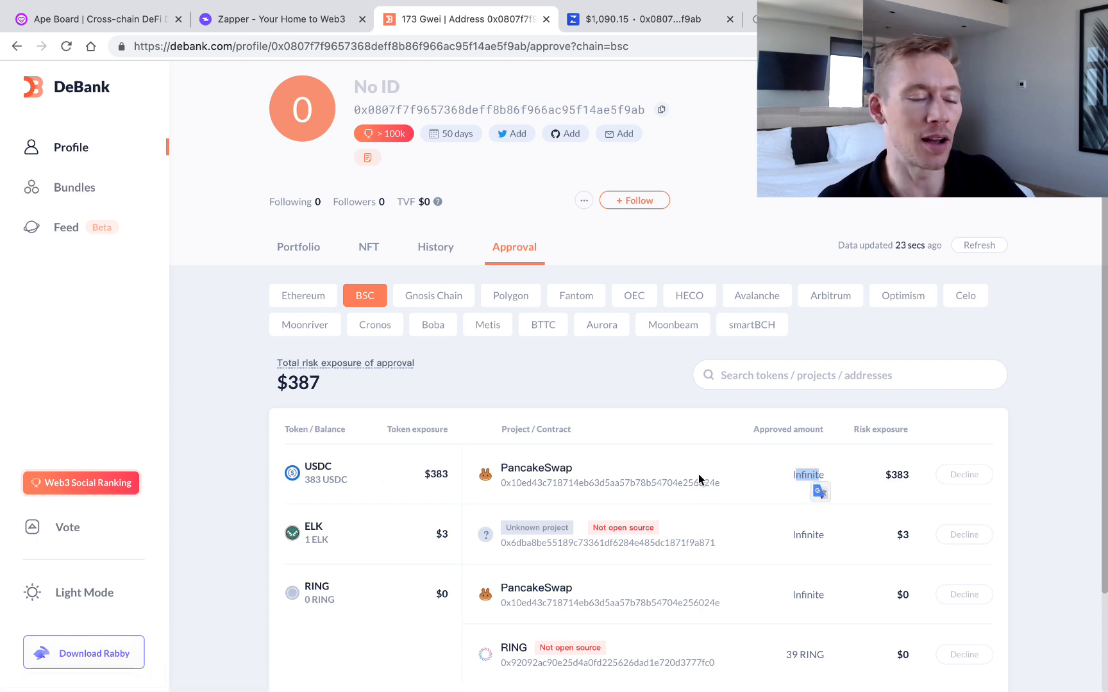
mouse_move(790, 510)
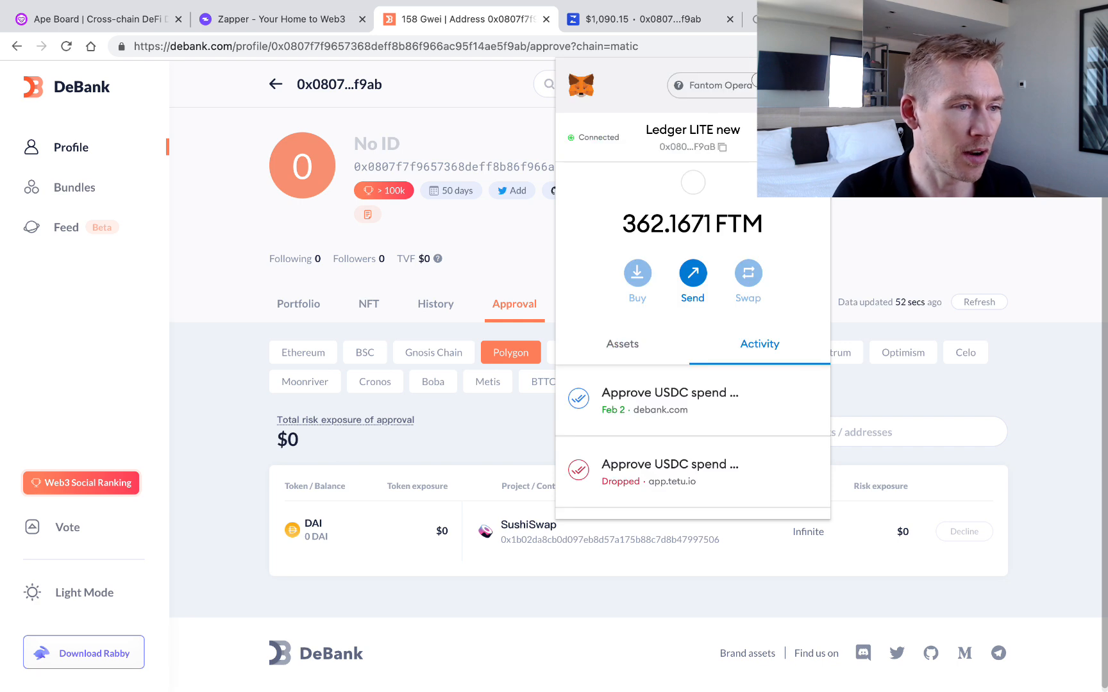
Switch the wallet to Polygon Mainnet and revoke SushiSwap's infinite DAI approval
left_click(712, 85)
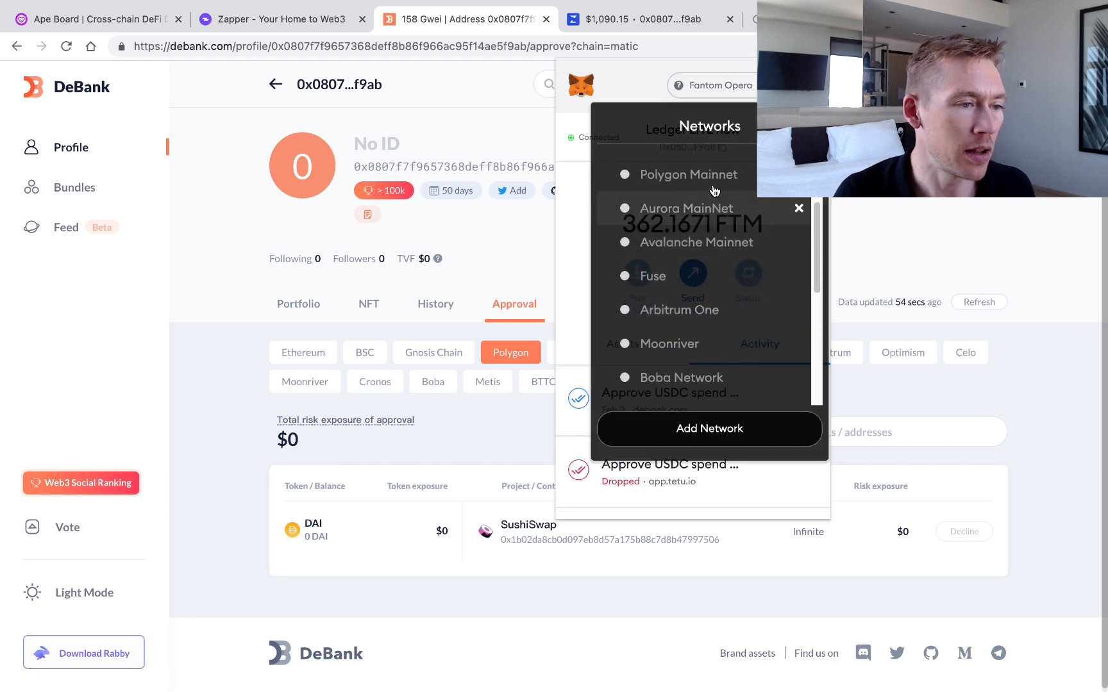
left_click(799, 208)
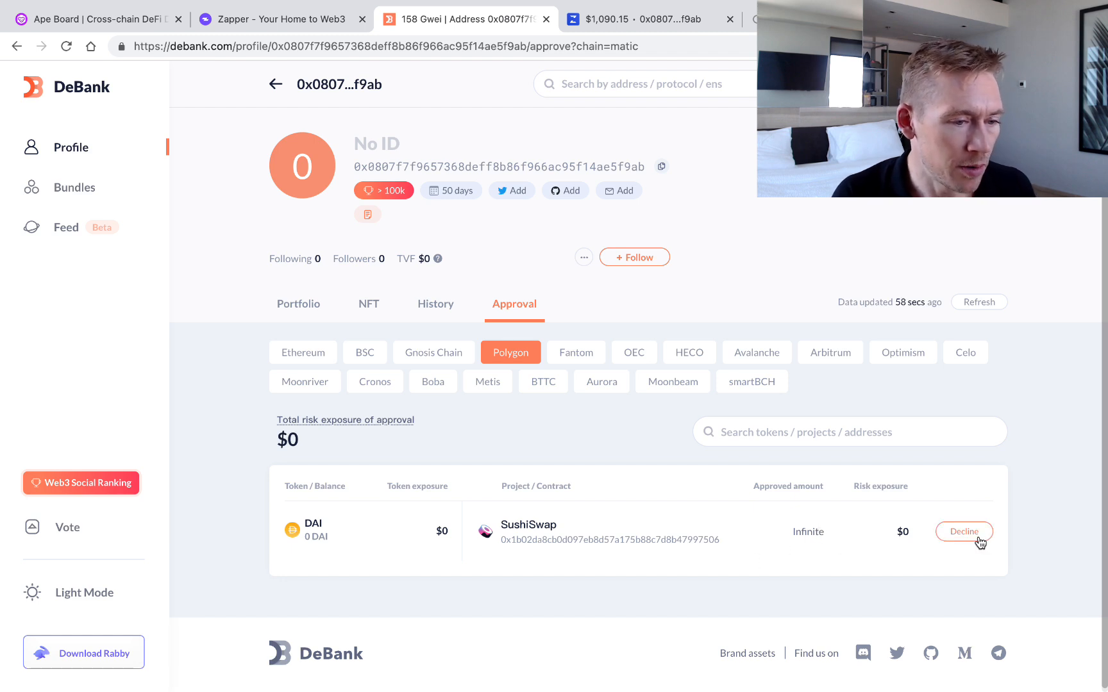
left_click(964, 531)
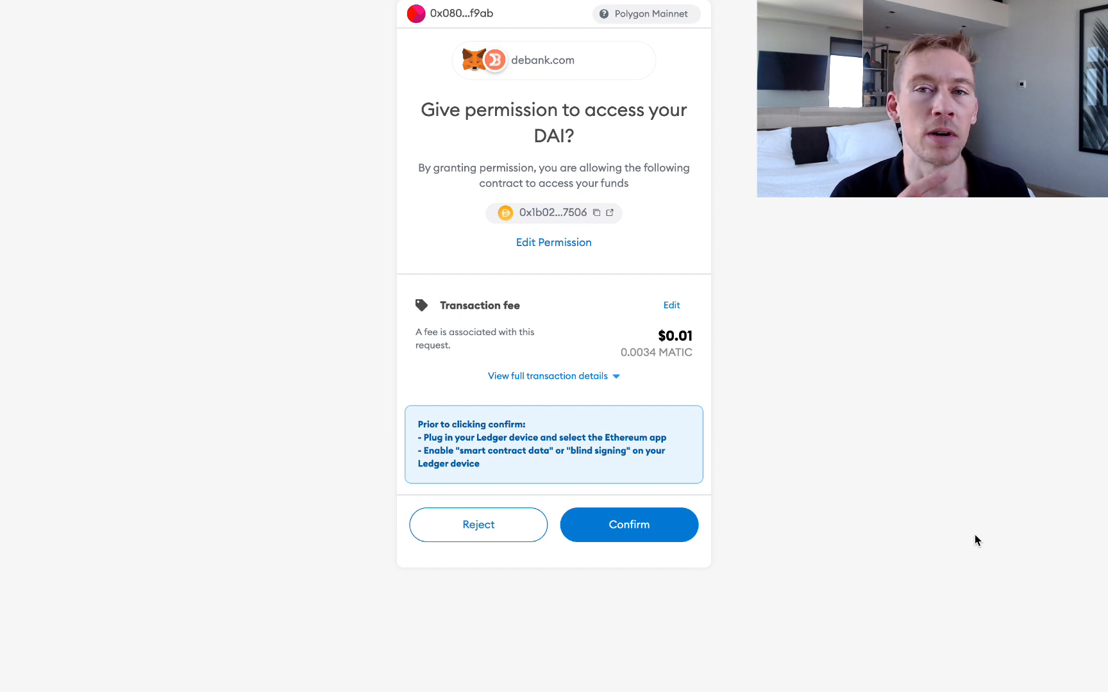
left_click(629, 524)
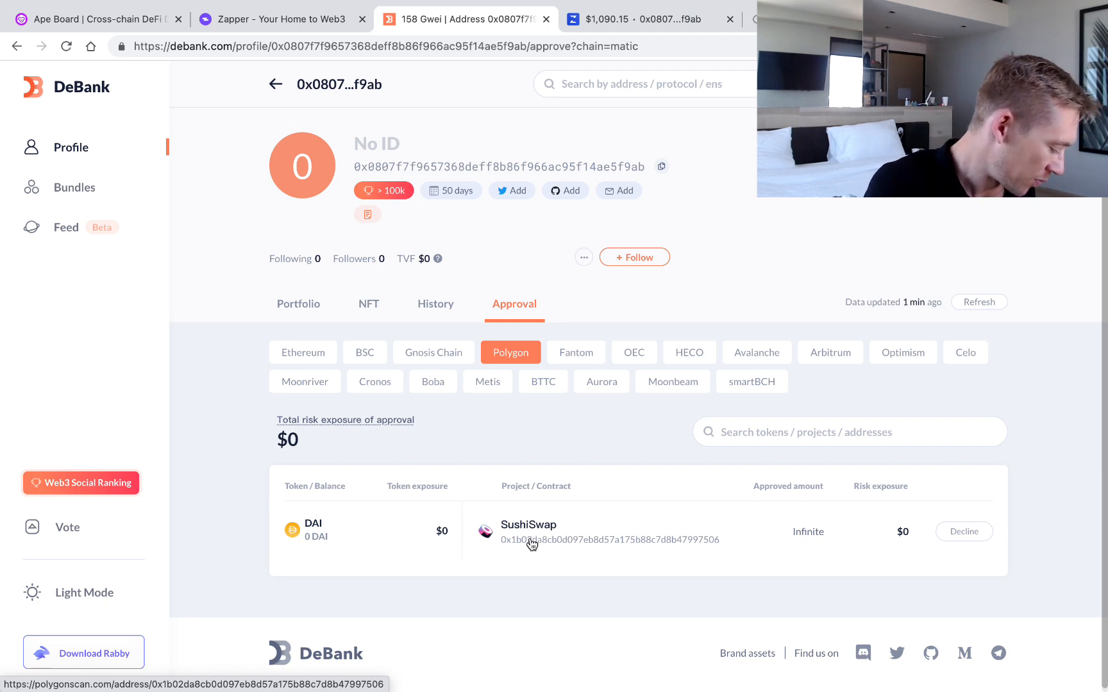
left_click(963, 532)
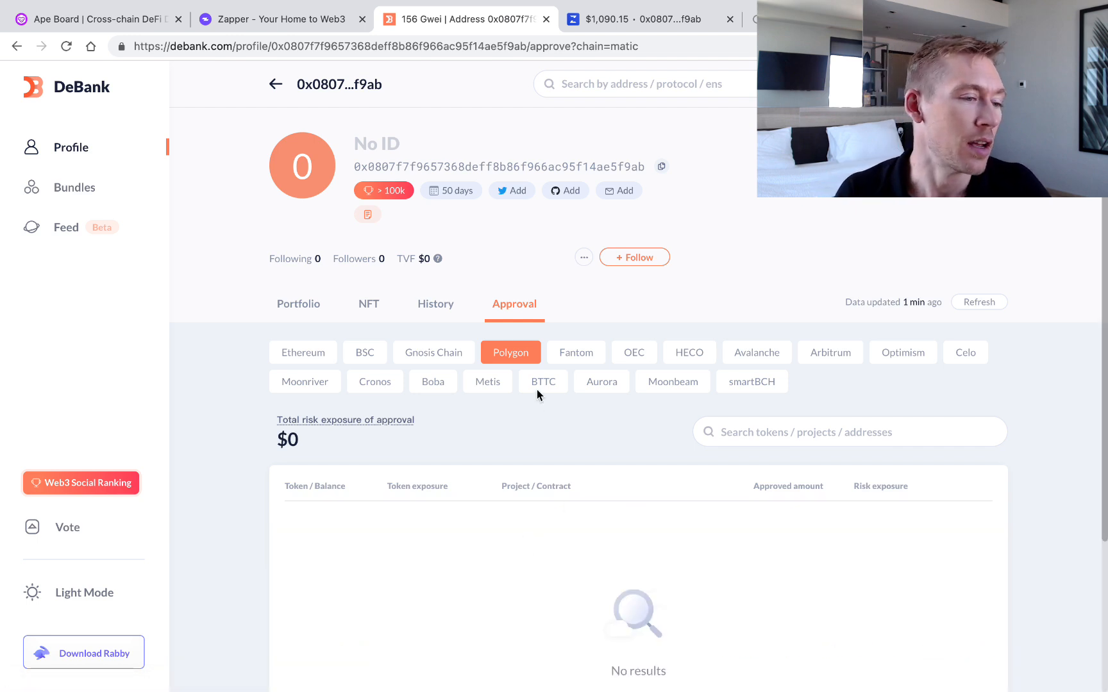
Switch approvals to BSC and scroll the USDC, ELK and RING approvals
left_click(364, 352)
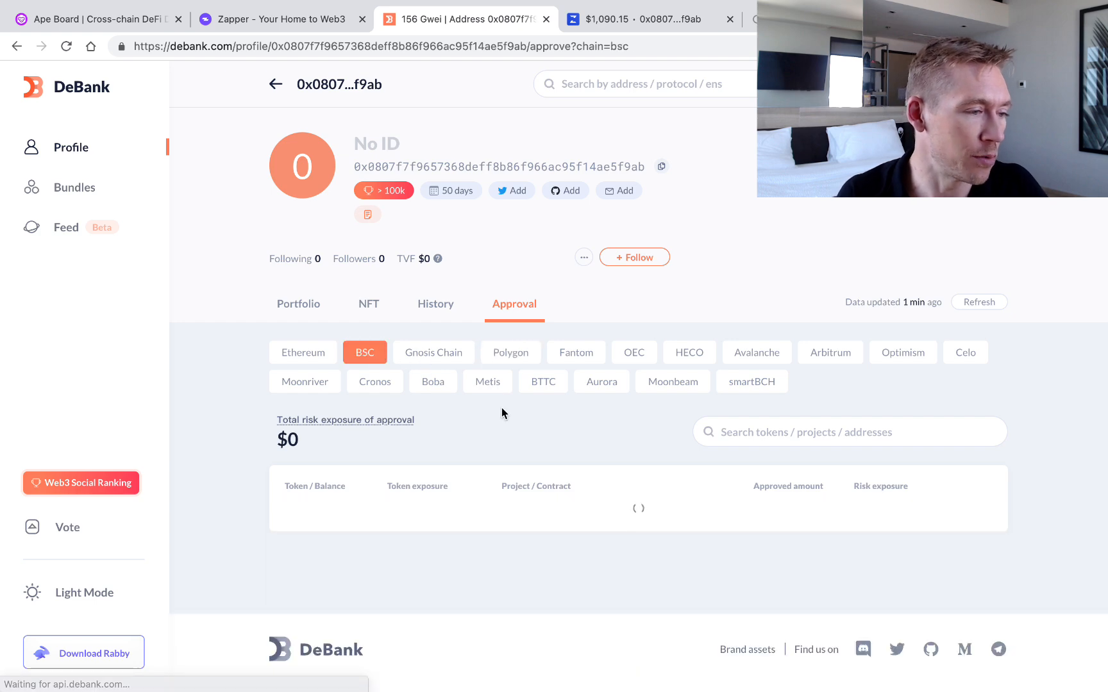
scroll("down", 3)
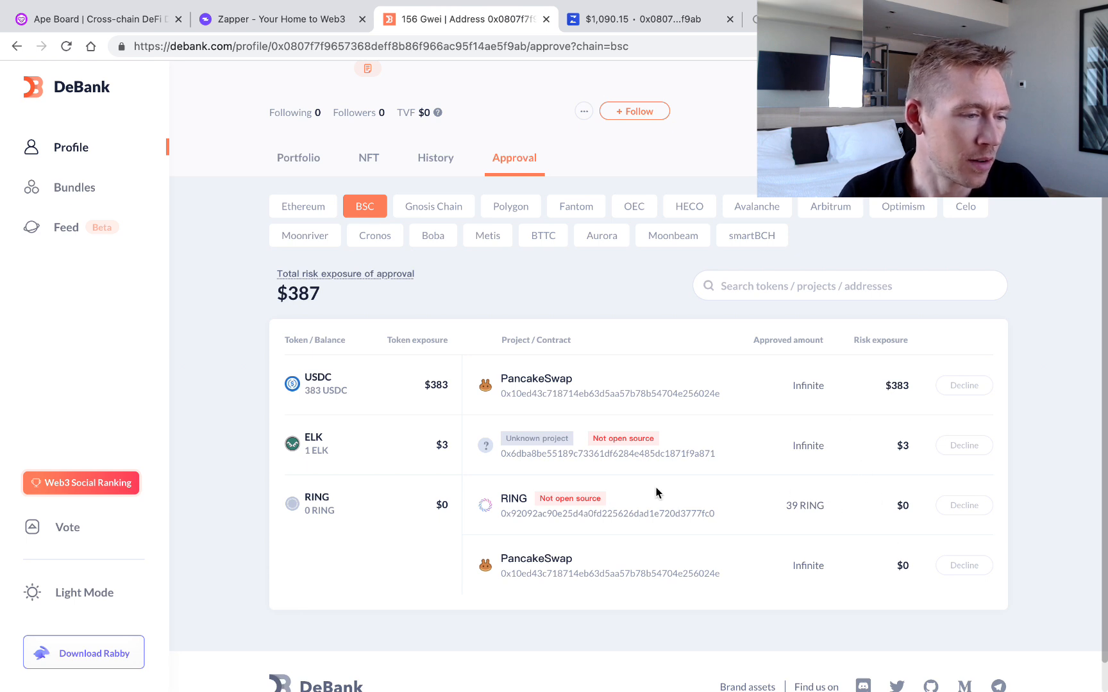
mouse_move(692, 388)
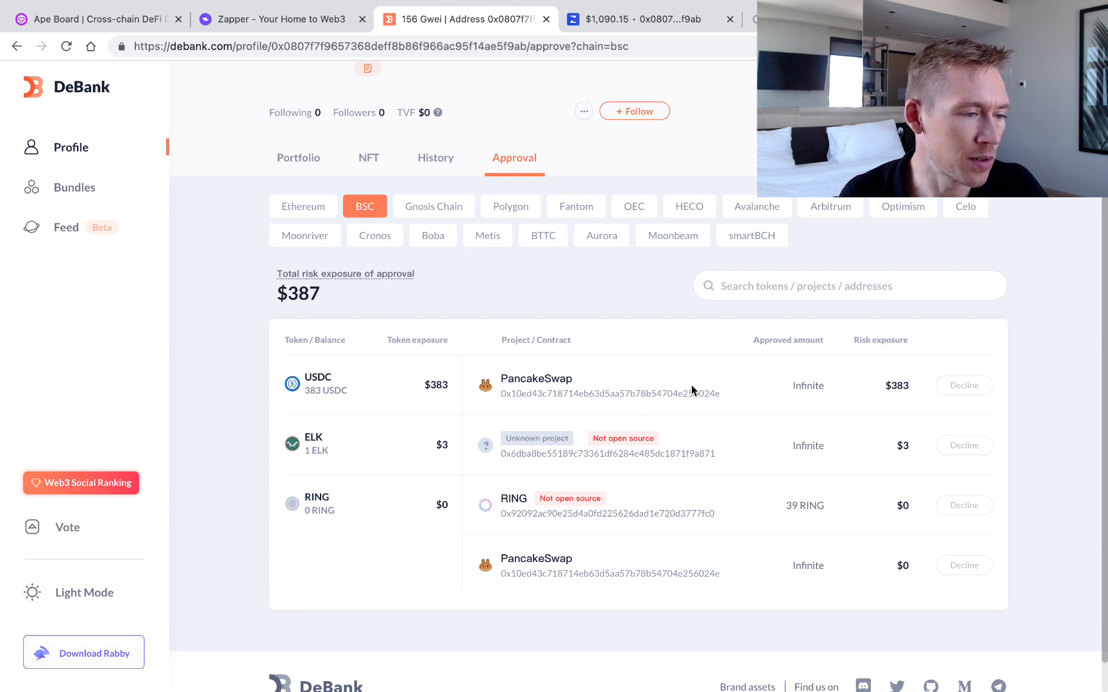
mouse_move(629, 448)
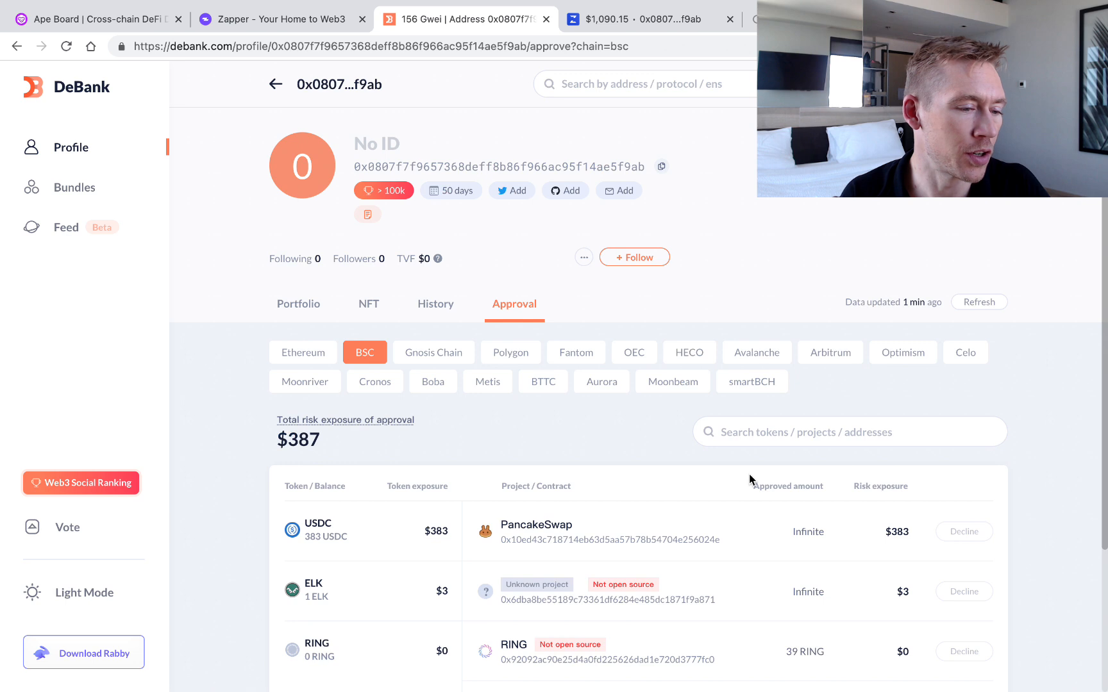
mouse_move(769, 531)
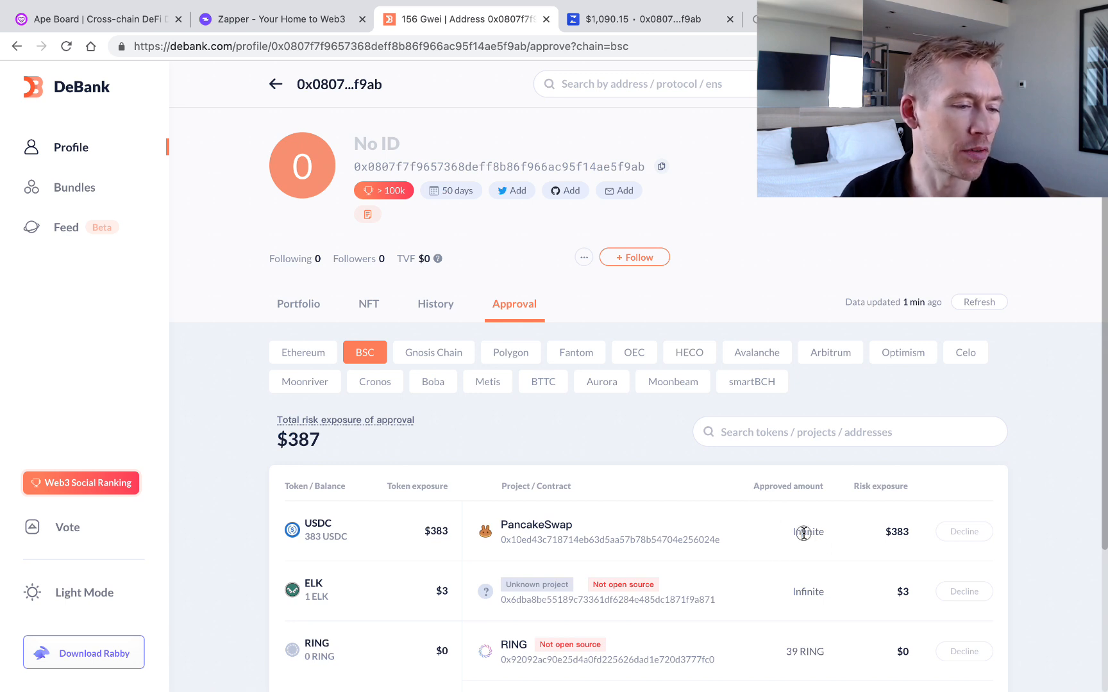
mouse_move(869, 535)
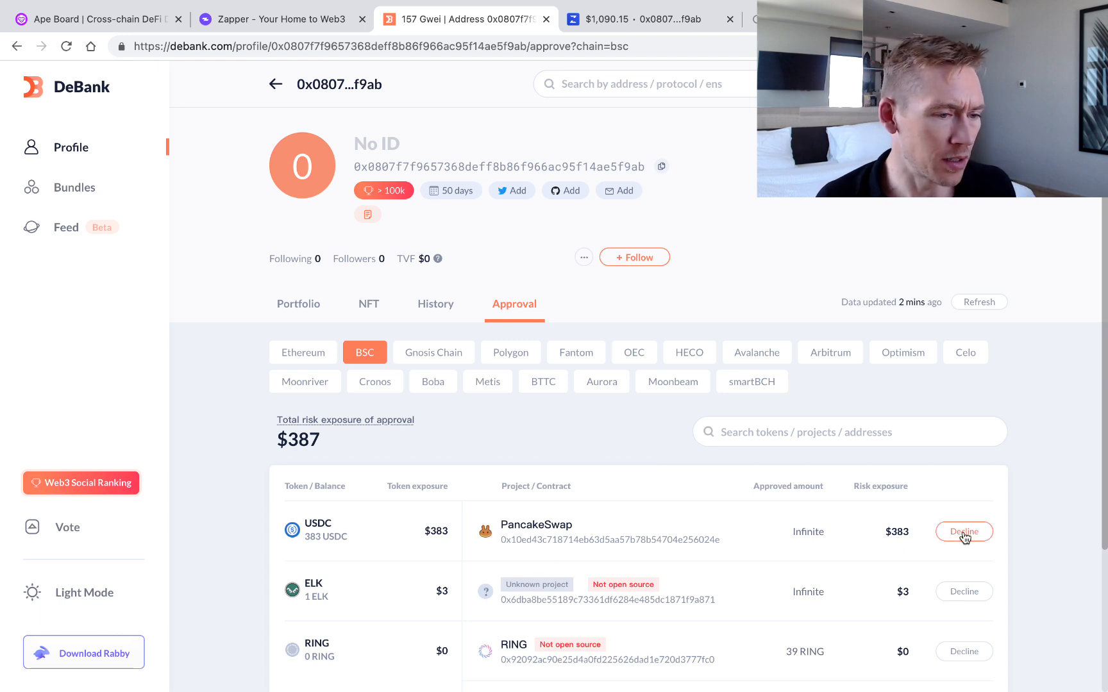
Revoke PancakeSwap's infinite USDC approval, cutting BSC risk exposure to $3
left_click(963, 531)
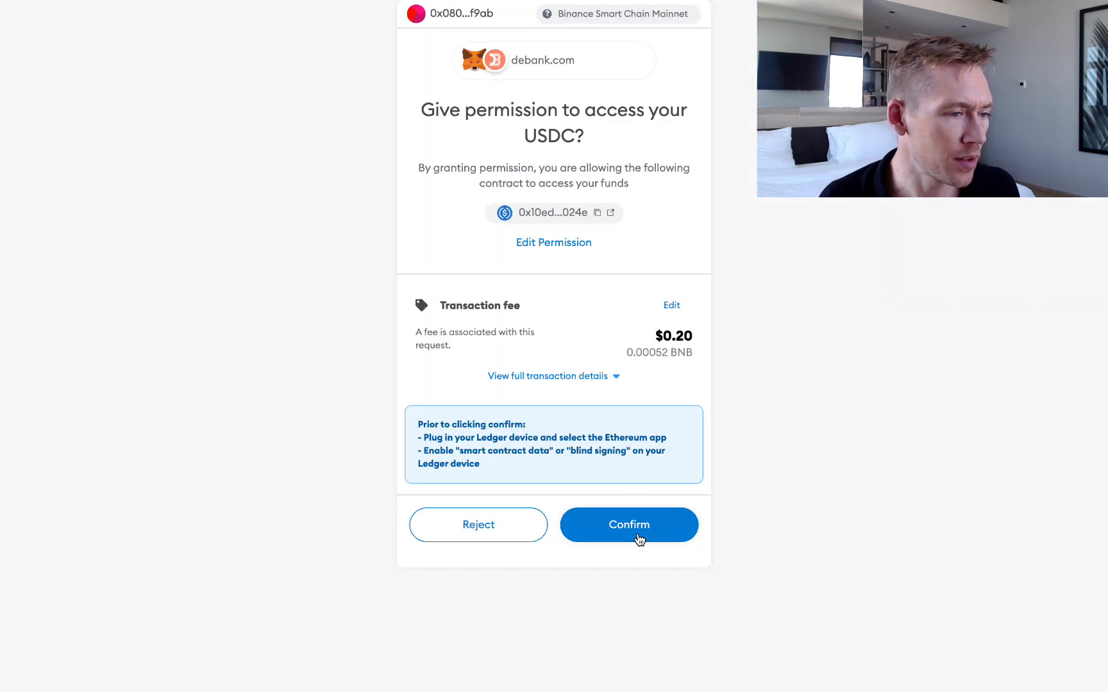
left_click(628, 524)
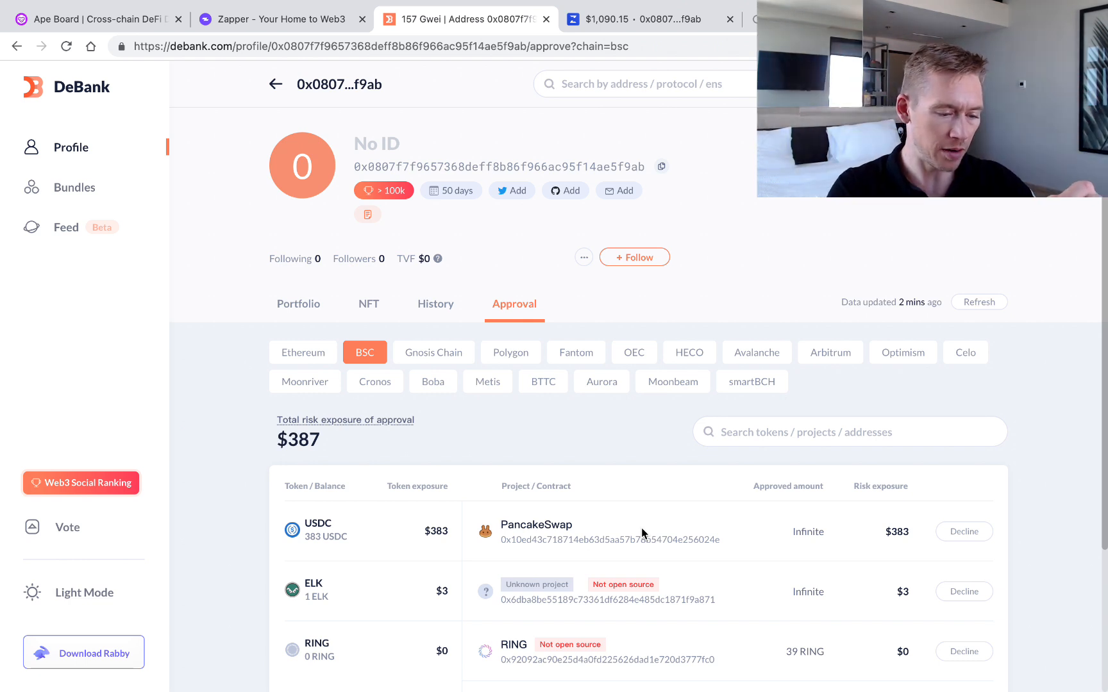
left_click(963, 532)
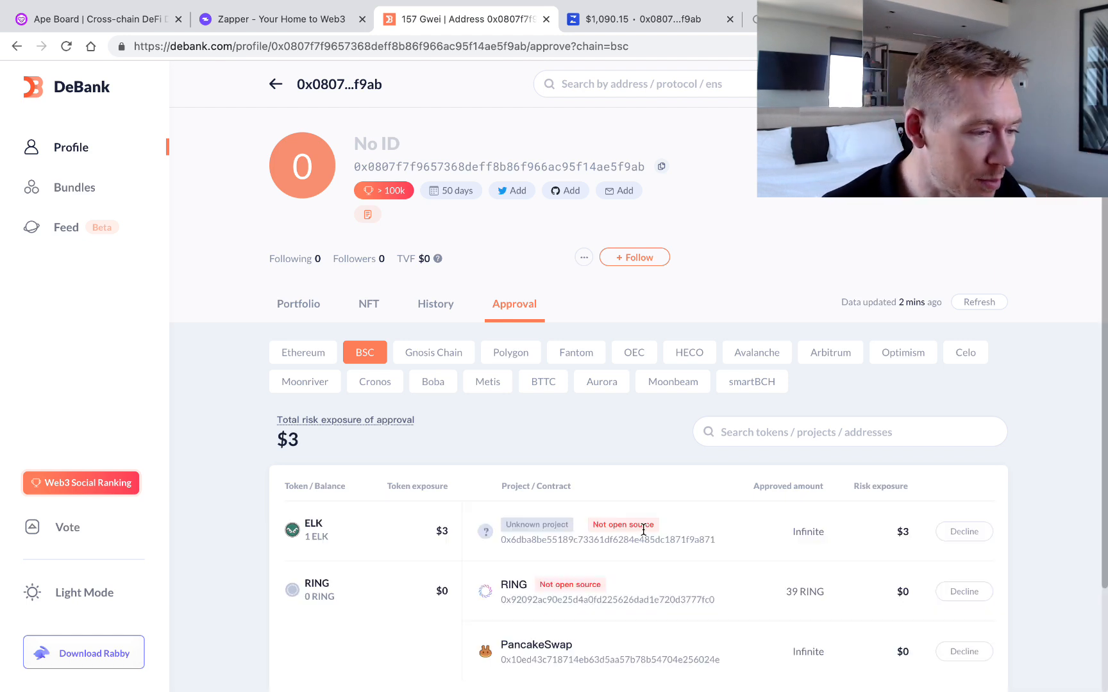
mouse_move(639, 451)
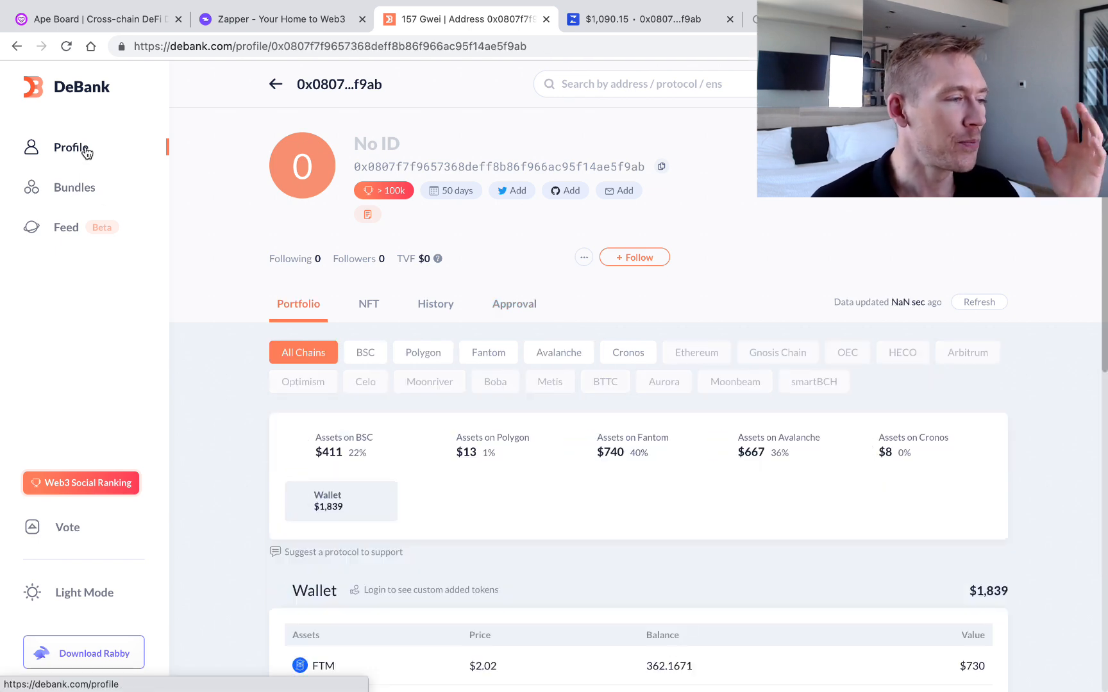
Scroll through DeBank's $1,839 wallet token list
scroll("down", 3)
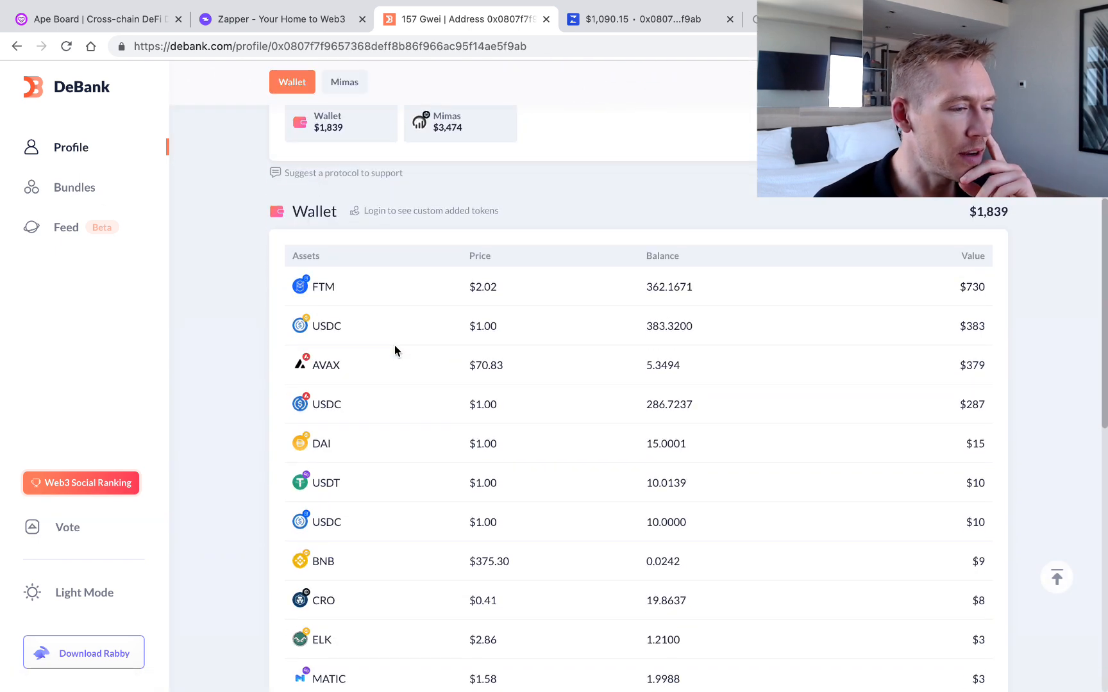
scroll("down", 3)
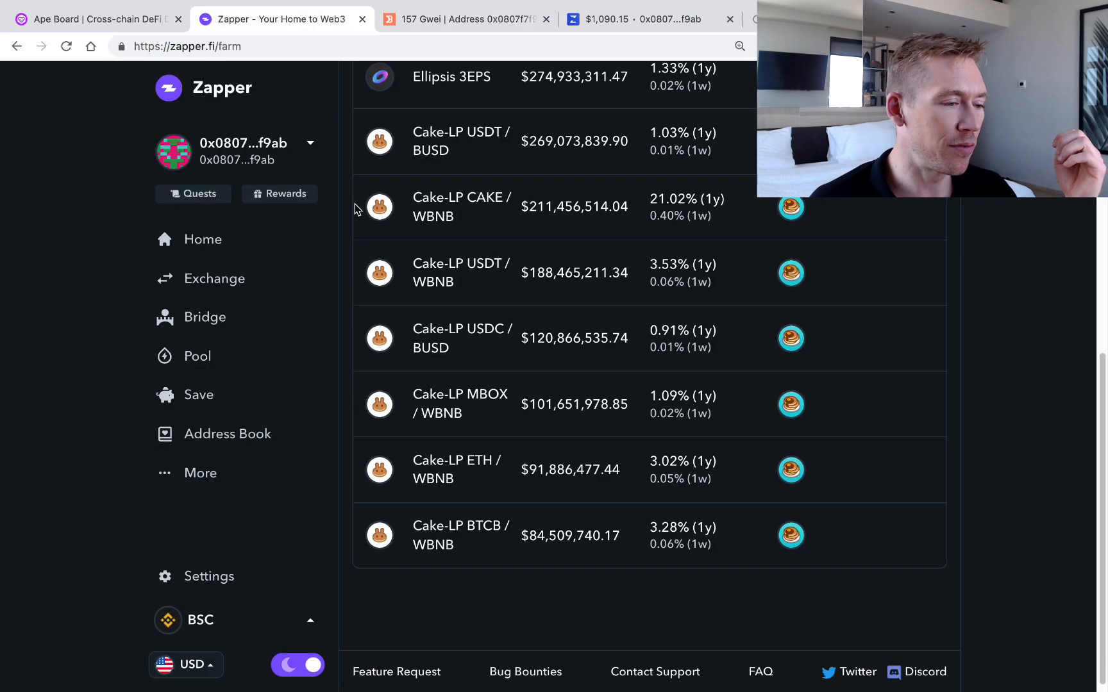
Review Zapper's dashboard holdings and deposits, then switch to Zerion's Borrow page
left_click(202, 239)
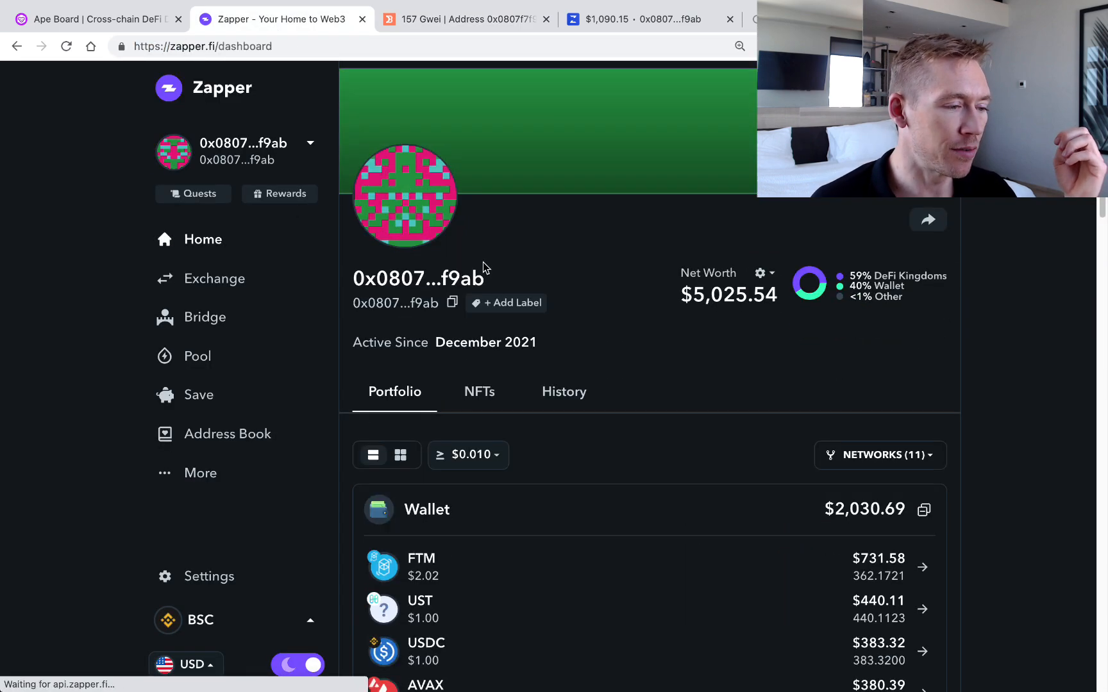
scroll("down", 3)
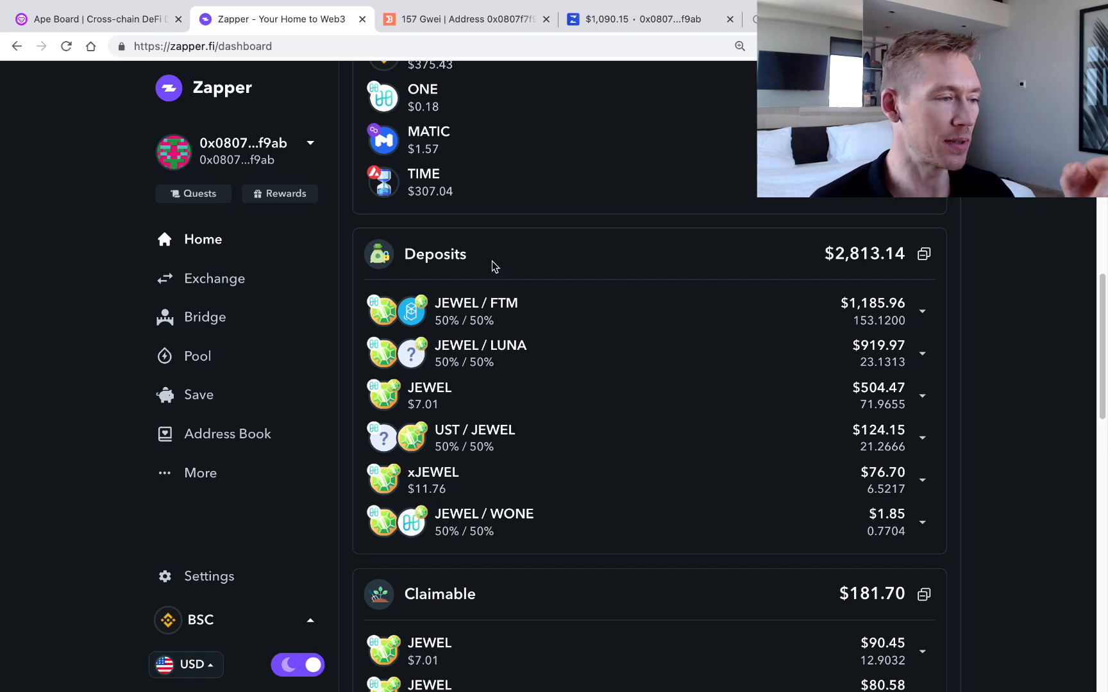
scroll("up", 3)
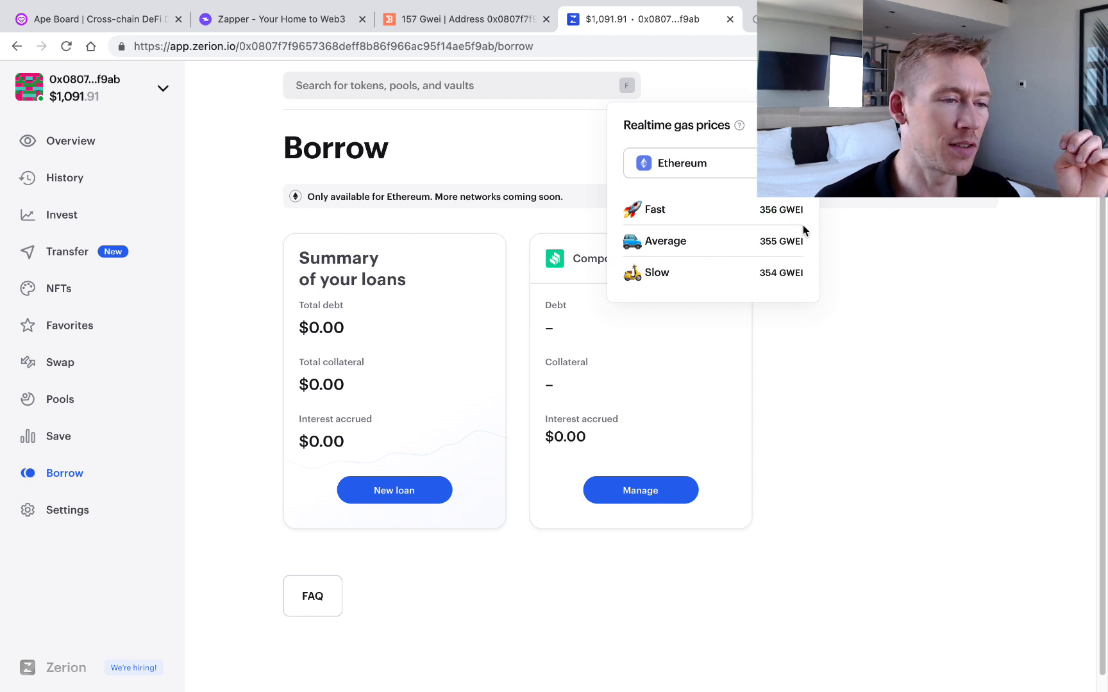
left_click(521, 157)
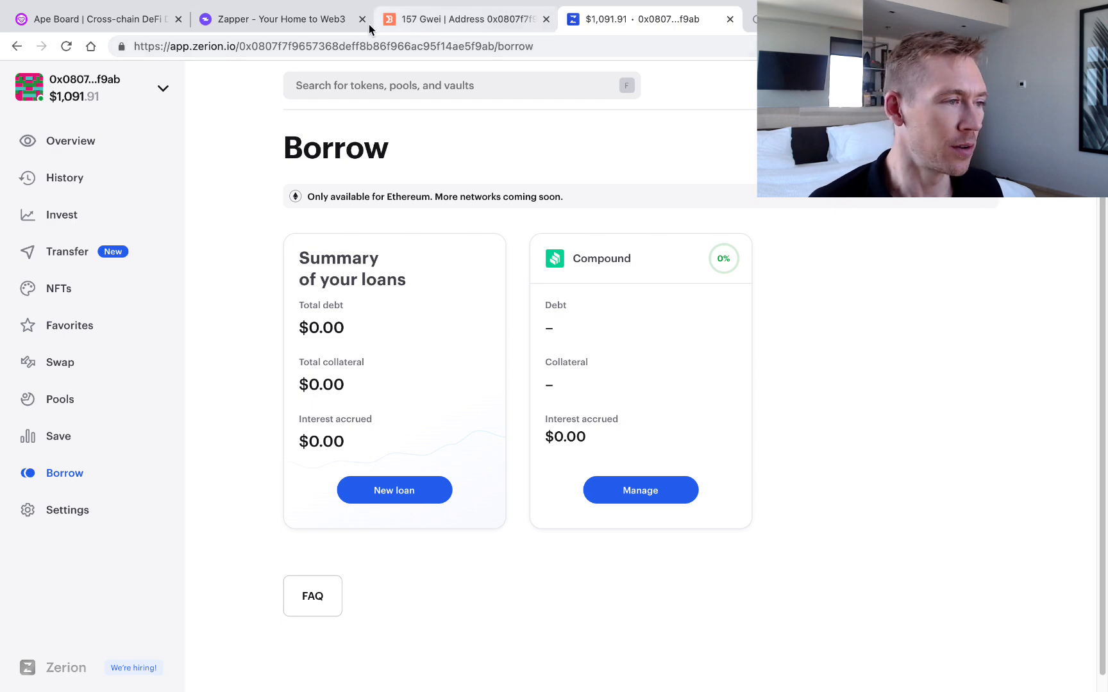
Scroll Ape Board's dashboard through net worth, rewards and wallet assets, then return to DeBank
left_click(95, 19)
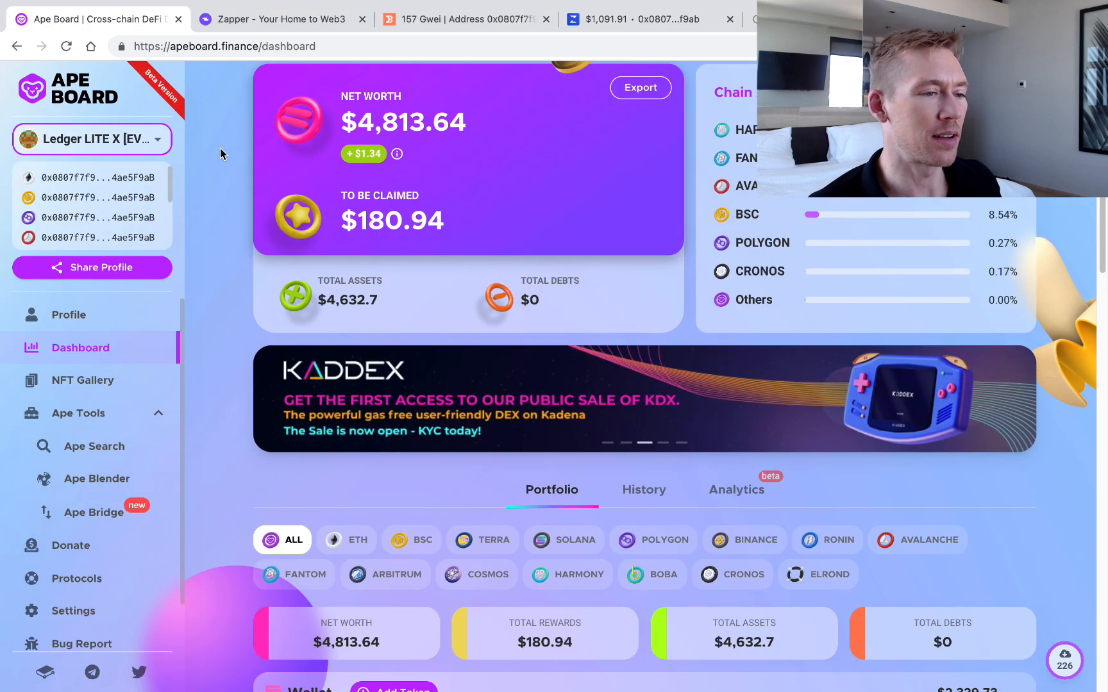
scroll("down", 3)
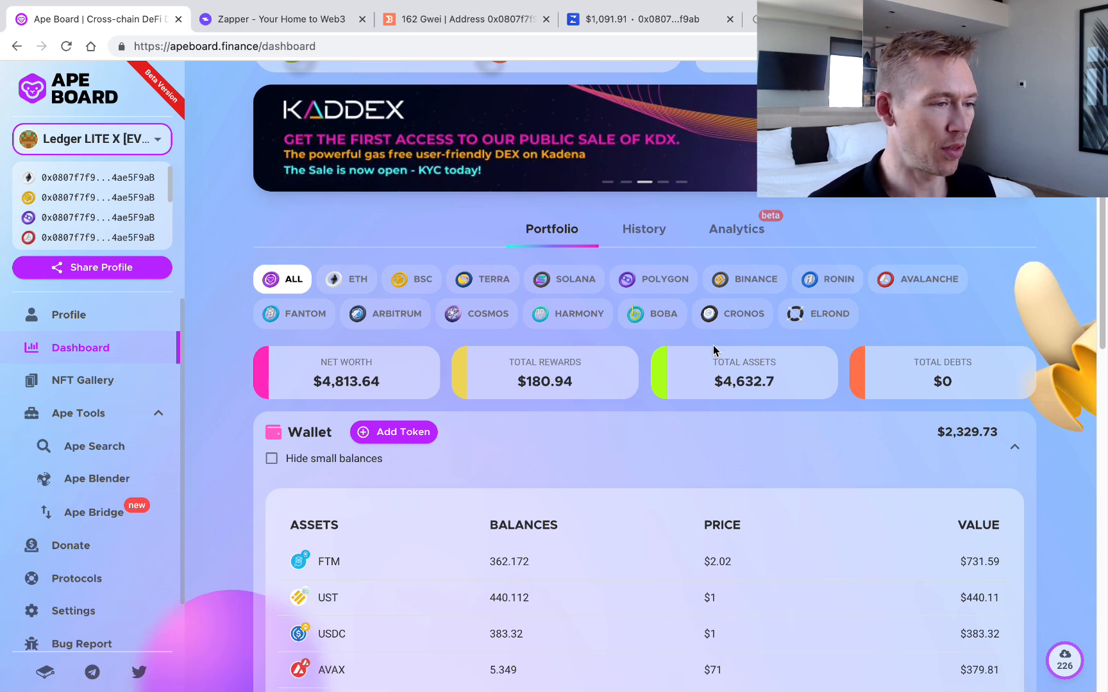
scroll("down", 3)
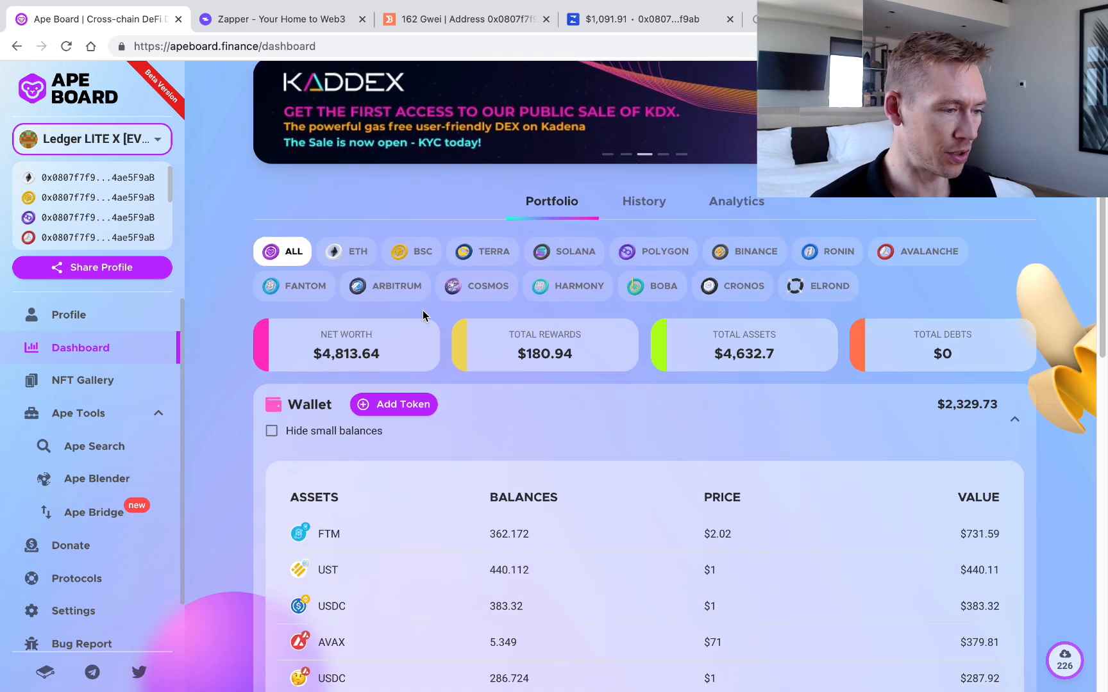
scroll("down", 3)
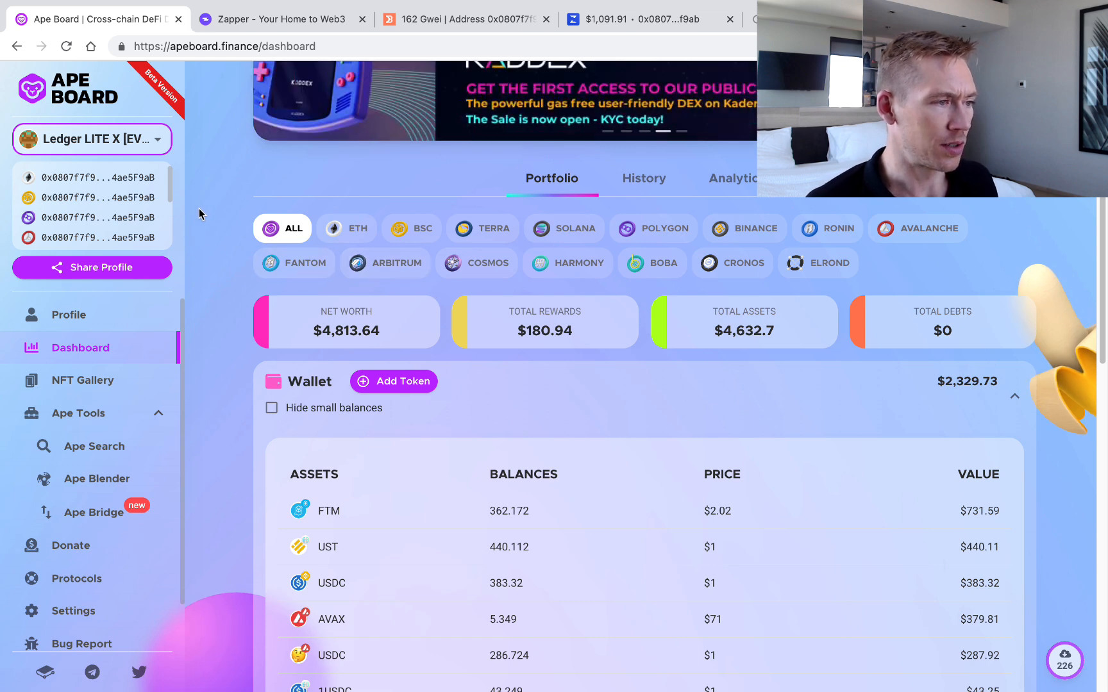
left_click(91, 139)
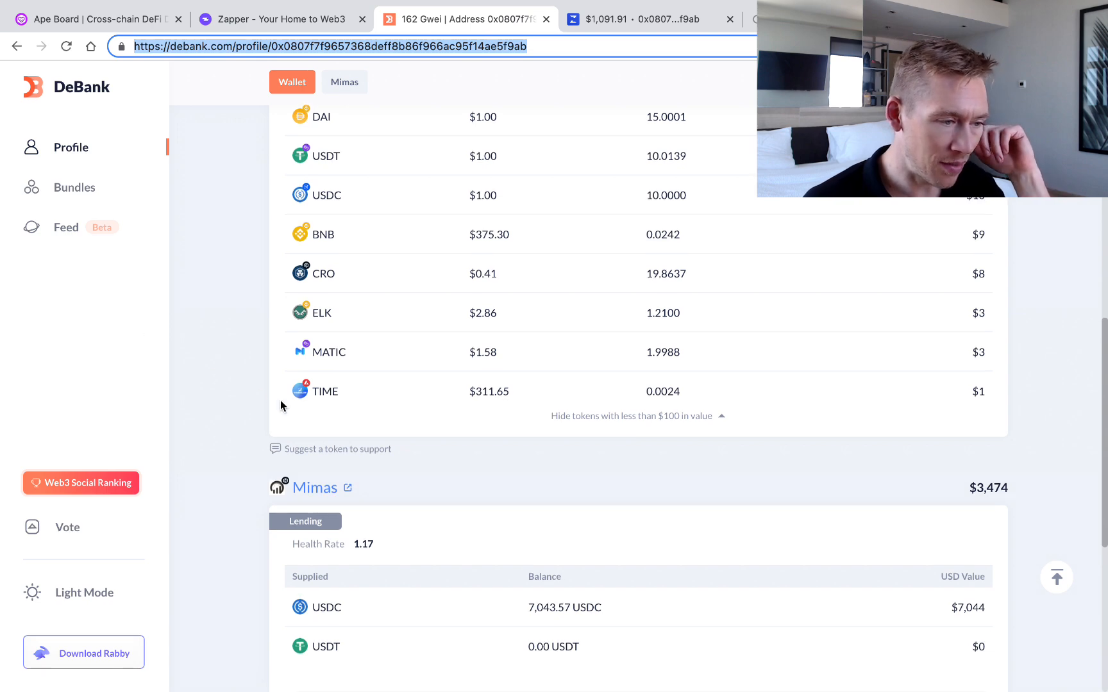
Jump to the Mimas lending position, then view the My Accounts bundle page
left_click(344, 81)
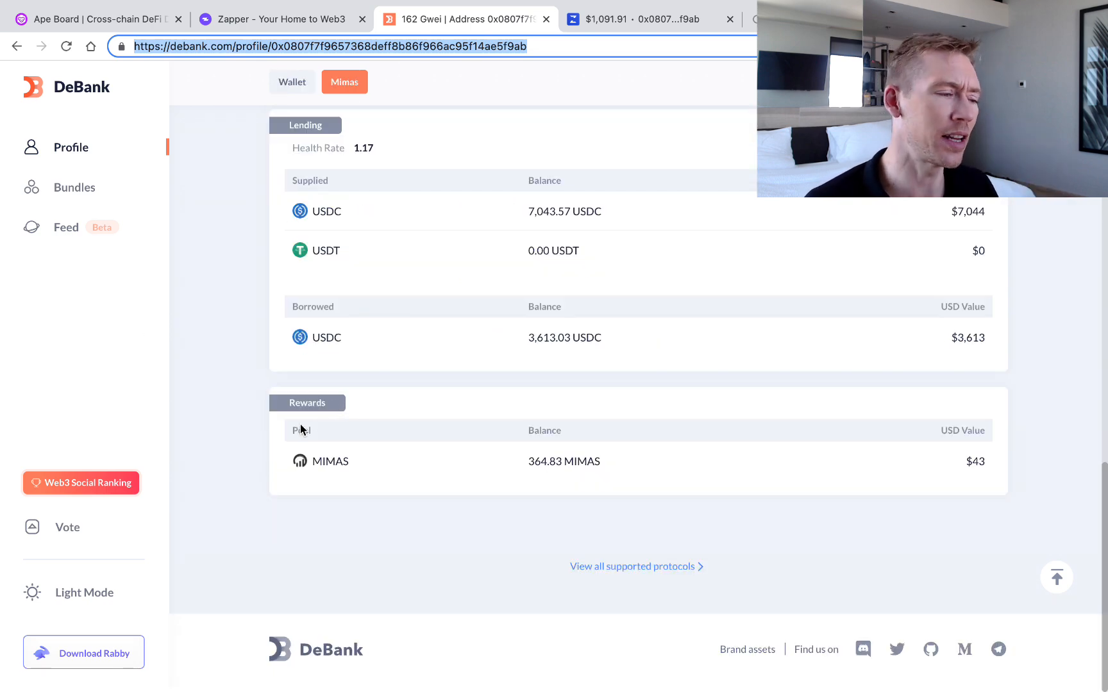
left_click(74, 187)
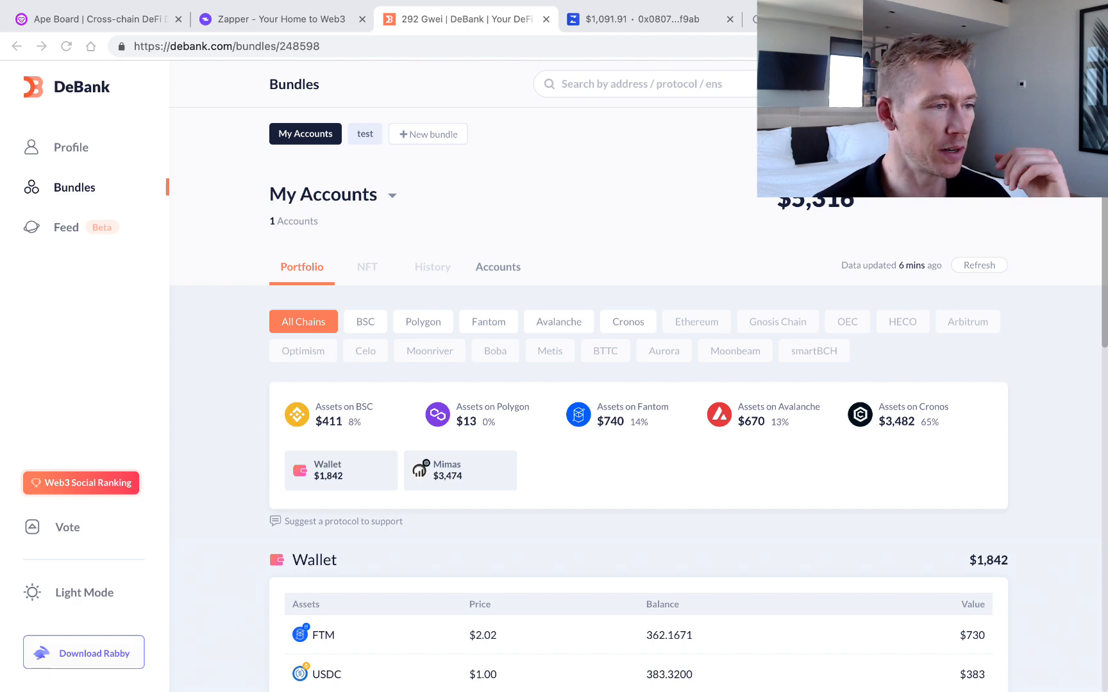
Start a new bundle and focus the Bundle name field
left_click(428, 133)
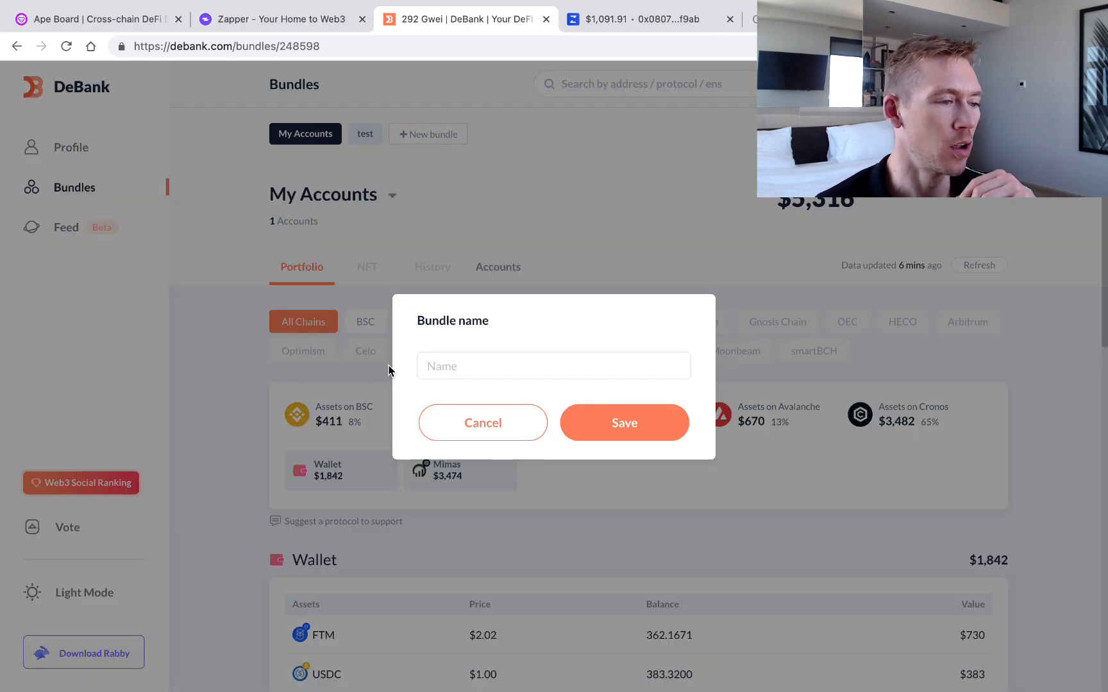
left_click(482, 422)
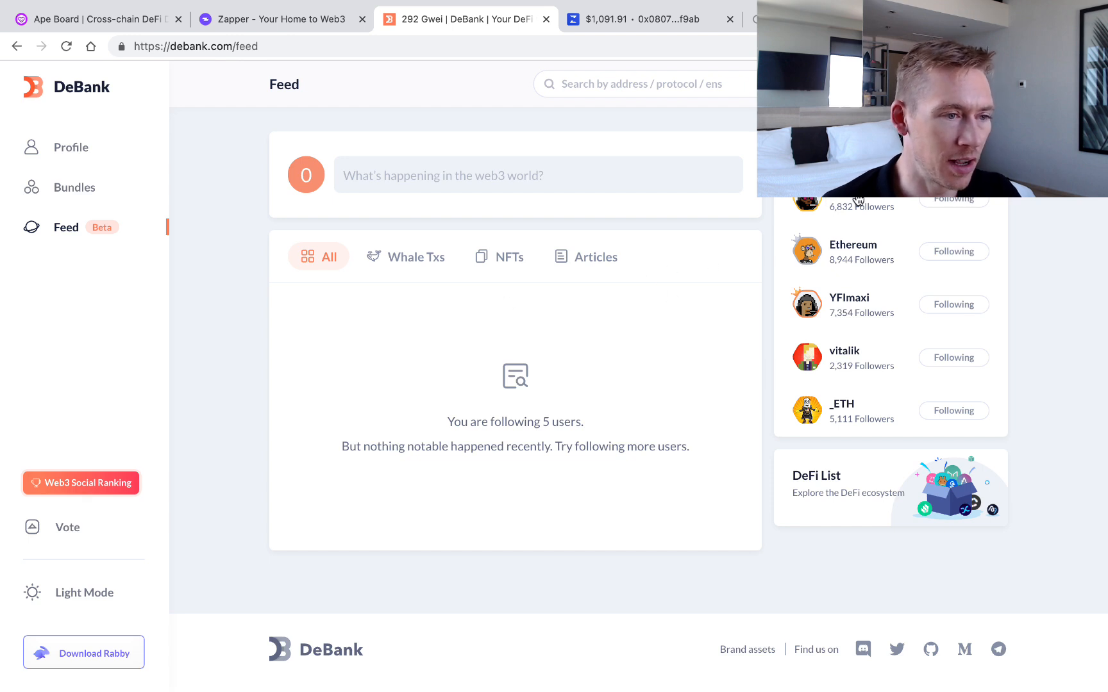
mouse_move(806, 205)
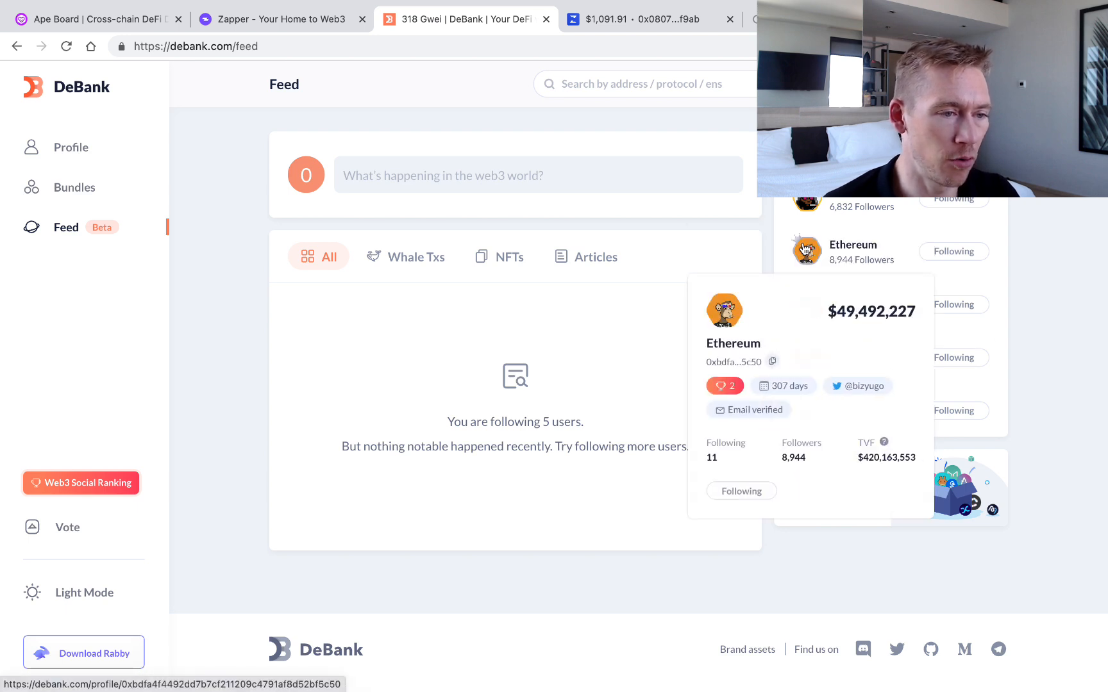
mouse_move(912, 262)
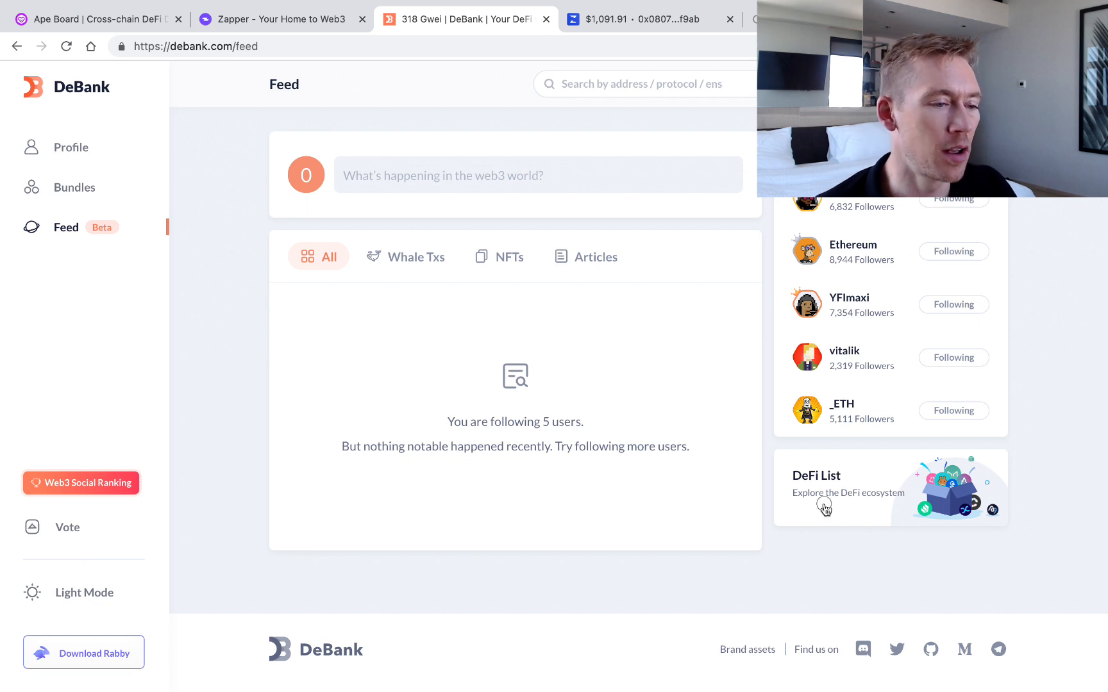
Open the DeFi List page ranking protocols by user deposits
left_click(826, 493)
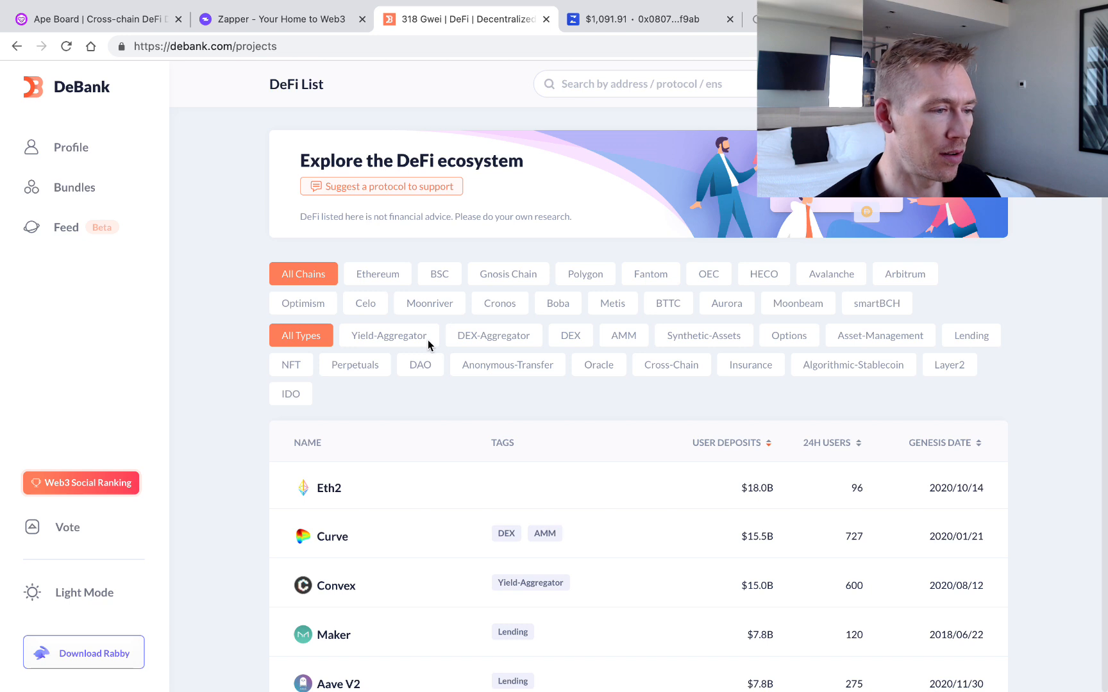
mouse_move(717, 354)
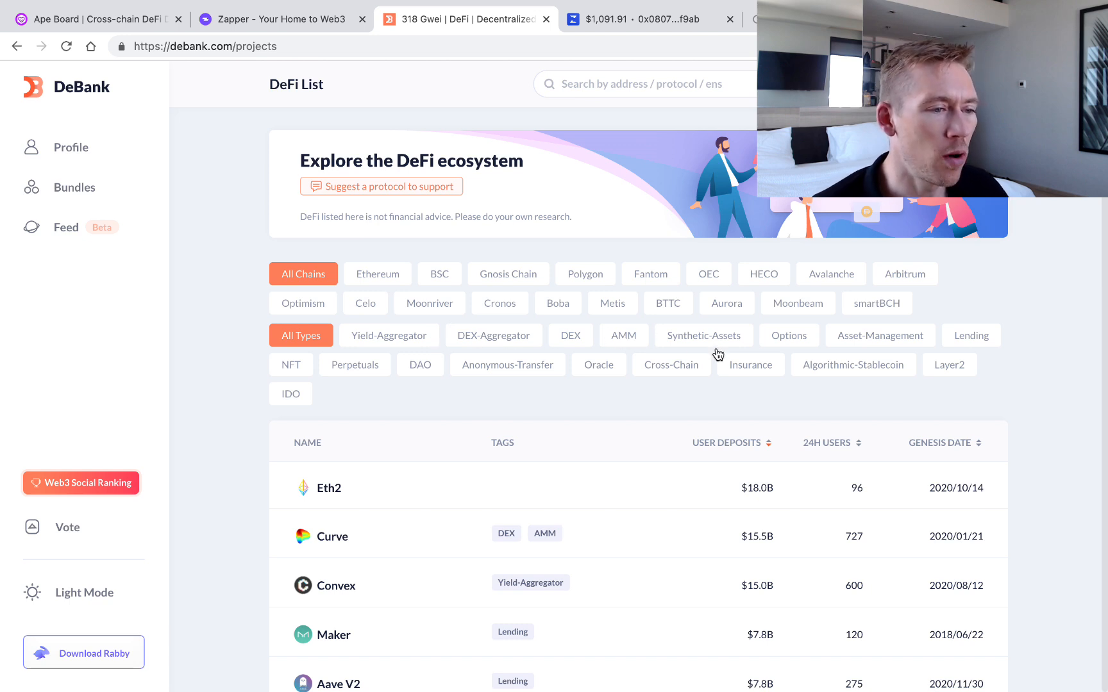
Browse the Synthetic-Assets and Algorithmic-Stablecoin protocol lists
left_click(703, 334)
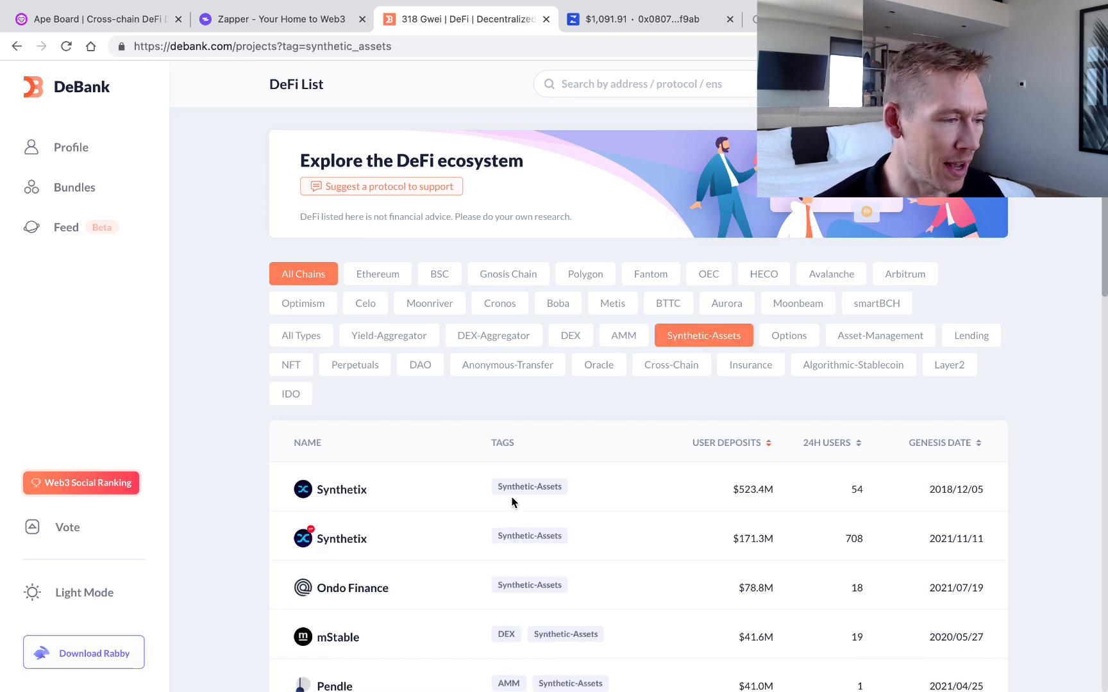
scroll("down", 3)
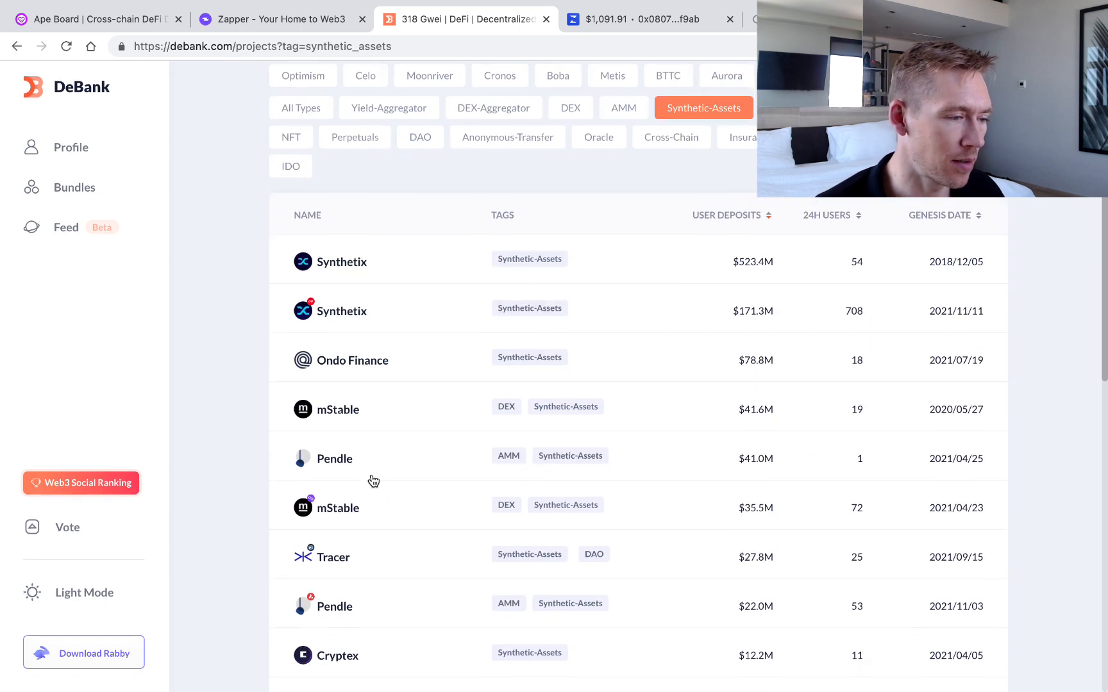
scroll("down", 3)
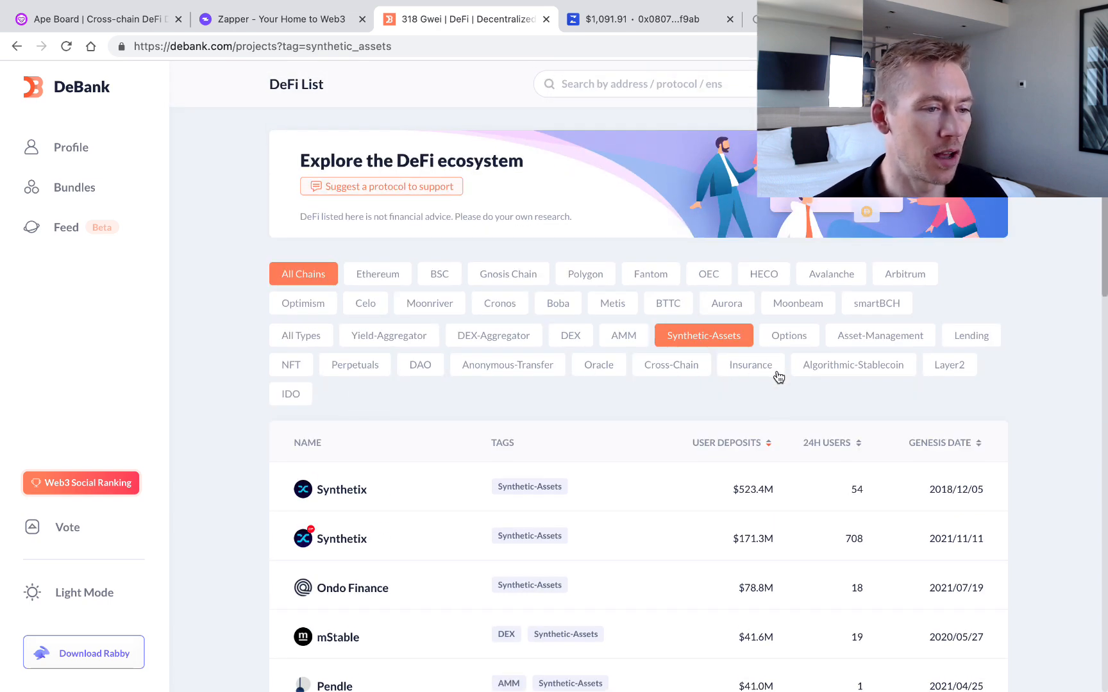
left_click(852, 365)
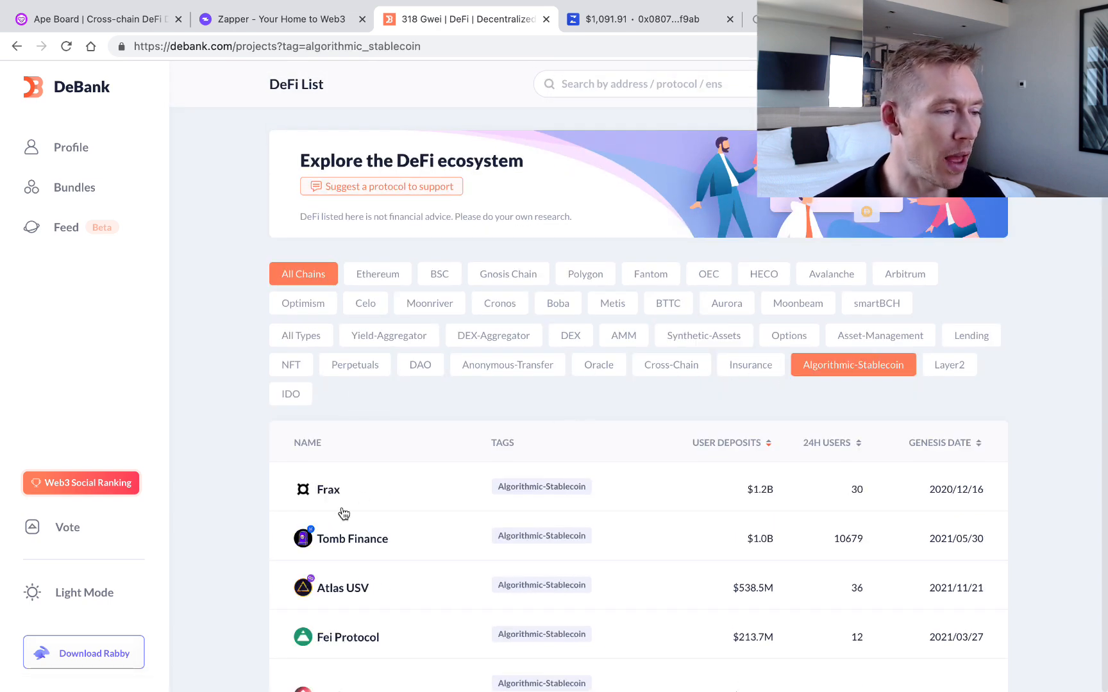
scroll("down", 3)
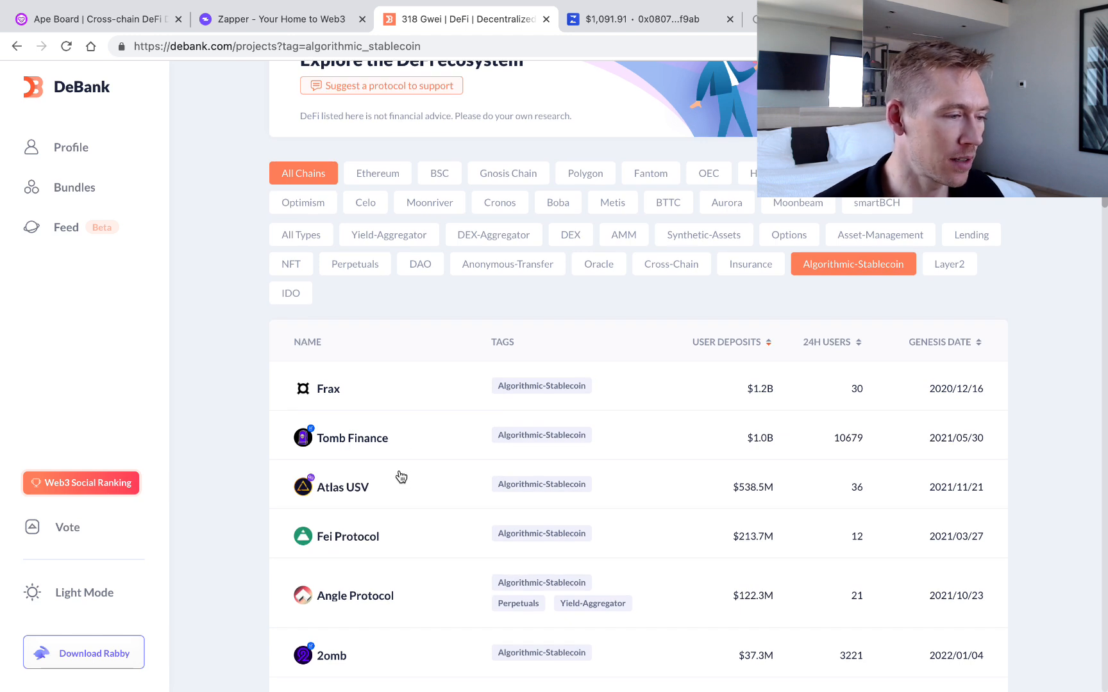
mouse_move(407, 441)
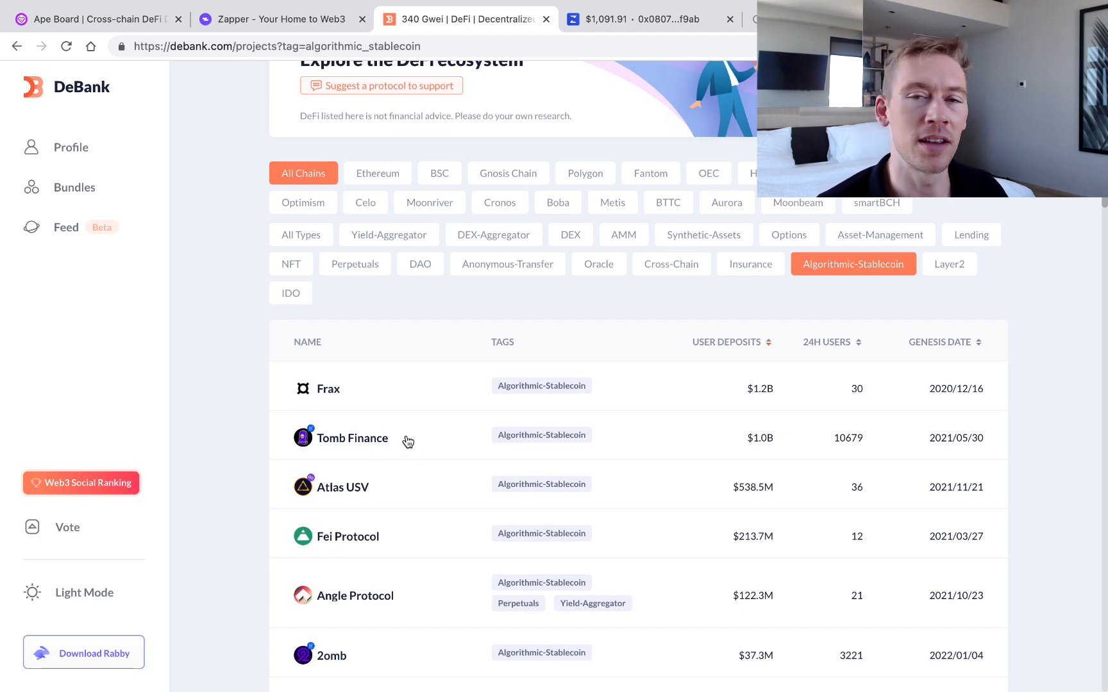
mouse_move(400, 441)
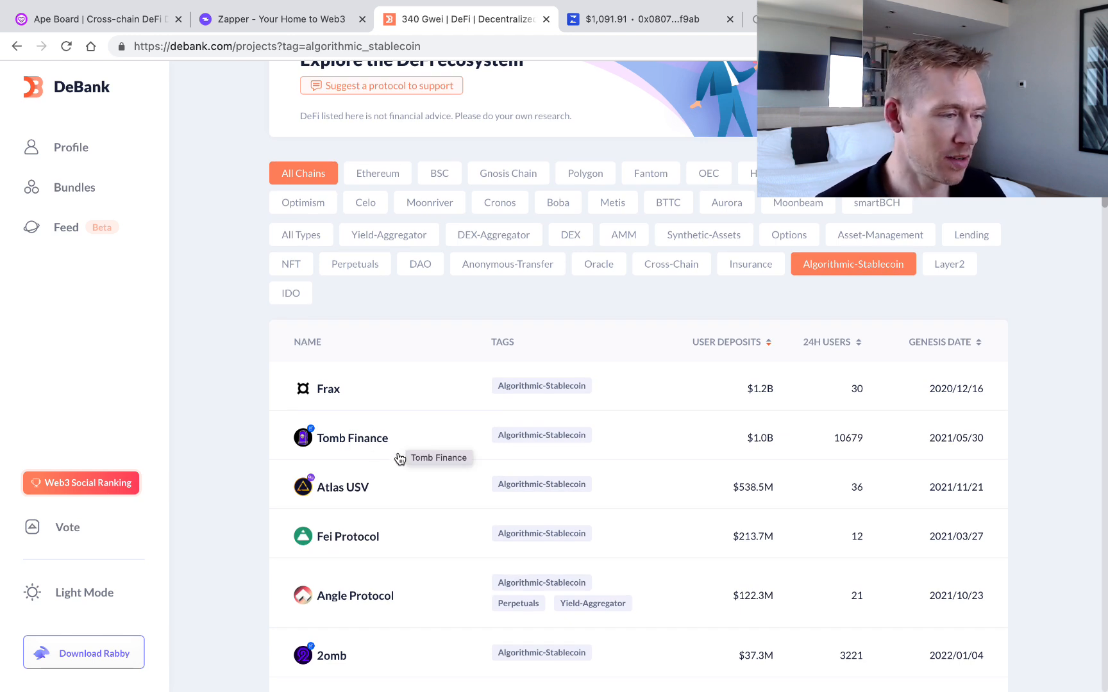
scroll("down", 3)
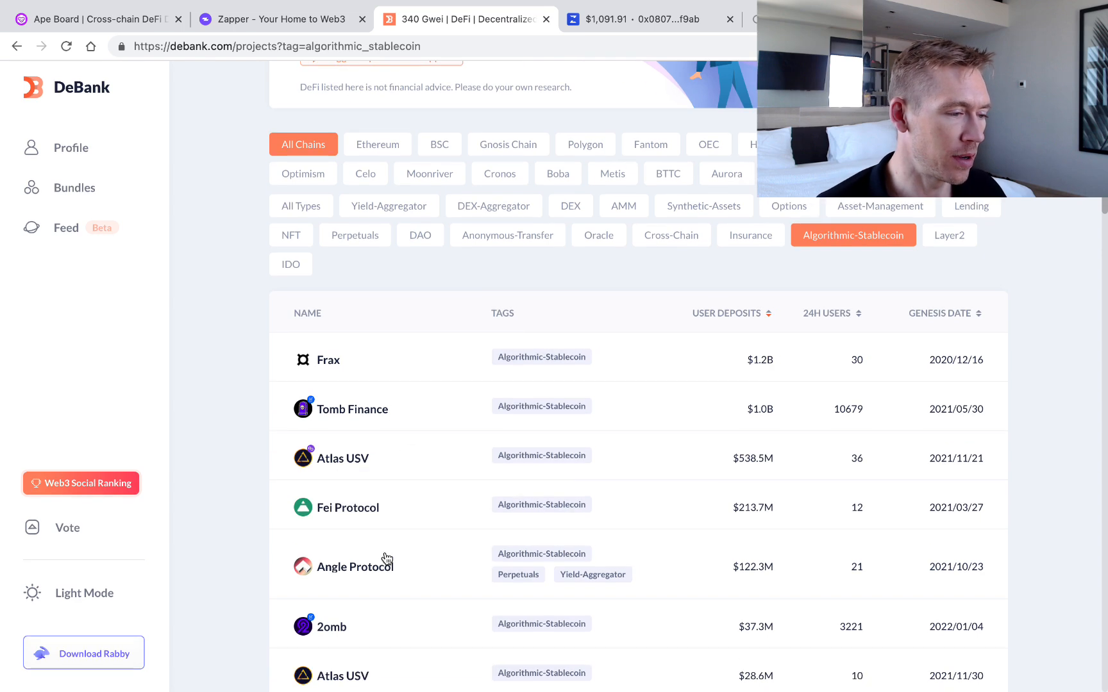
scroll("down", 3)
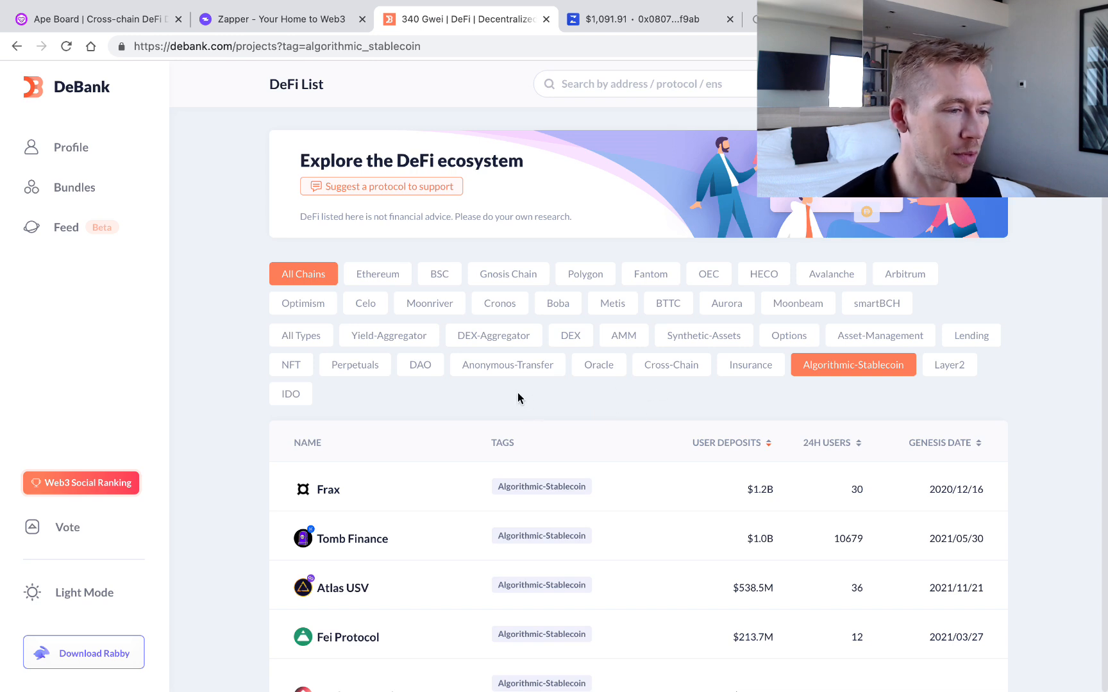
mouse_move(419, 365)
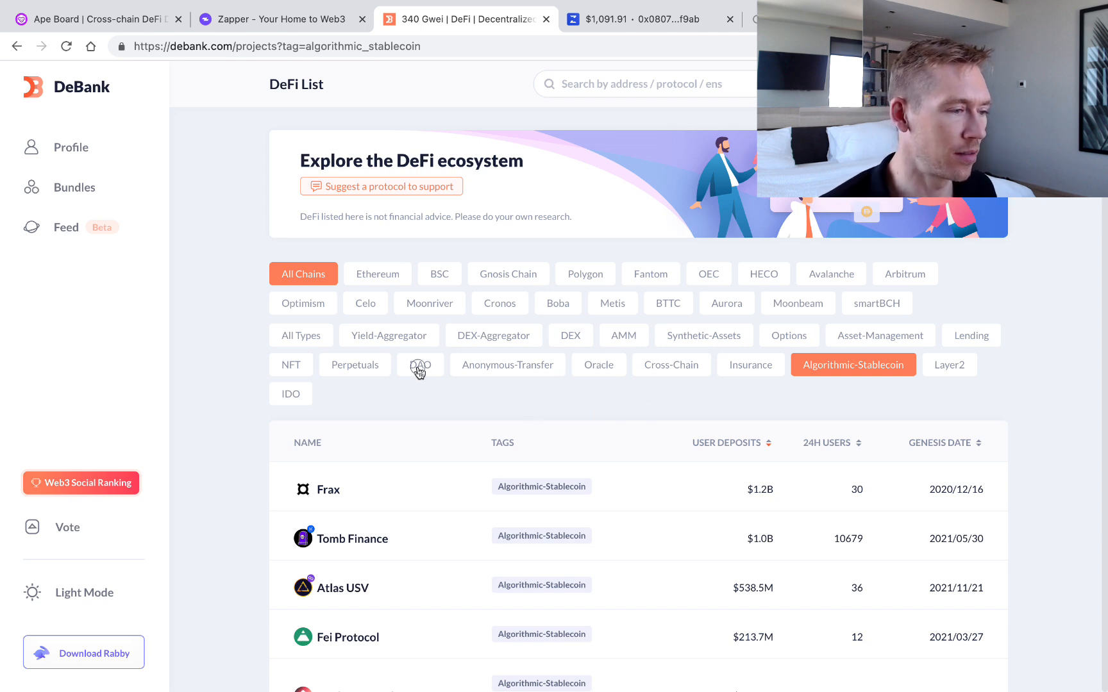
Check Perpetuals, then filter the protocol list to Yield-Aggregator protocols
left_click(355, 364)
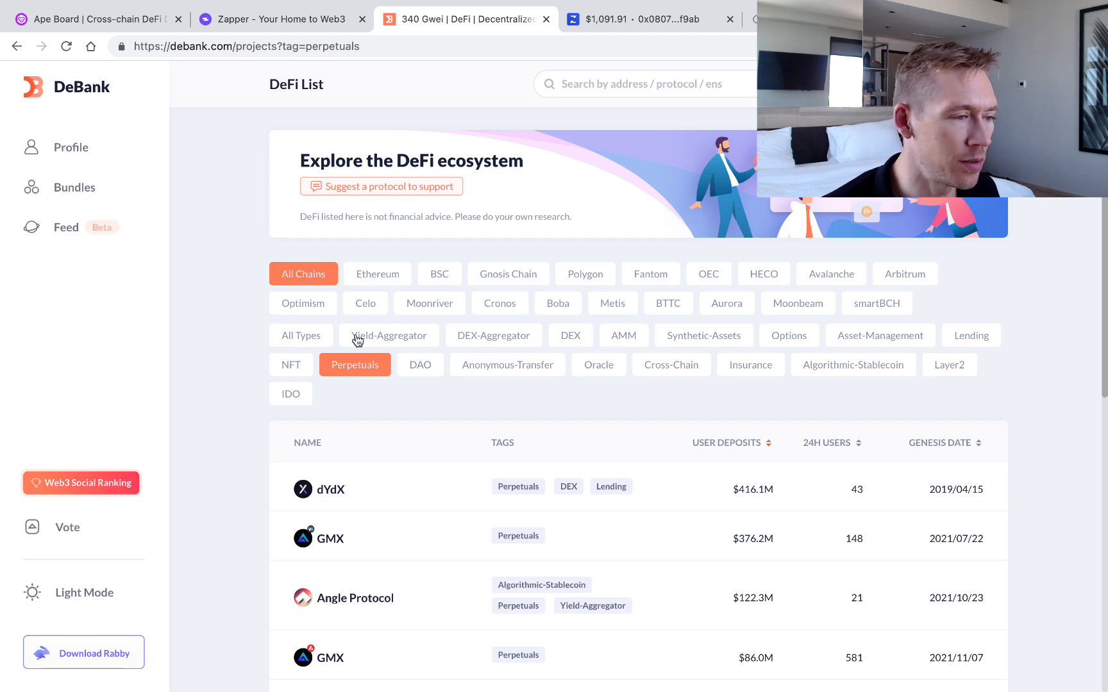
left_click(388, 334)
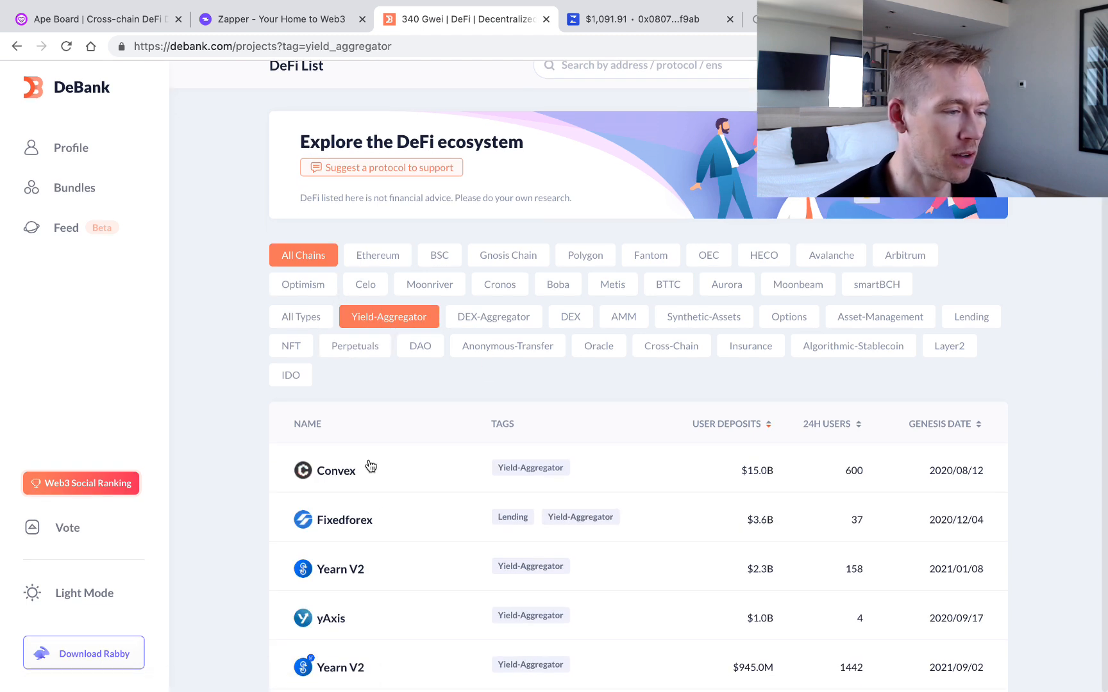
scroll("down", 3)
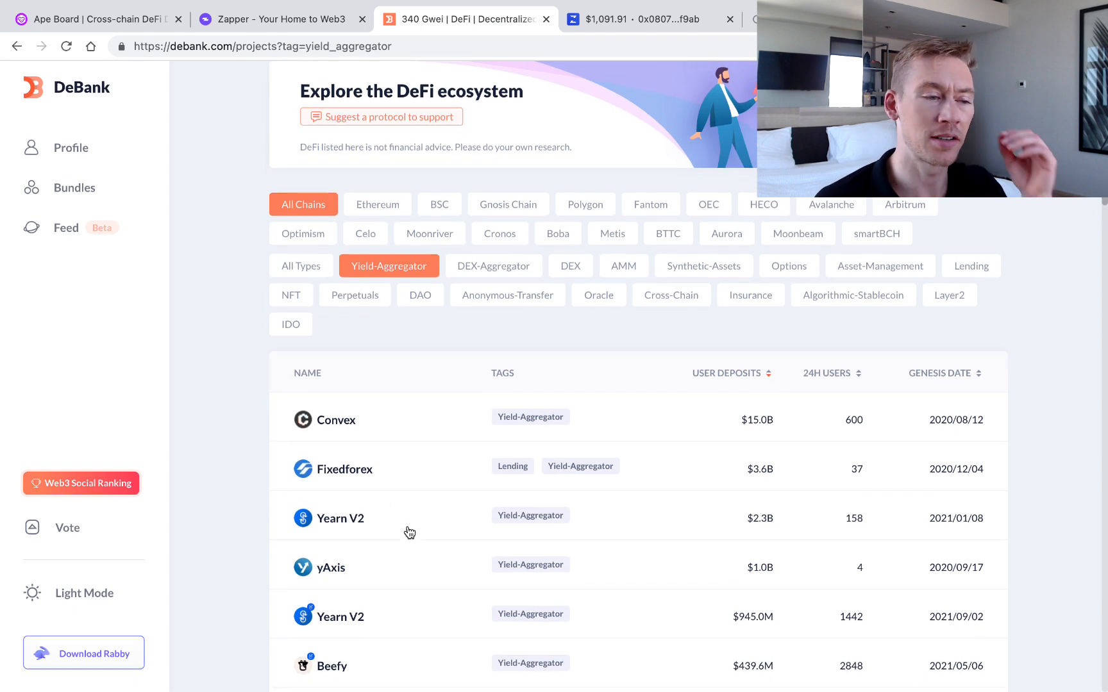
scroll("down", 3)
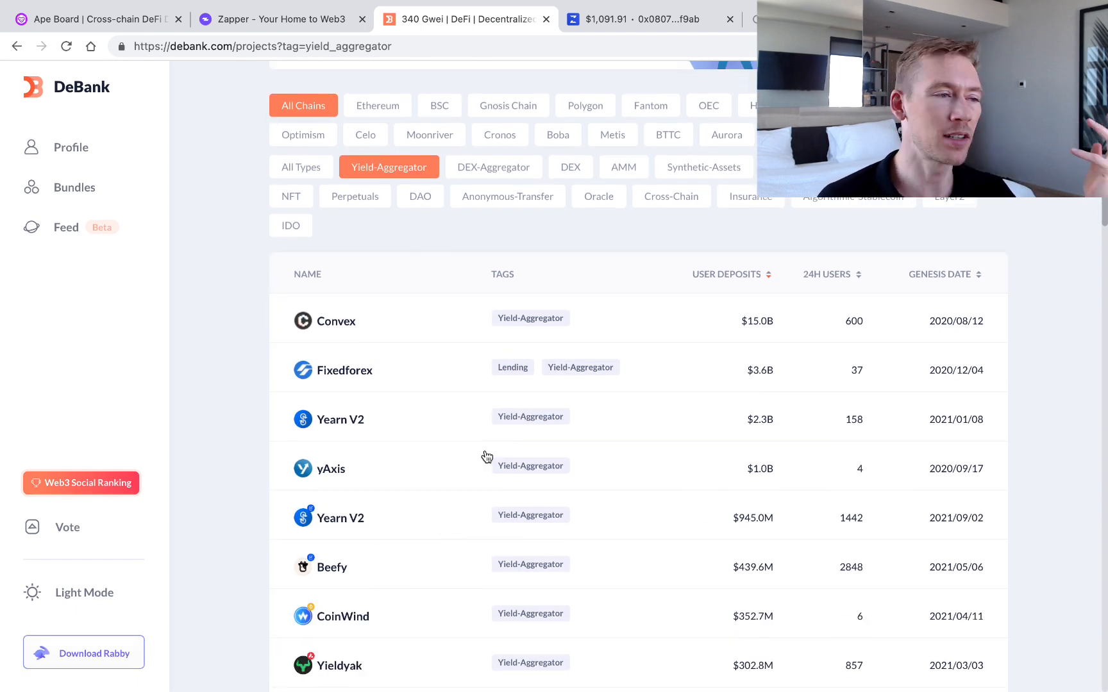
left_click(734, 19)
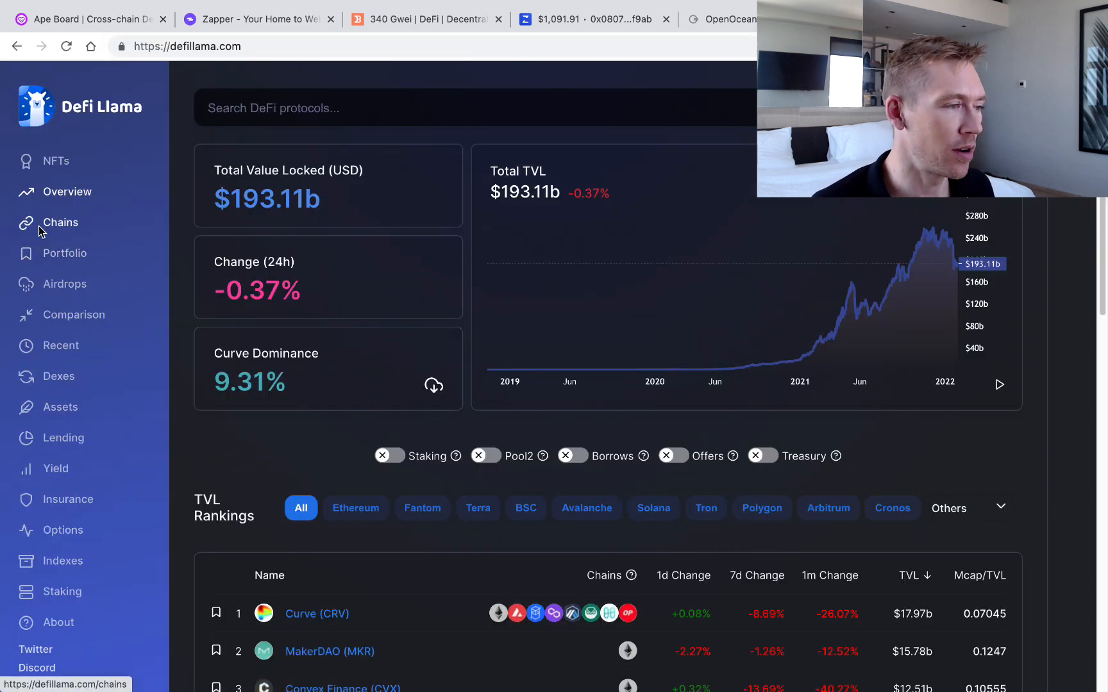
Pick Fantom in DeFi Llama's TVL rankings and open Fuji DAO's $1.18M TVL page
left_click(60, 223)
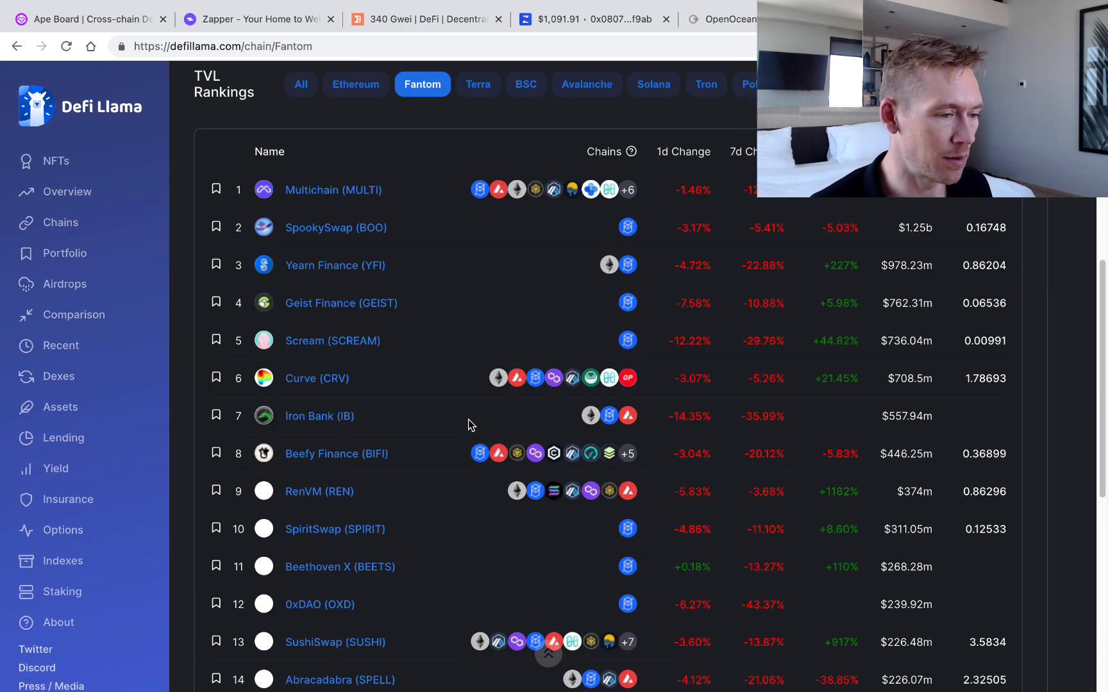
scroll("down", 3)
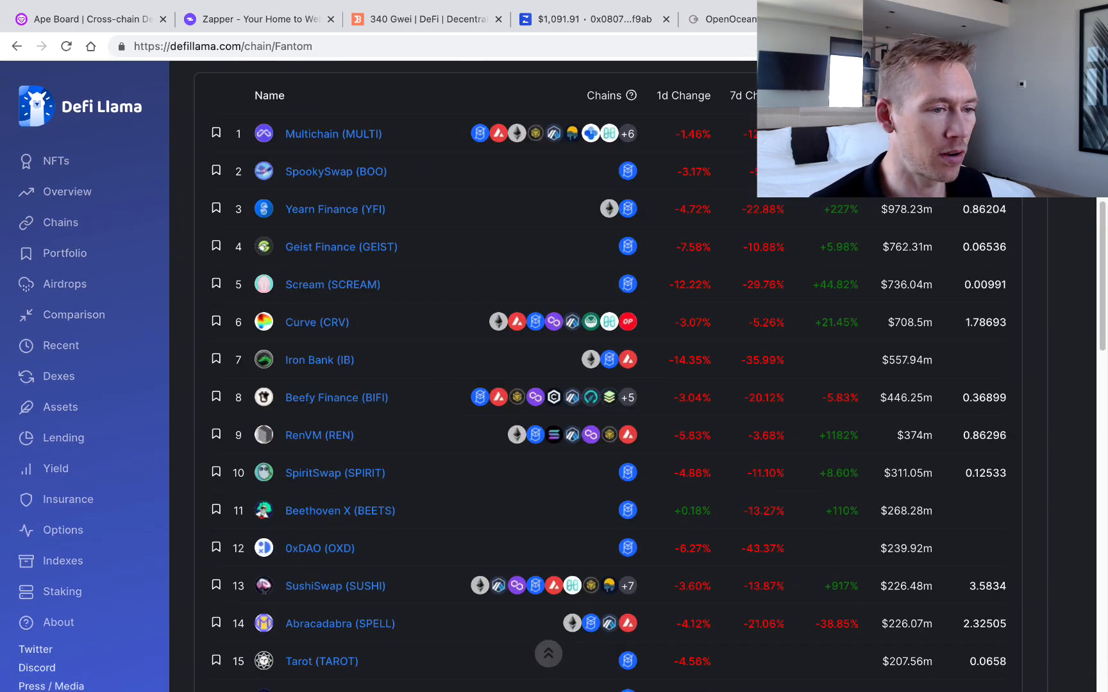
scroll("down", 3)
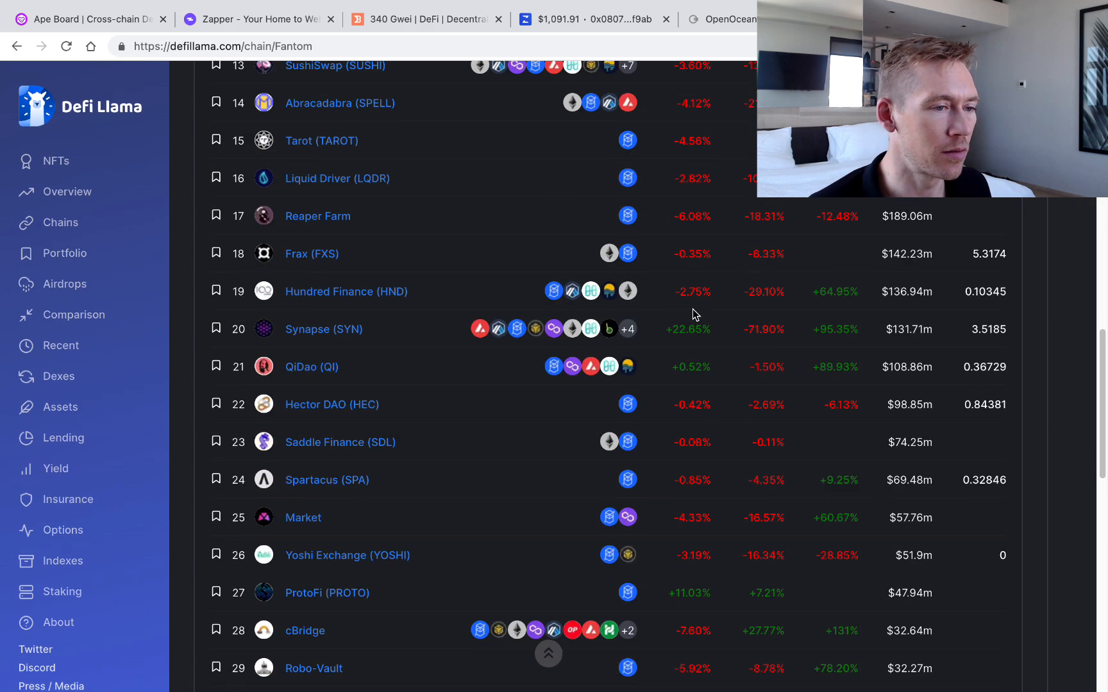
scroll("down", 3)
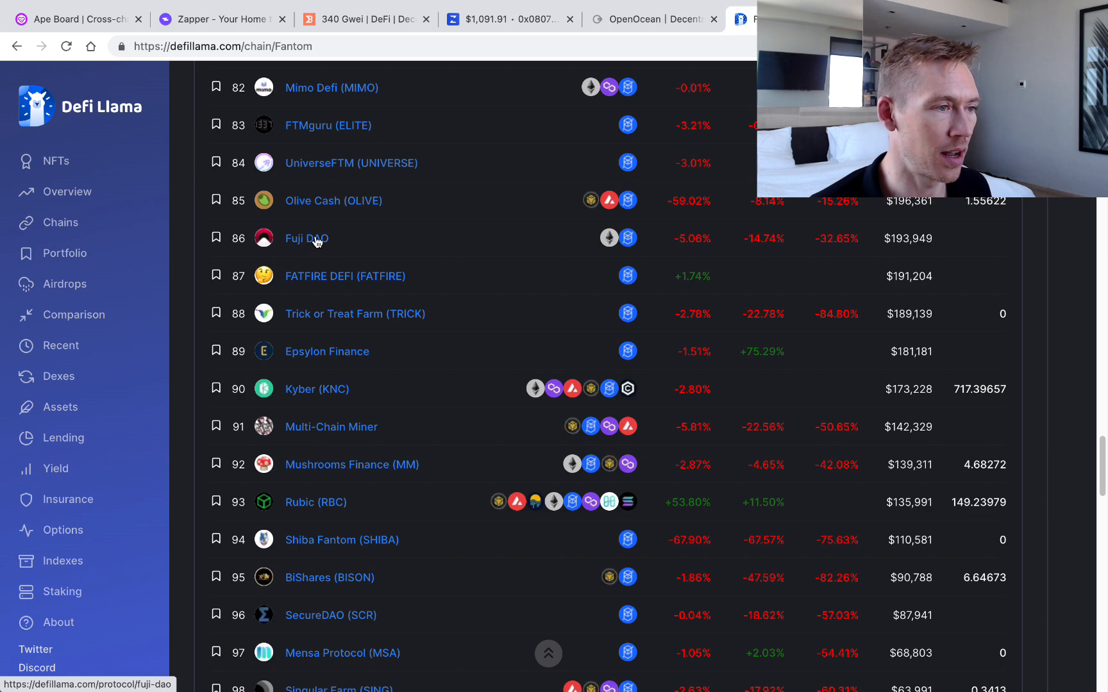
left_click(306, 238)
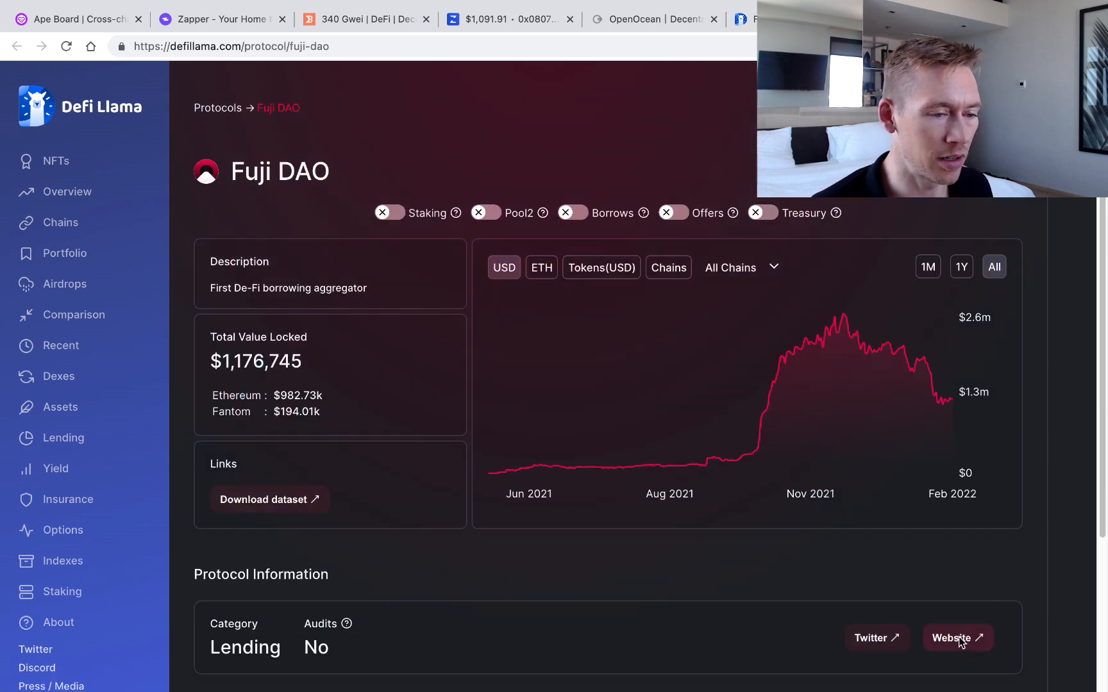
left_click(955, 637)
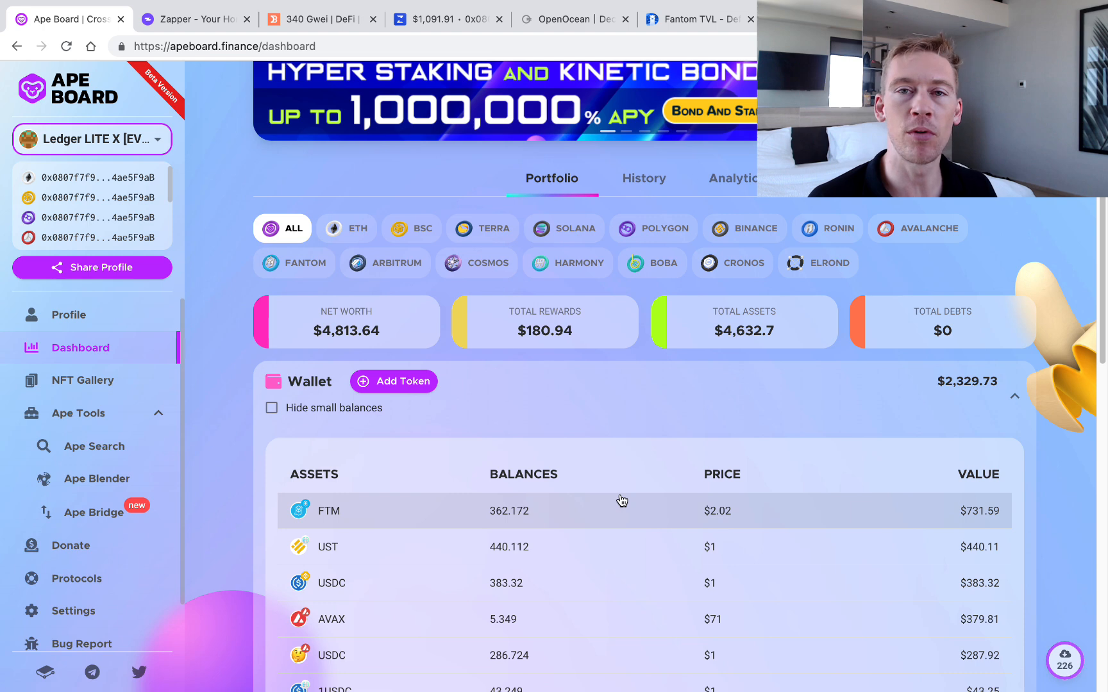
Glance at the Zapper dashboard, then return to DeBank's Yield-Aggregator list
left_click(192, 19)
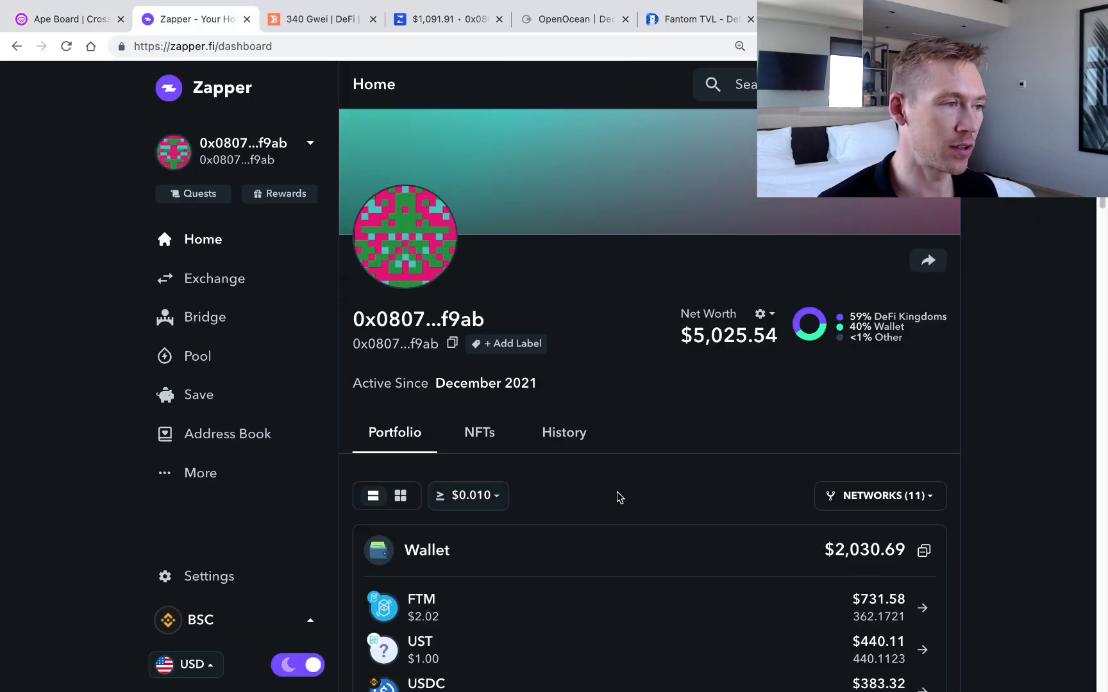
left_click(318, 19)
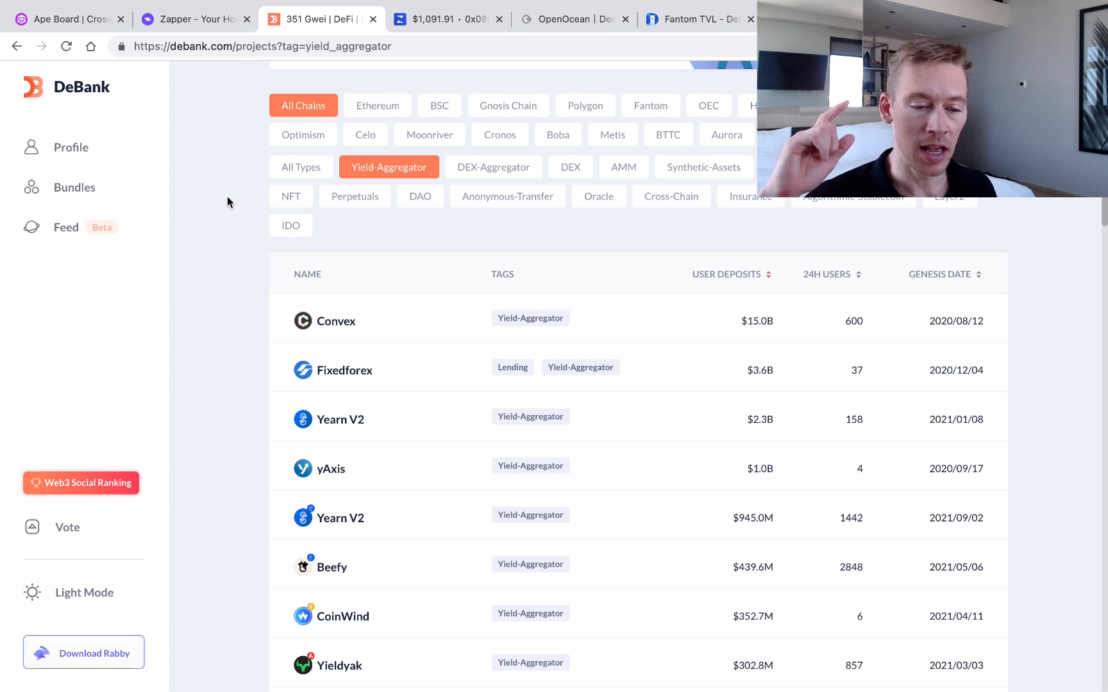
mouse_move(77, 688)
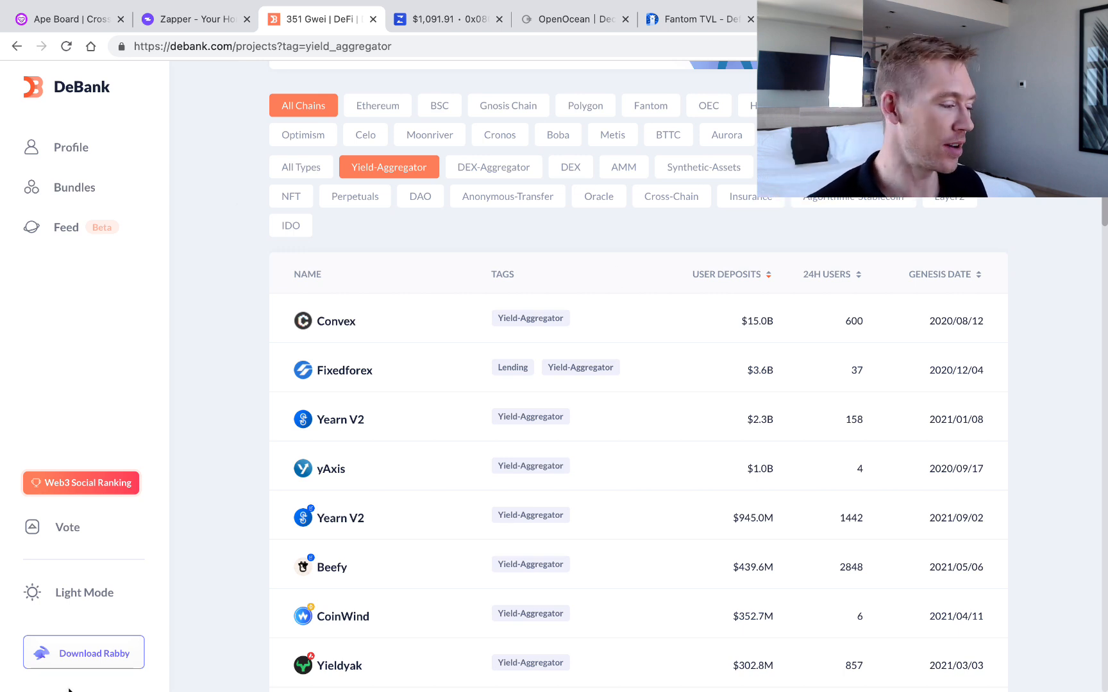